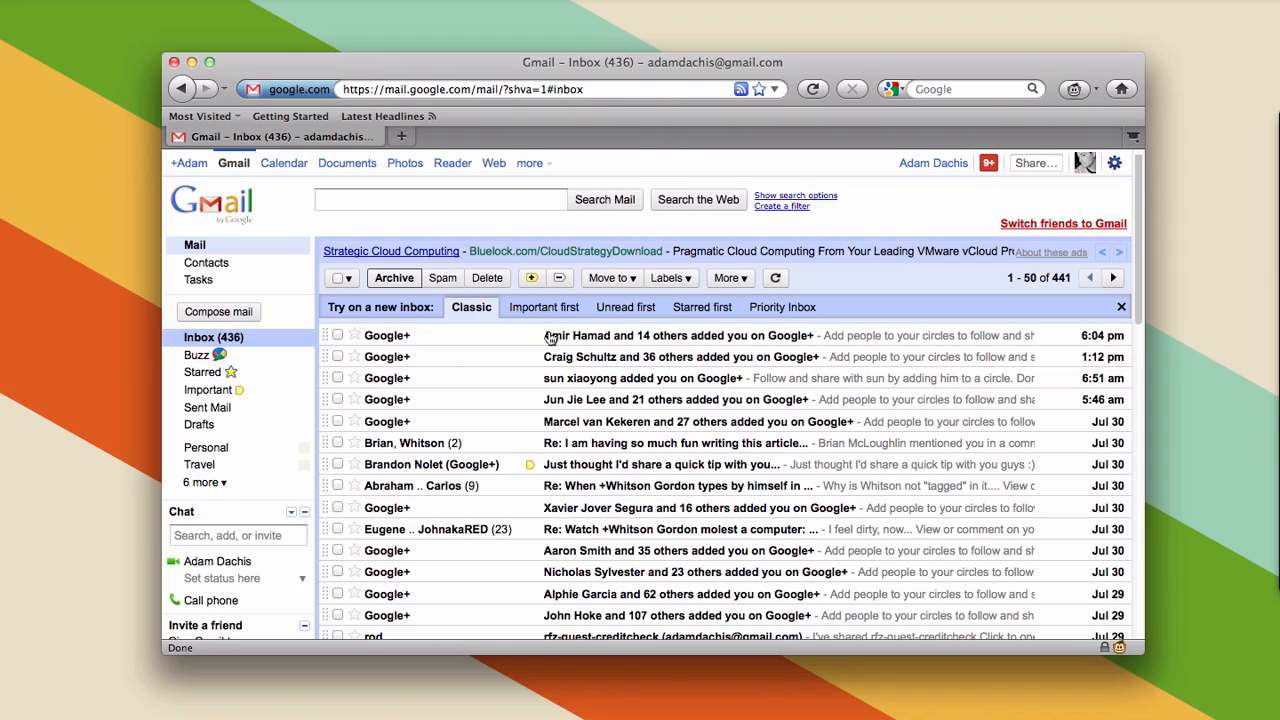
pyautogui.scroll(-3)
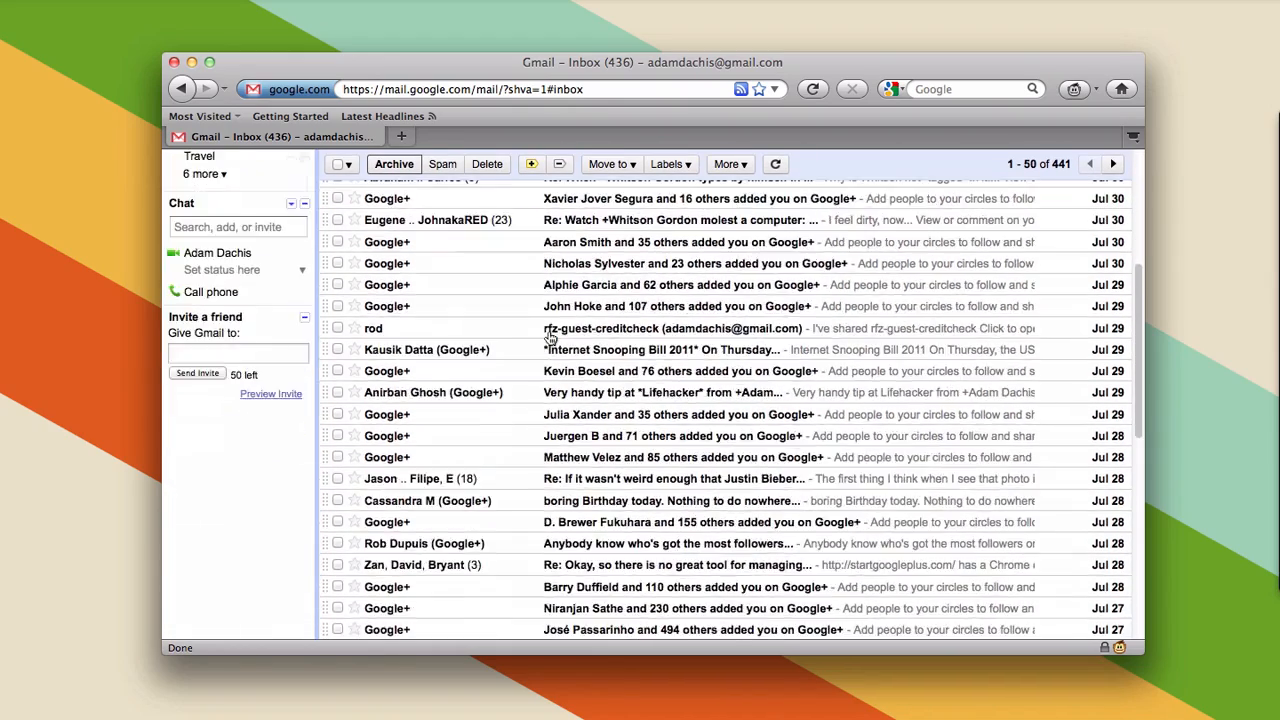
pyautogui.scroll(3)
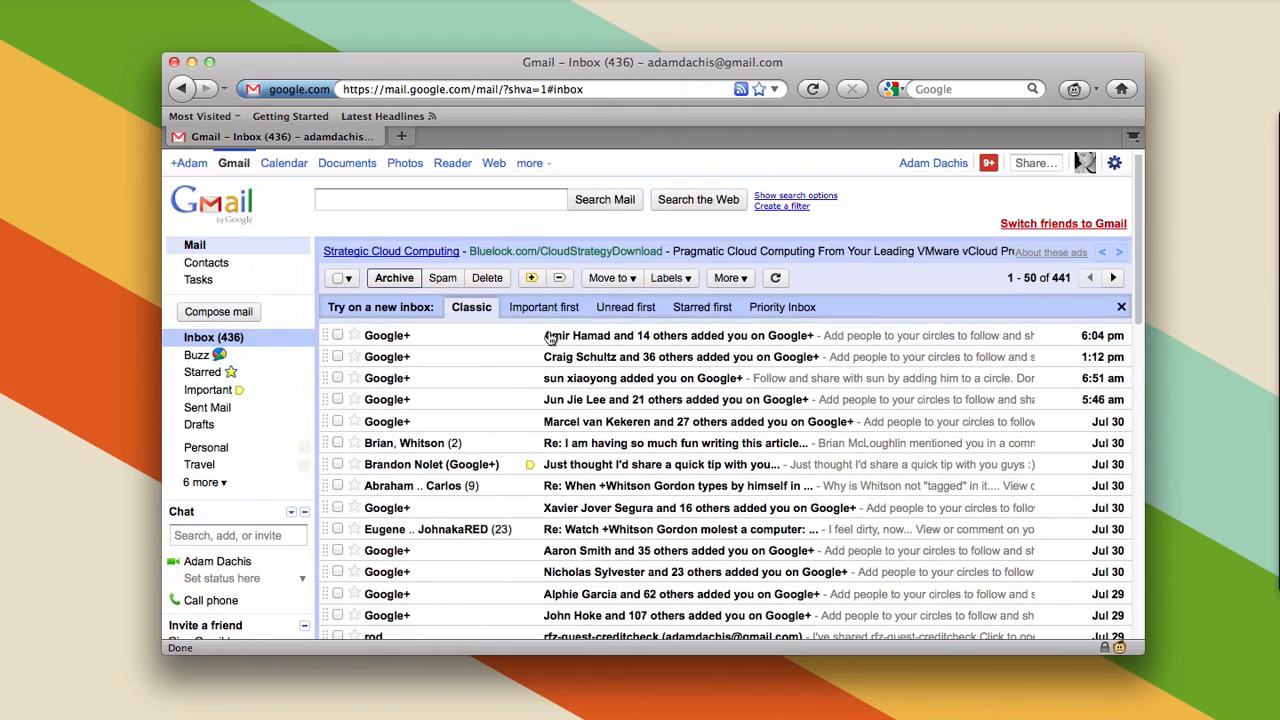
pyautogui.moveTo(519, 355)
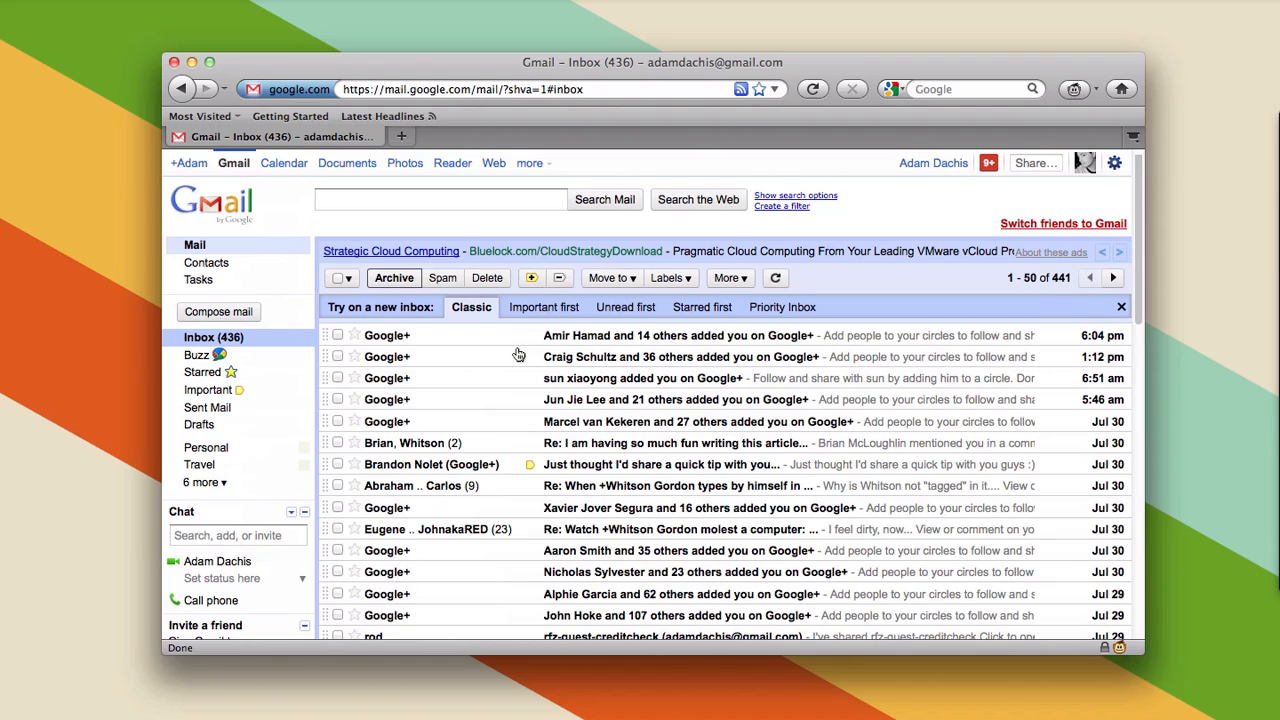
pyautogui.moveTo(568, 390)
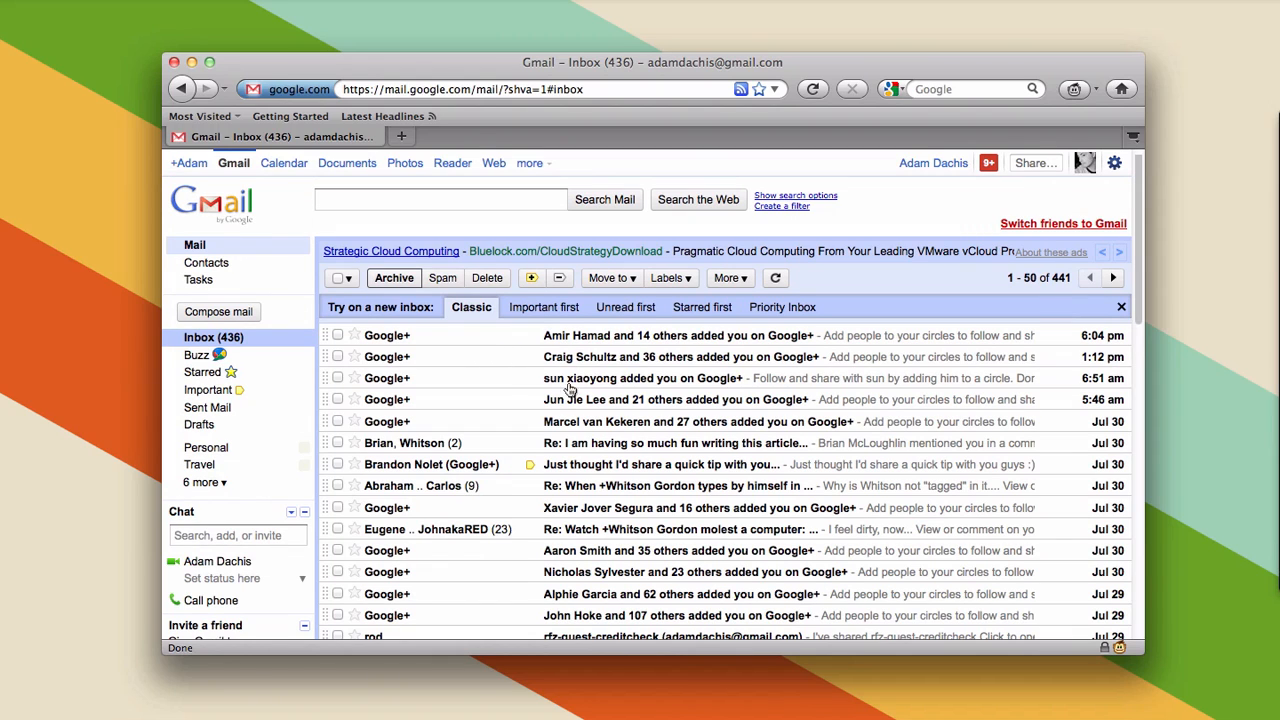
pyautogui.moveTo(566, 341)
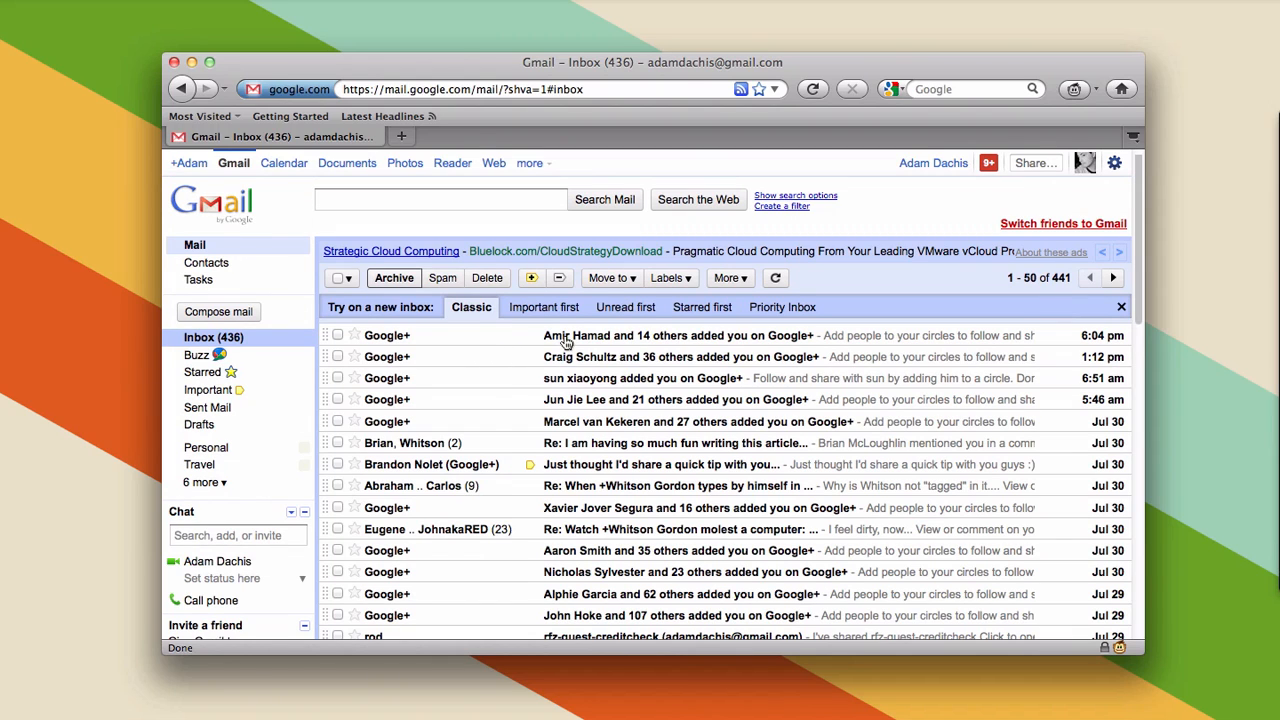
pyautogui.click(680, 335)
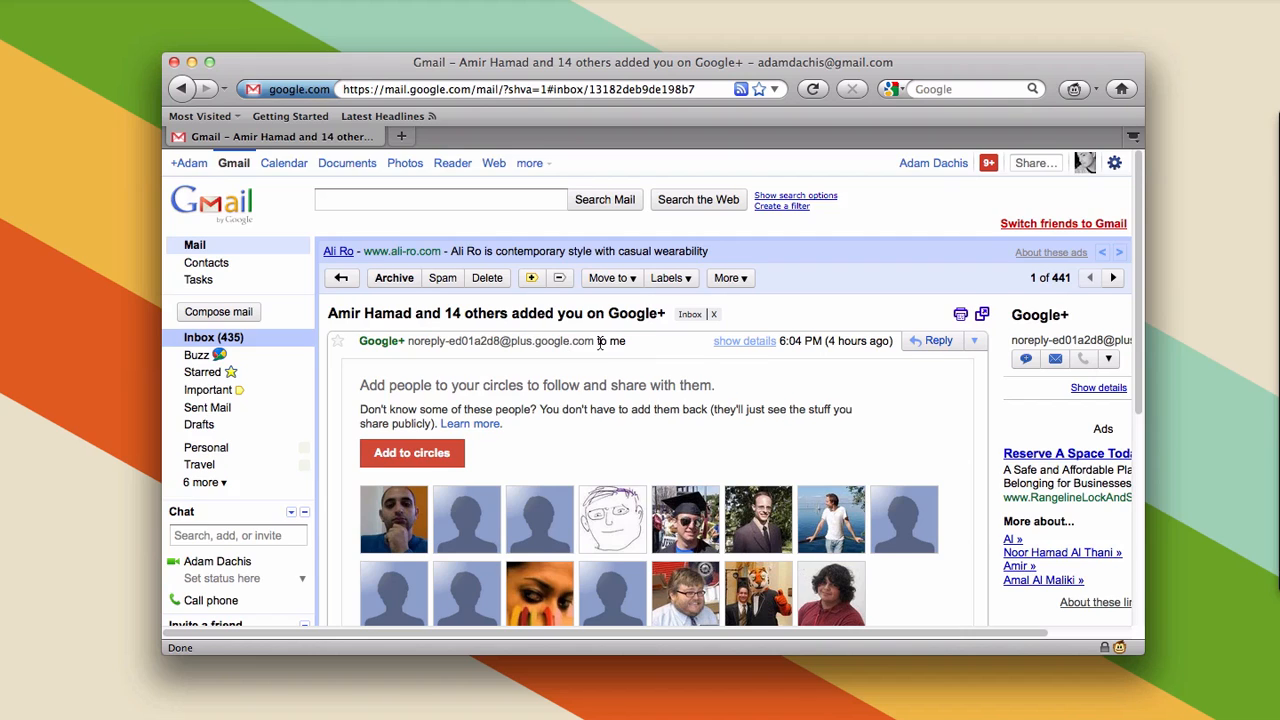
pyautogui.moveTo(852, 344)
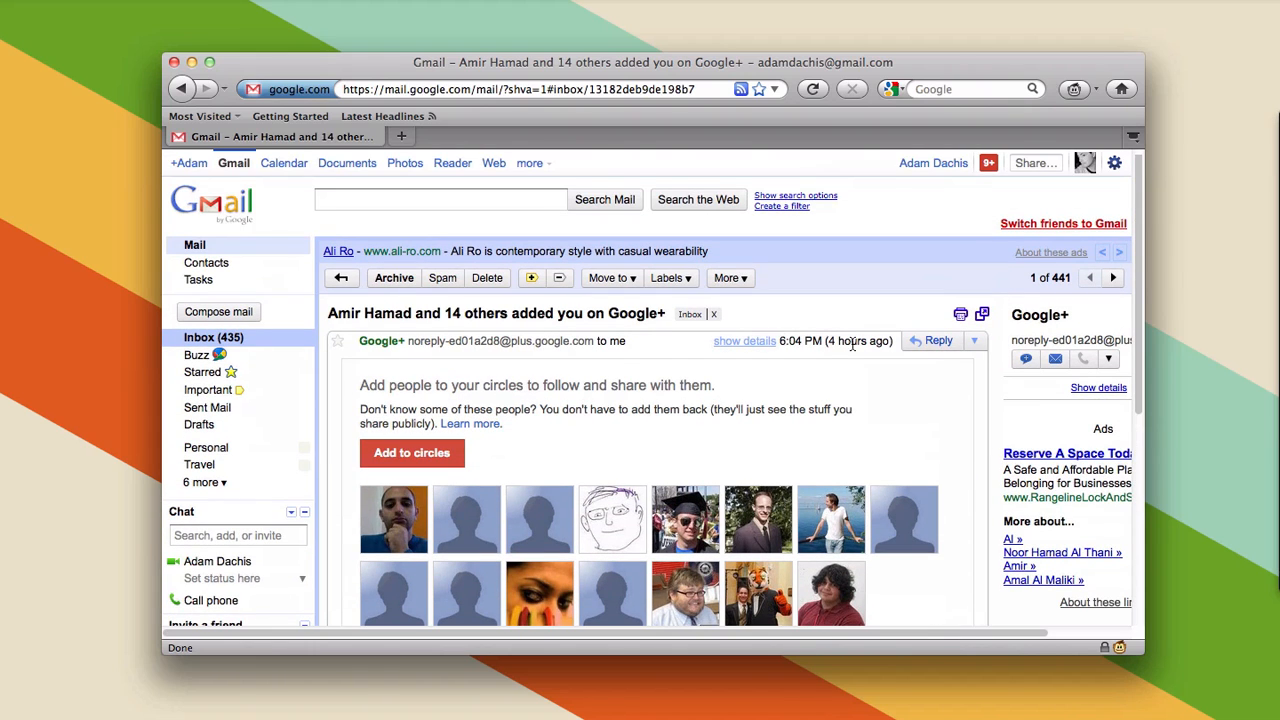
pyautogui.click(973, 340)
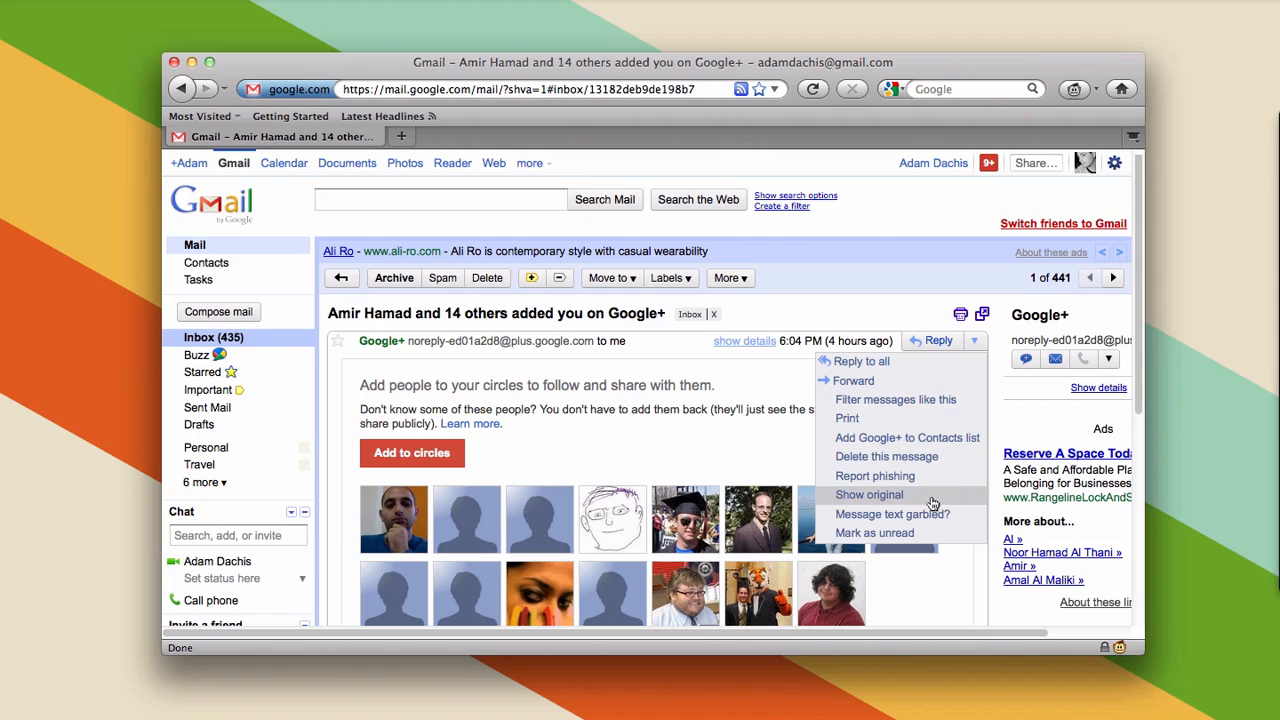
pyautogui.moveTo(875, 476)
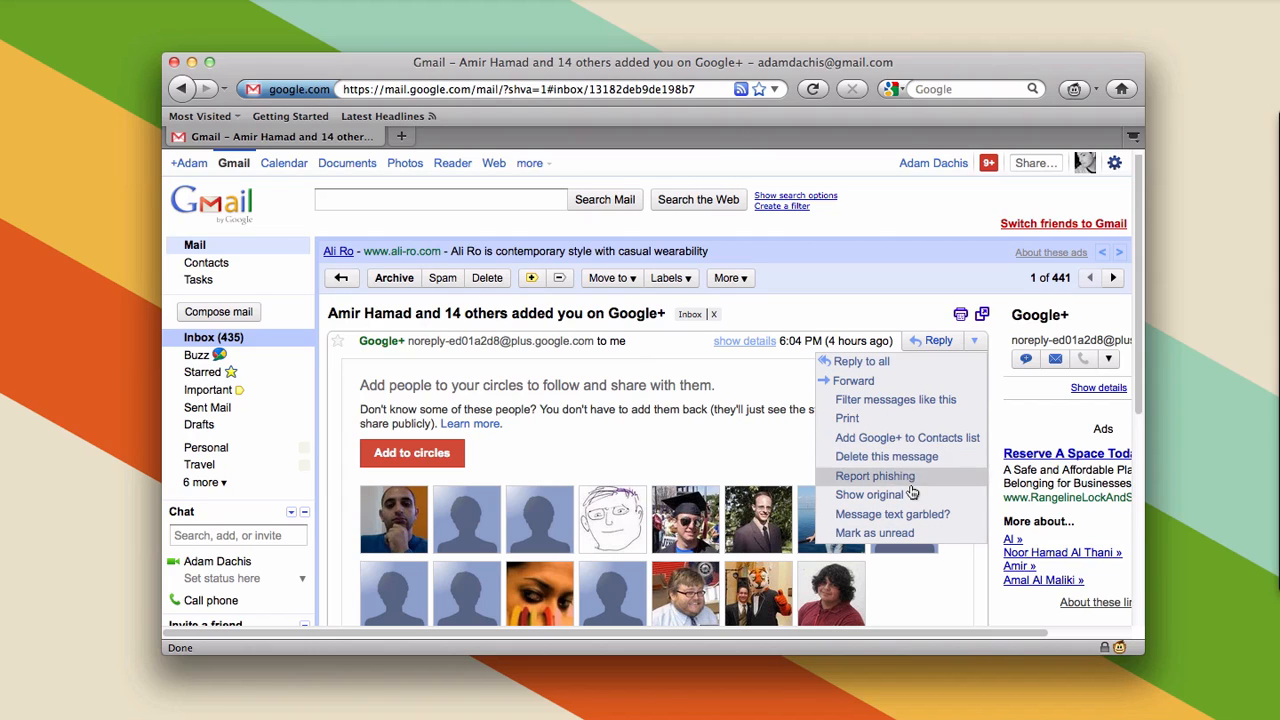
pyautogui.moveTo(890, 532)
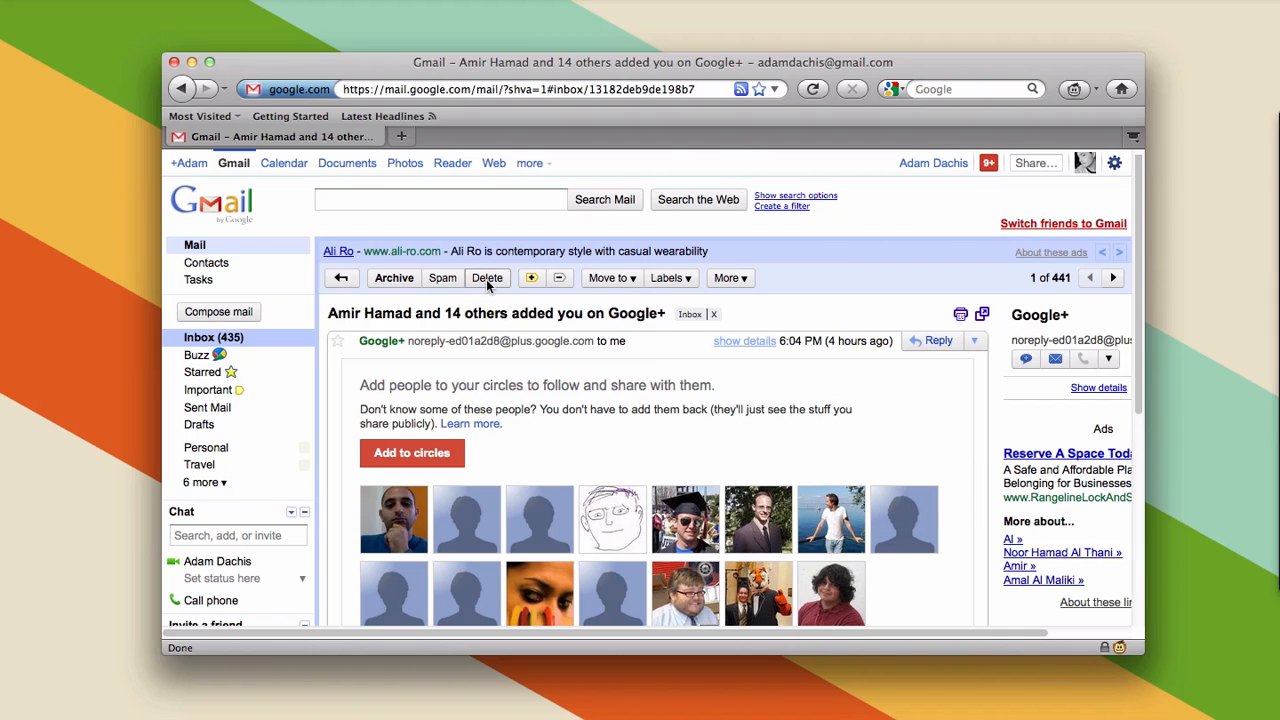
pyautogui.moveTo(531, 278)
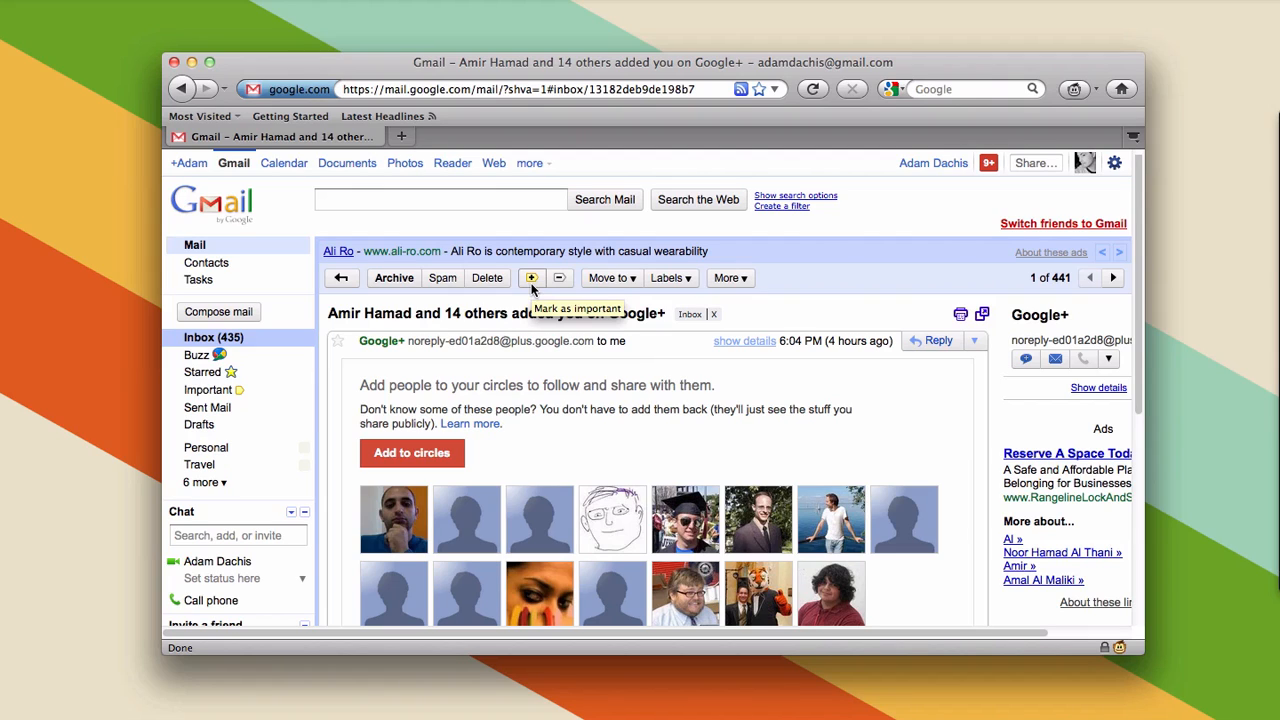
pyautogui.moveTo(540, 290)
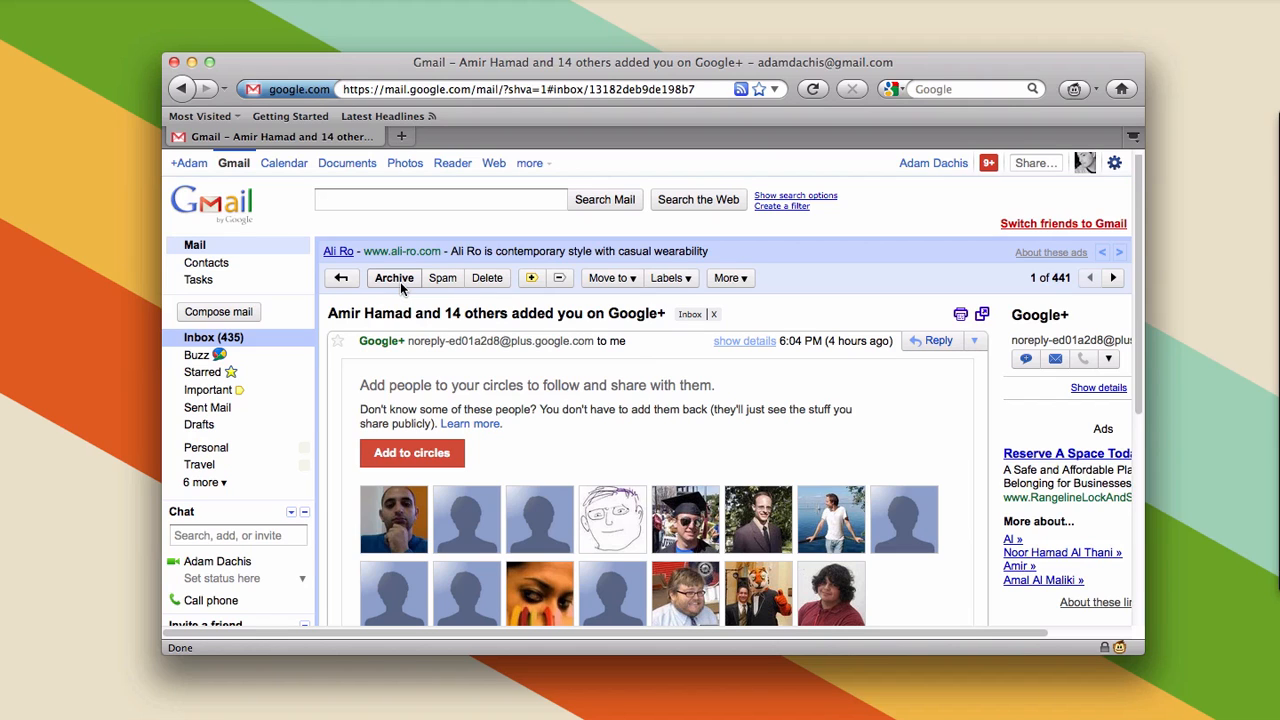
pyautogui.click(393, 277)
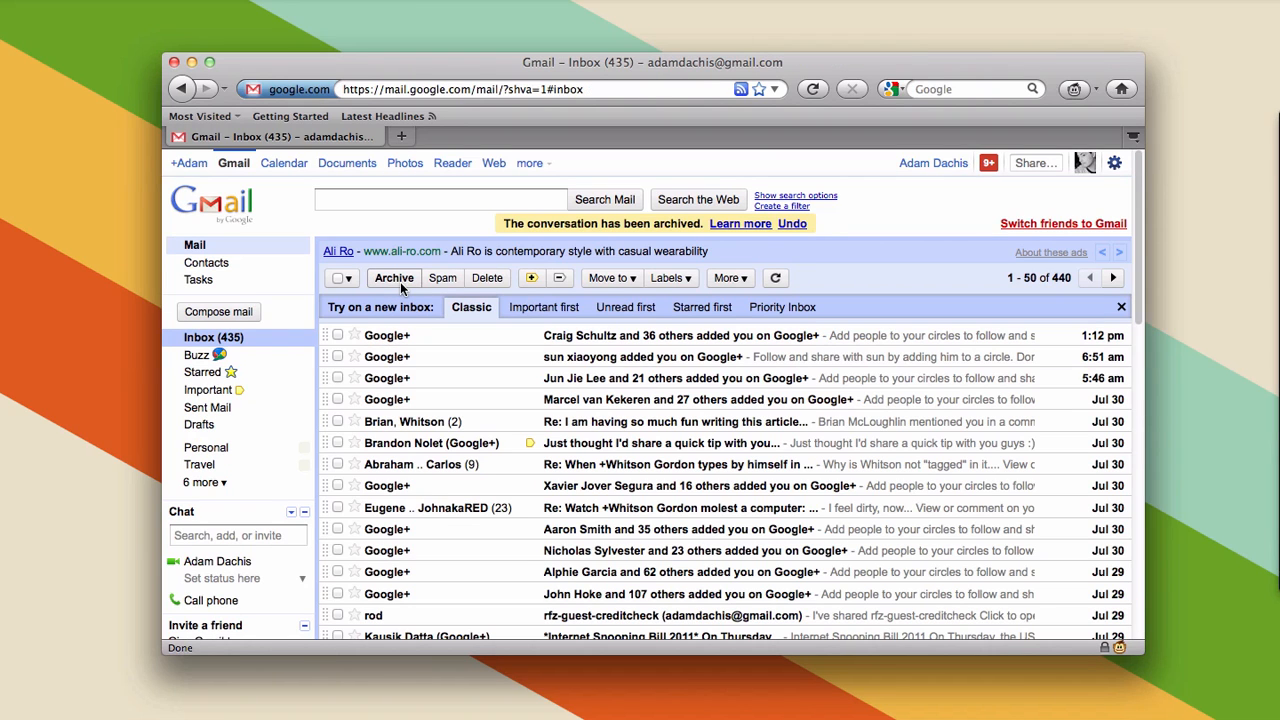
pyautogui.moveTo(525, 403)
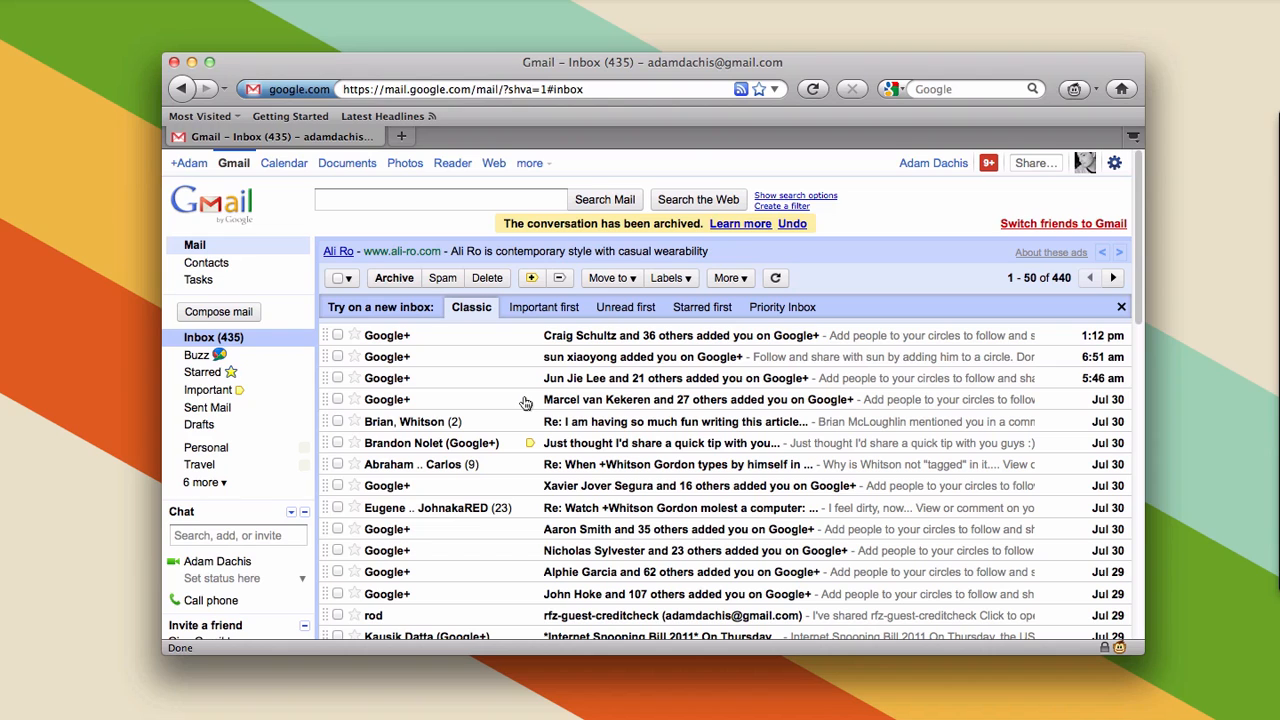
pyautogui.moveTo(224, 490)
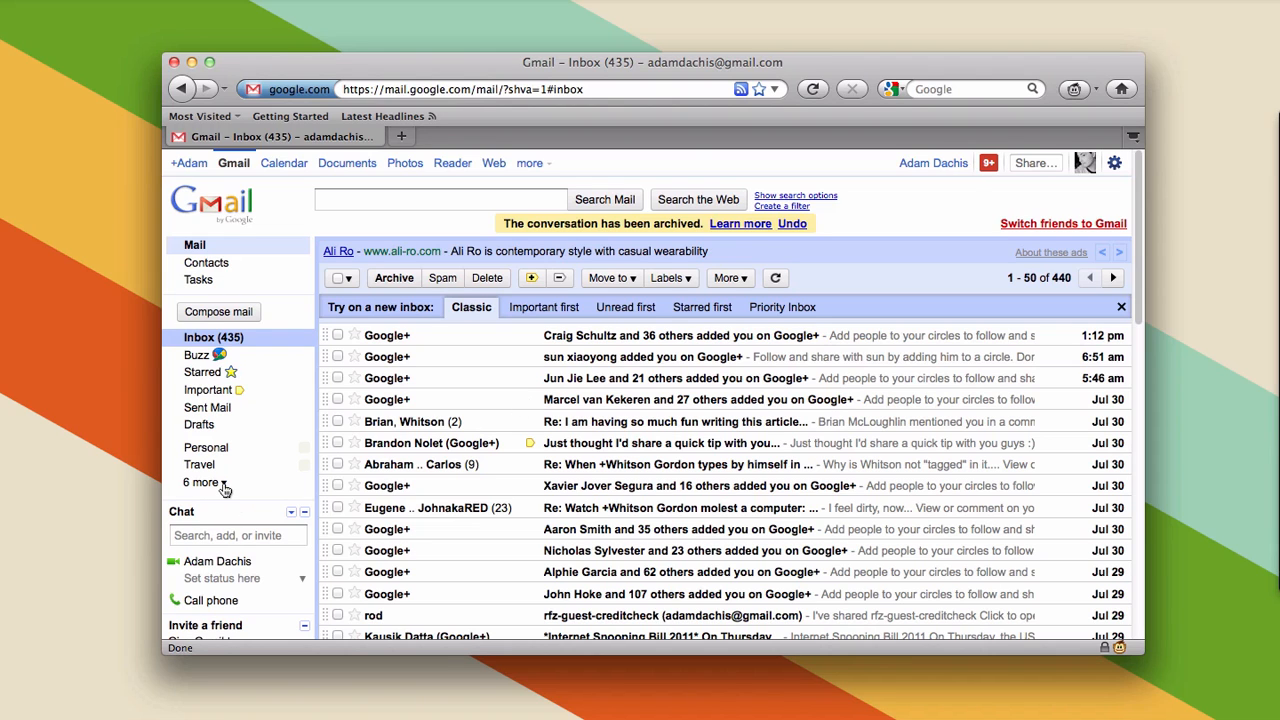
pyautogui.click(201, 482)
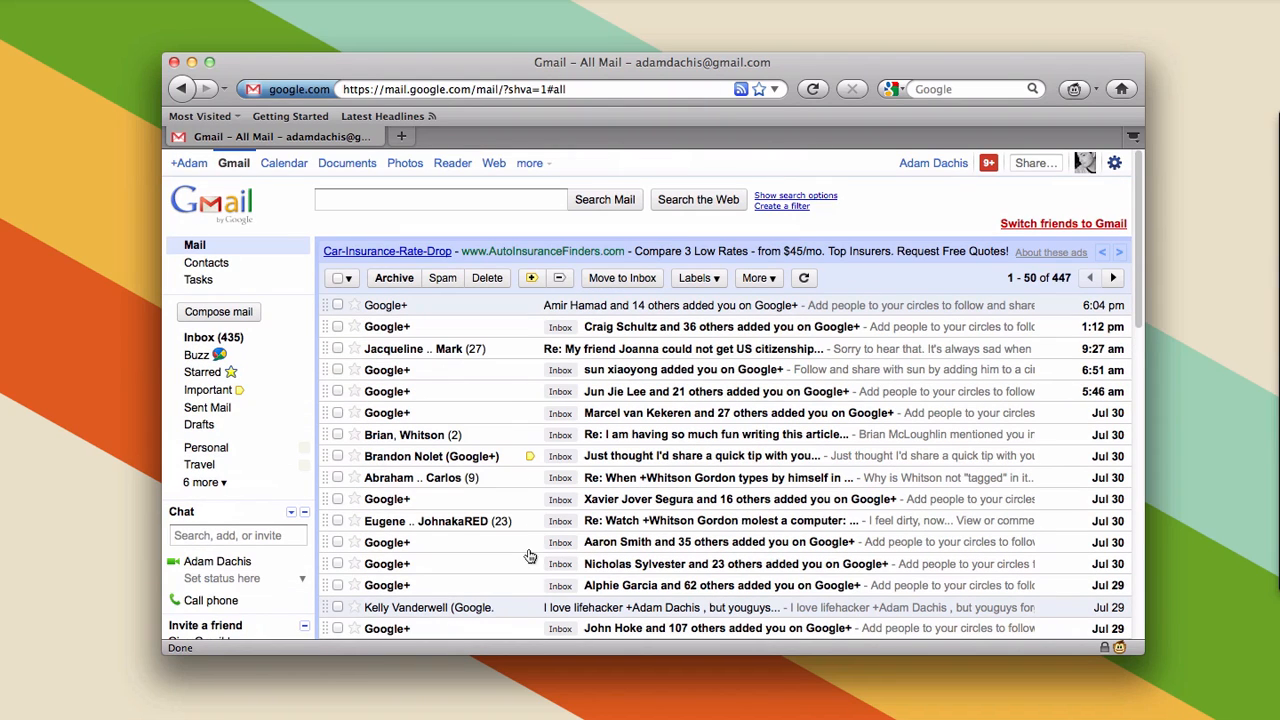
pyautogui.moveTo(604, 391)
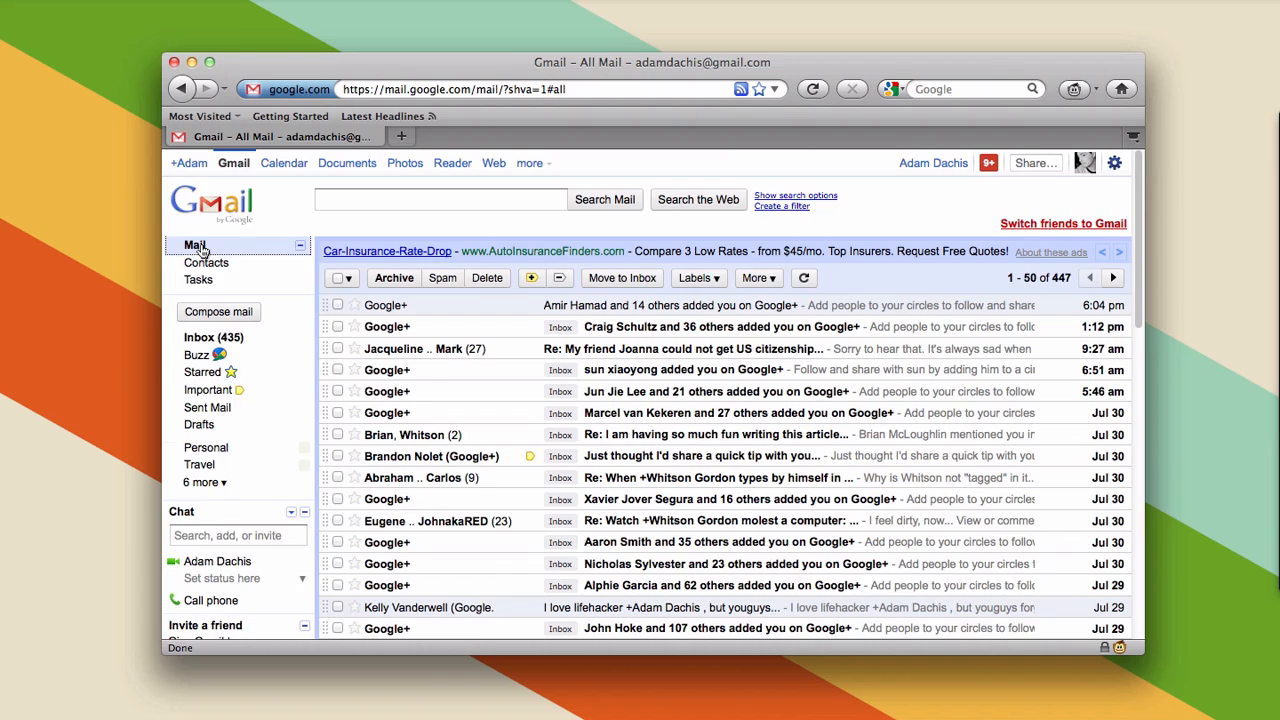
pyautogui.click(201, 337)
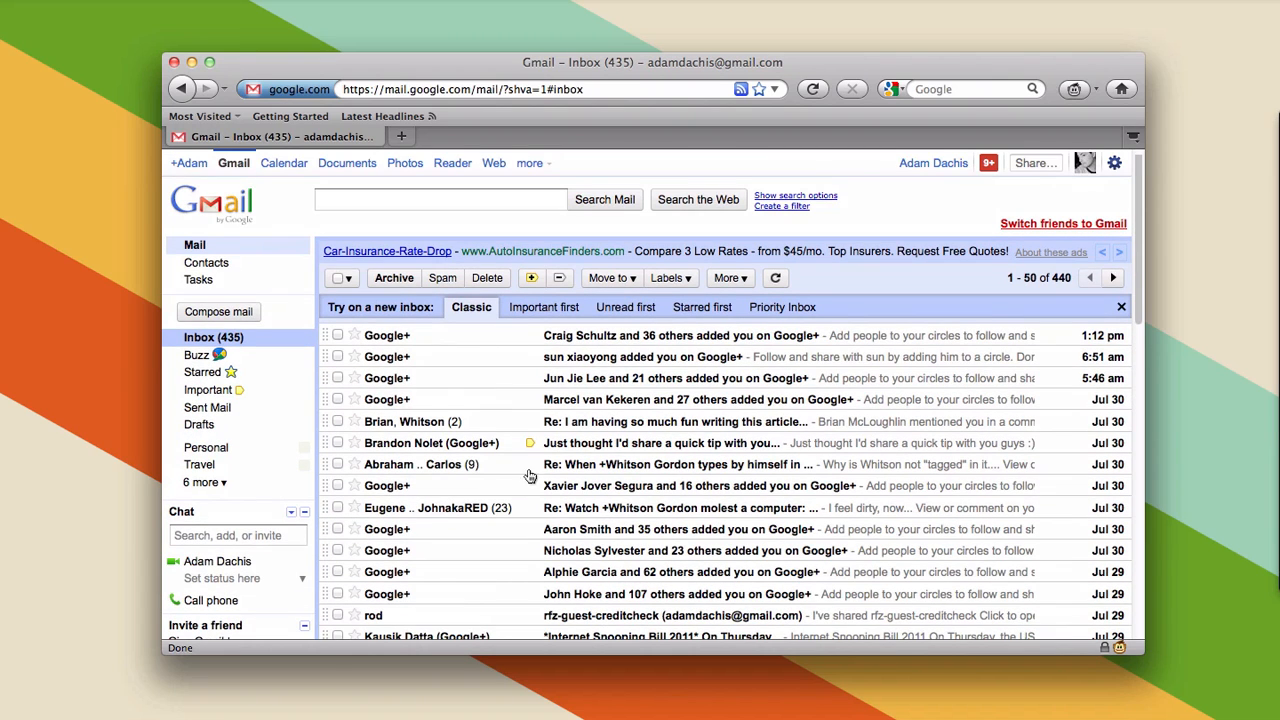
pyautogui.click(440, 199)
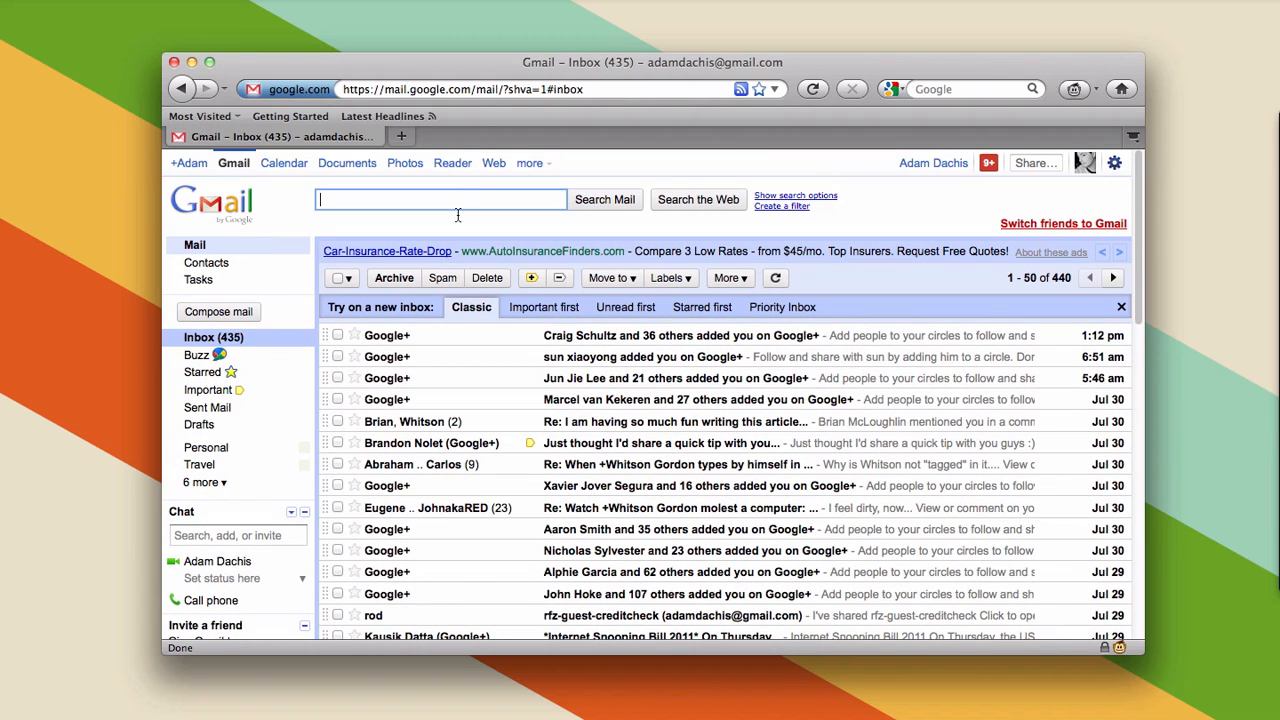
pyautogui.moveTo(215, 485)
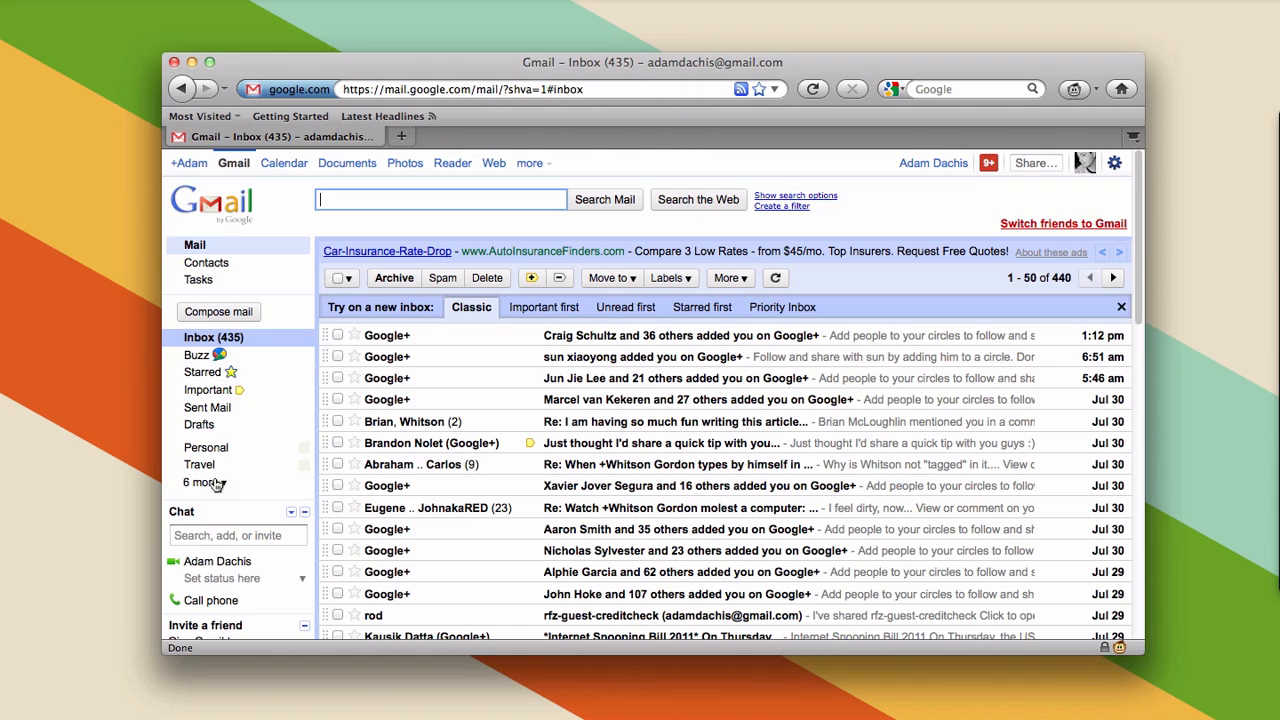
pyautogui.moveTo(238, 447)
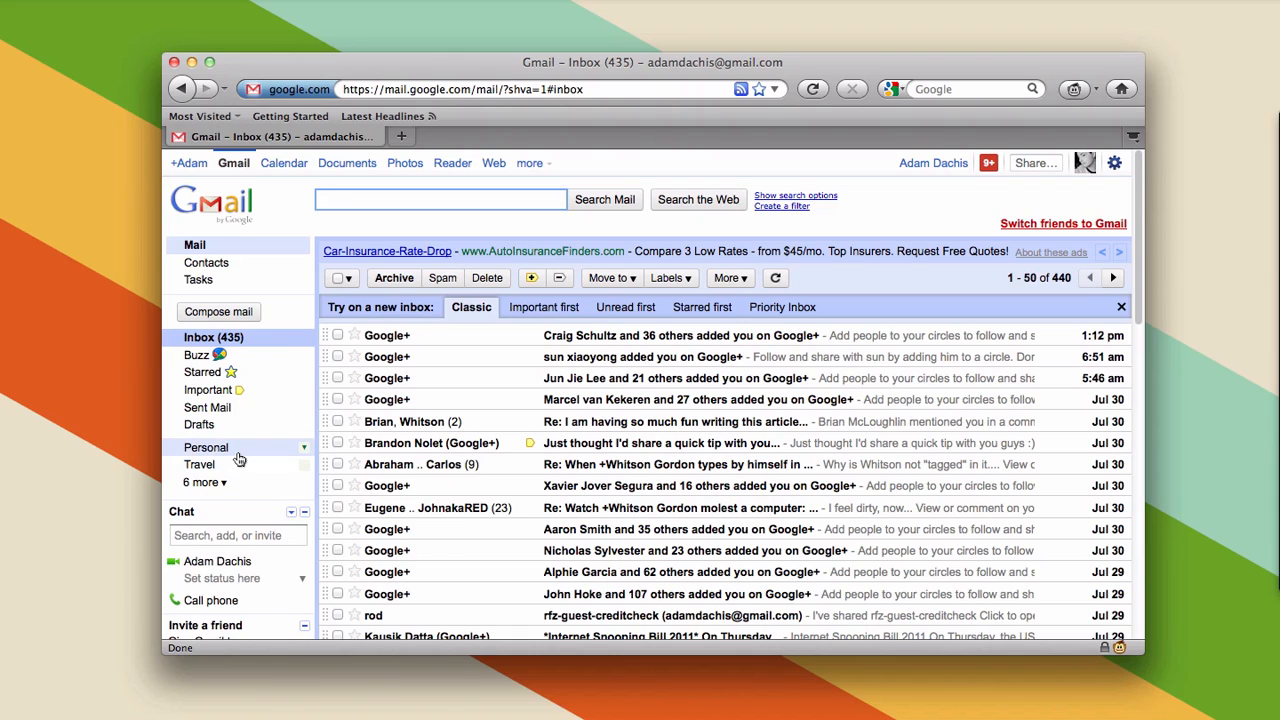
pyautogui.moveTo(239, 464)
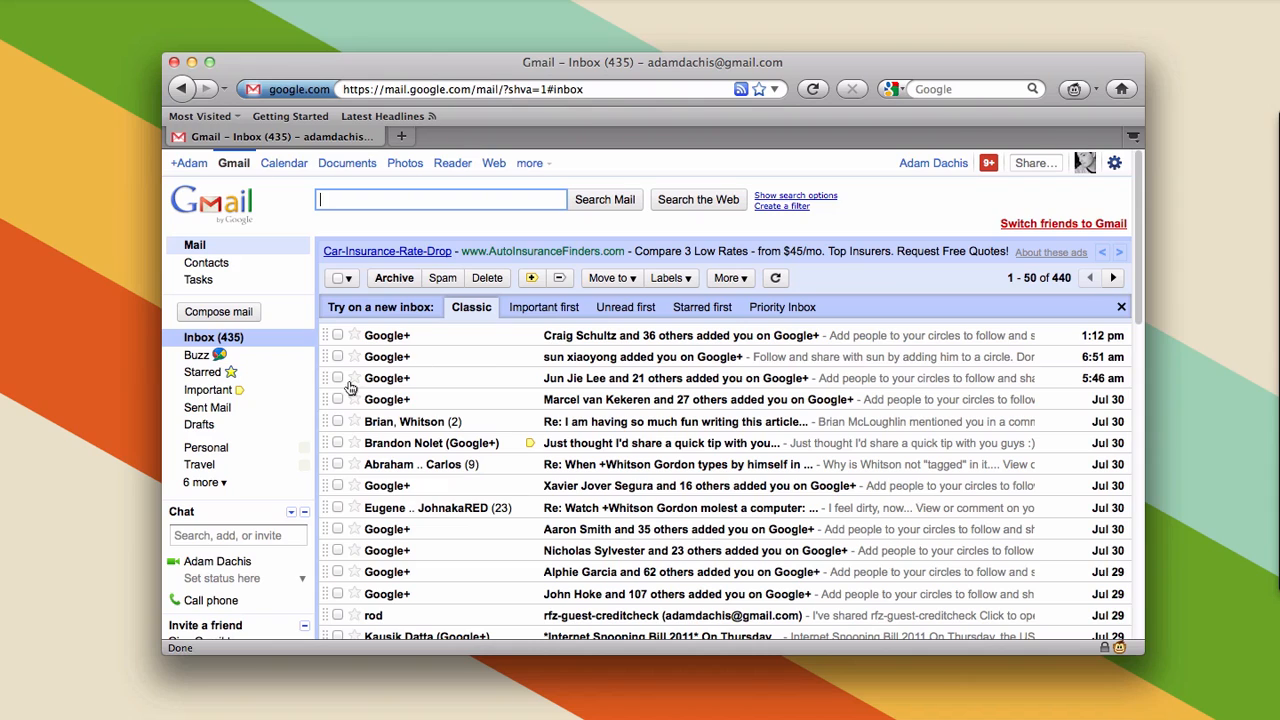
pyautogui.click(338, 378)
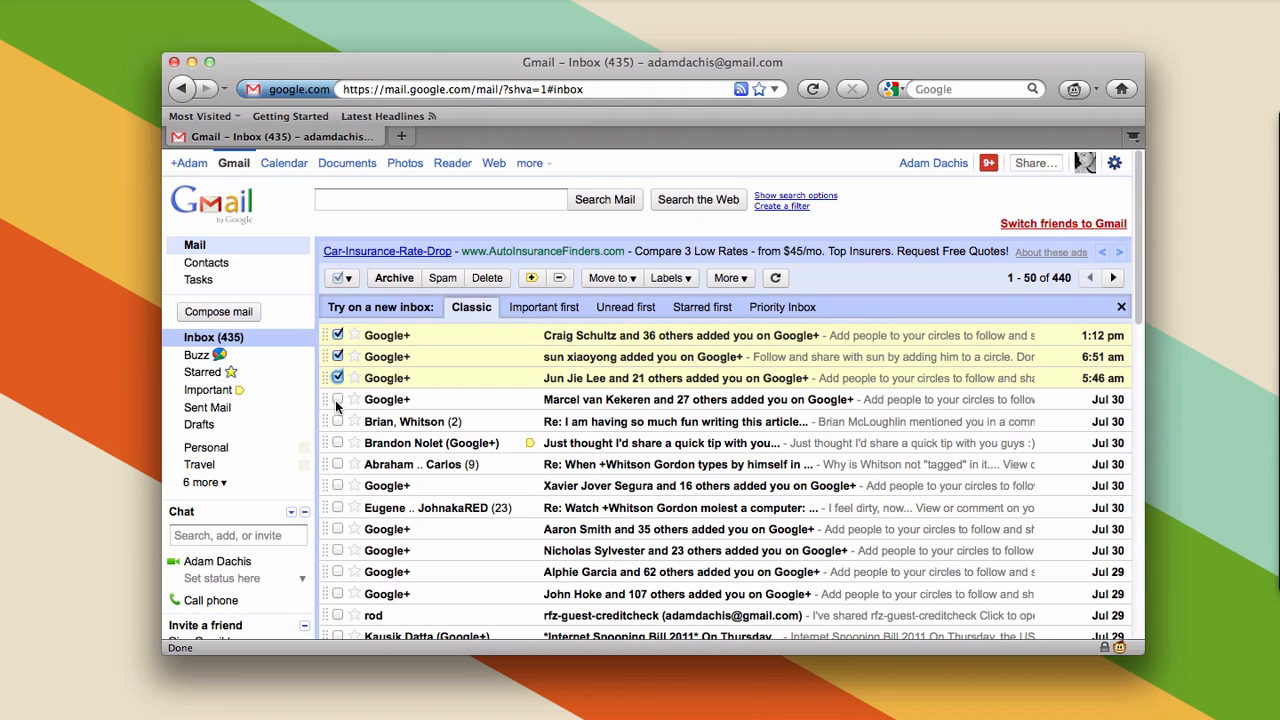
pyautogui.click(338, 399)
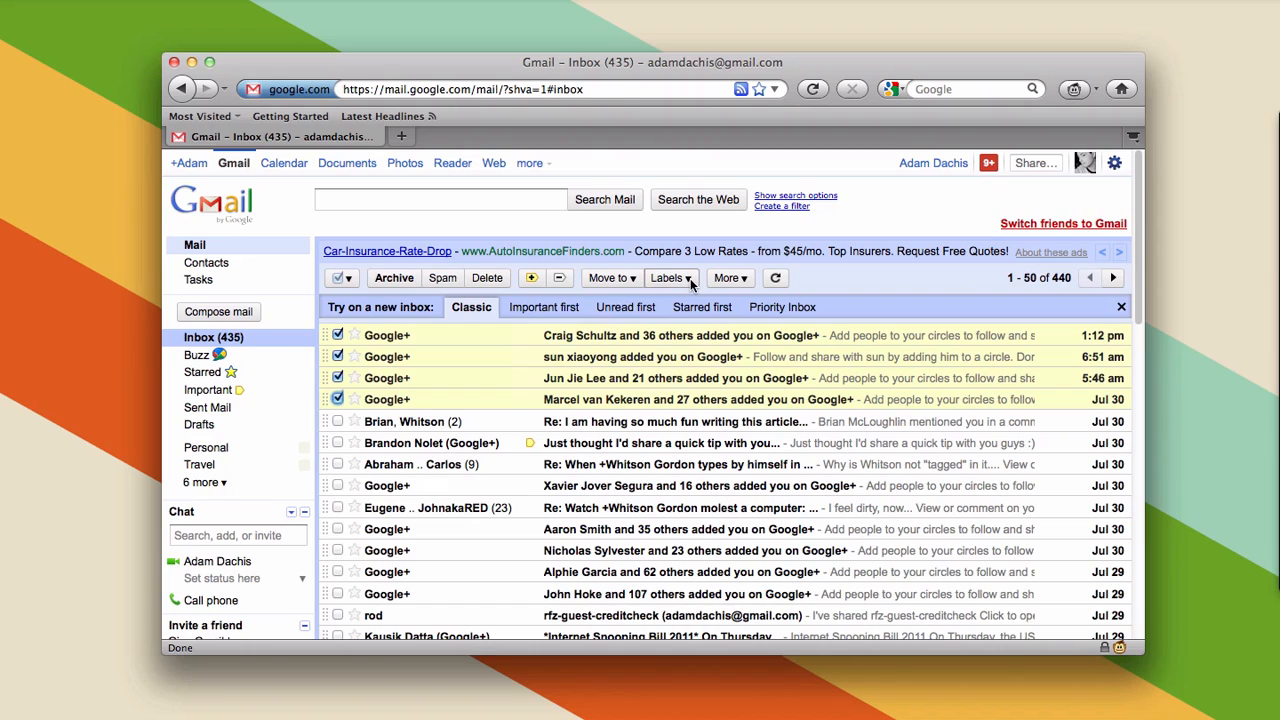
pyautogui.click(668, 278)
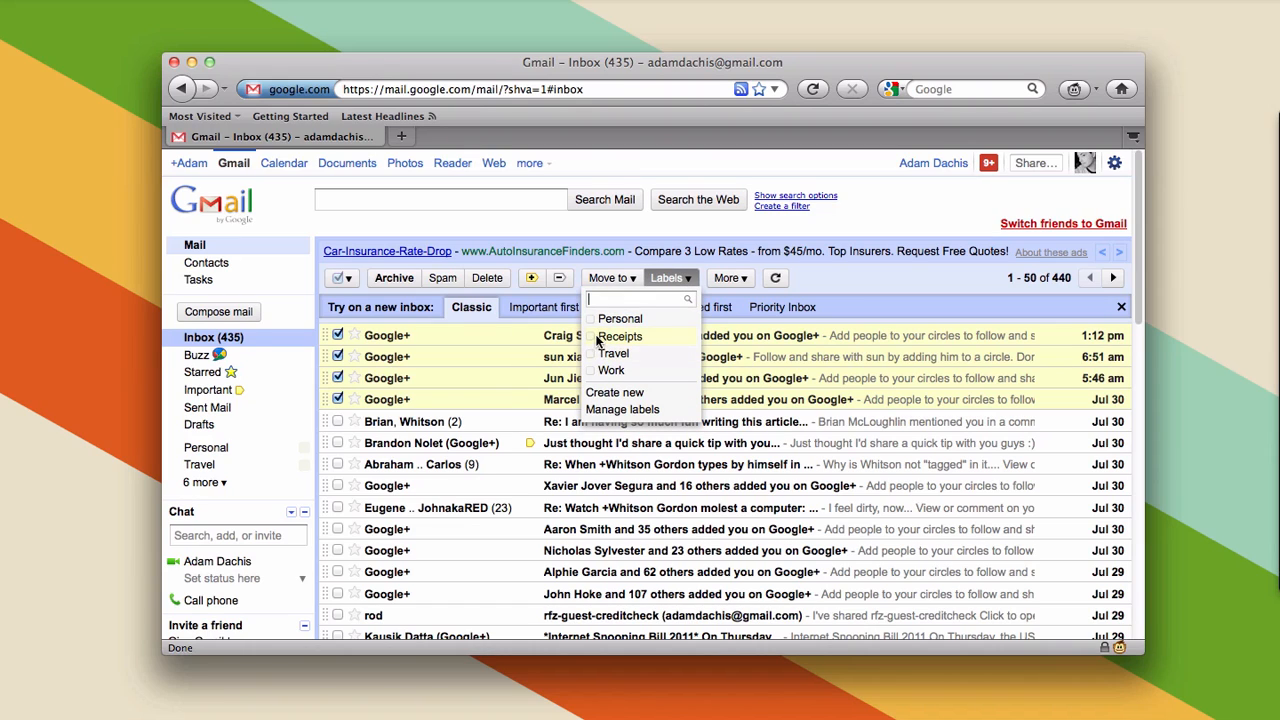
pyautogui.click(620, 318)
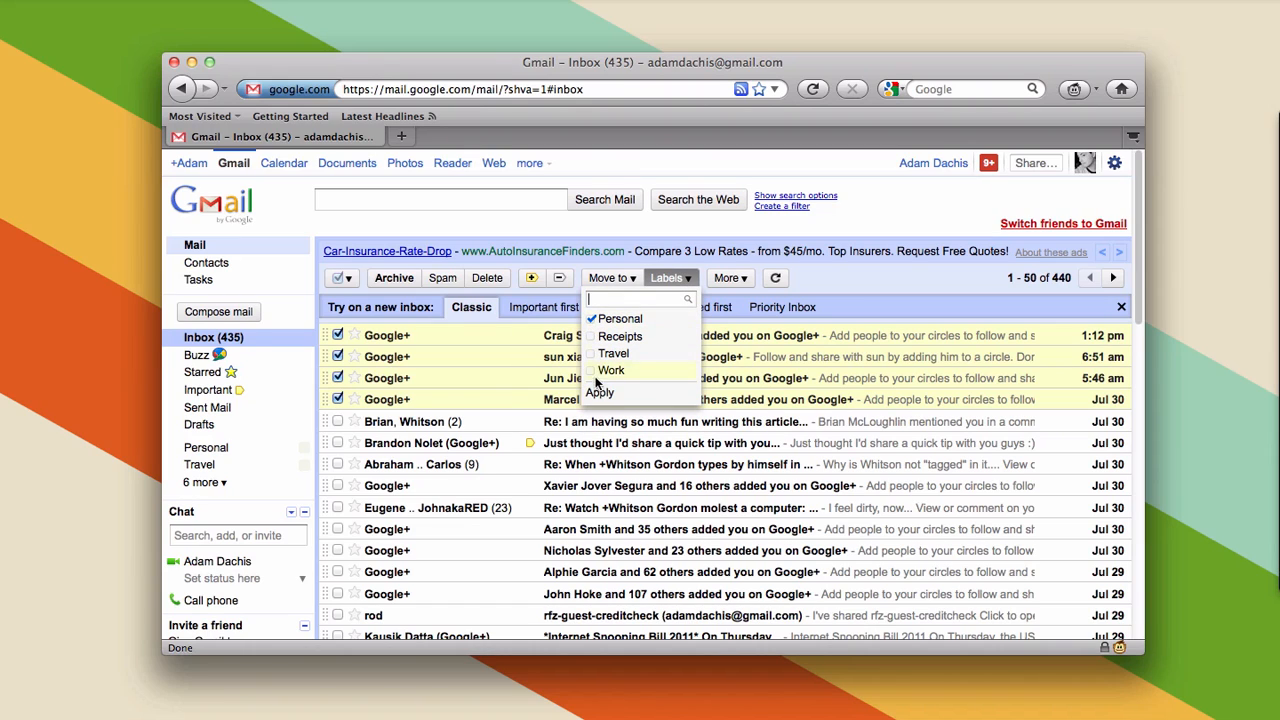
pyautogui.click(600, 392)
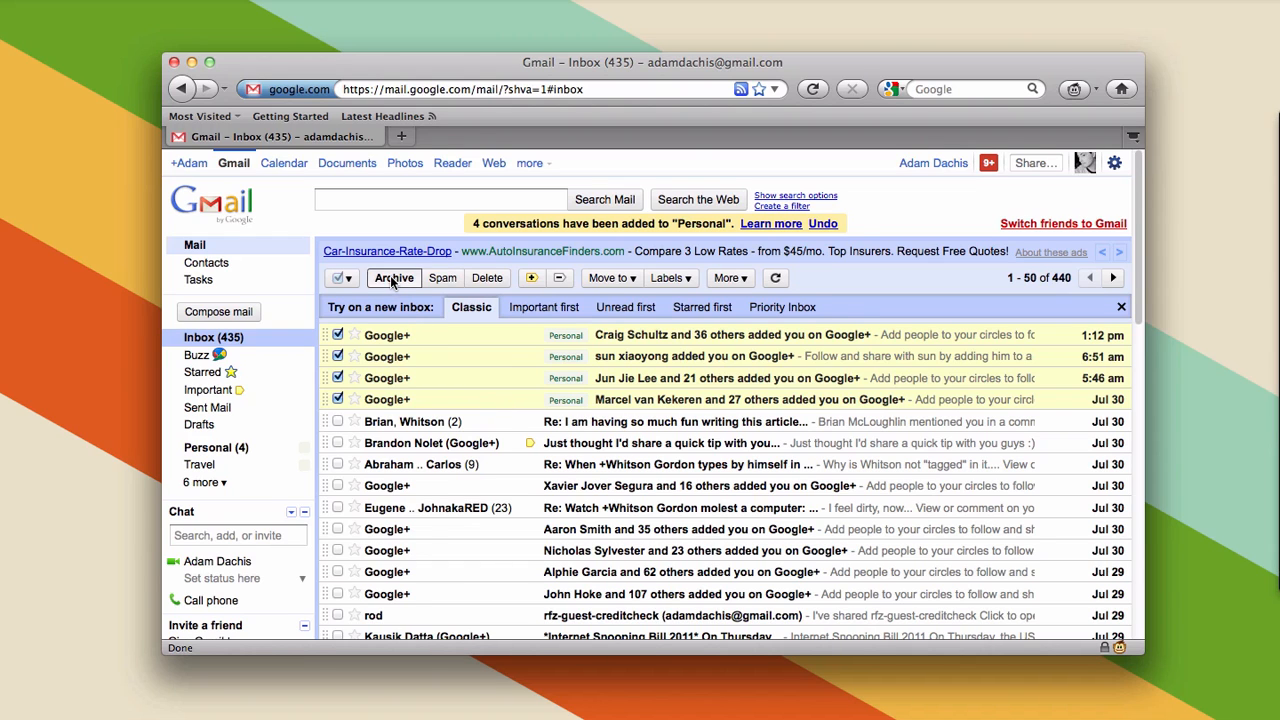
# - Archive them, reveal the hidden labels, and view All Mail
pyautogui.click(393, 277)
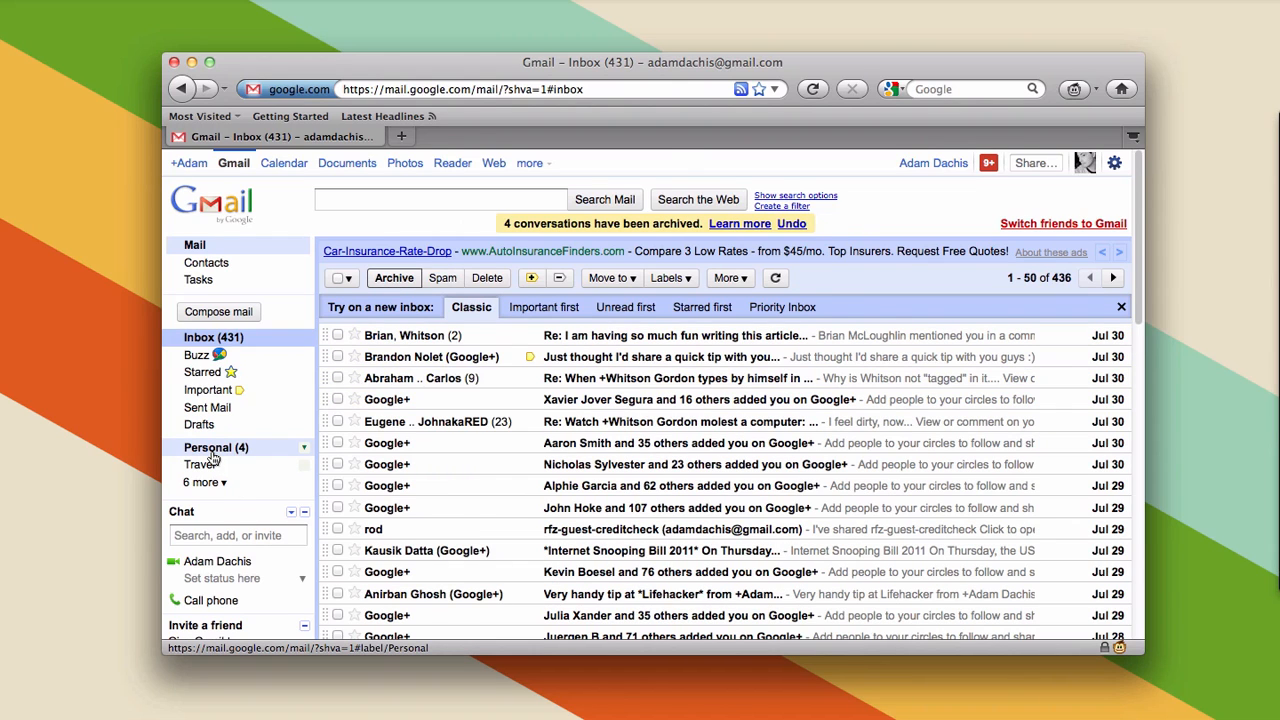
pyautogui.click(207, 447)
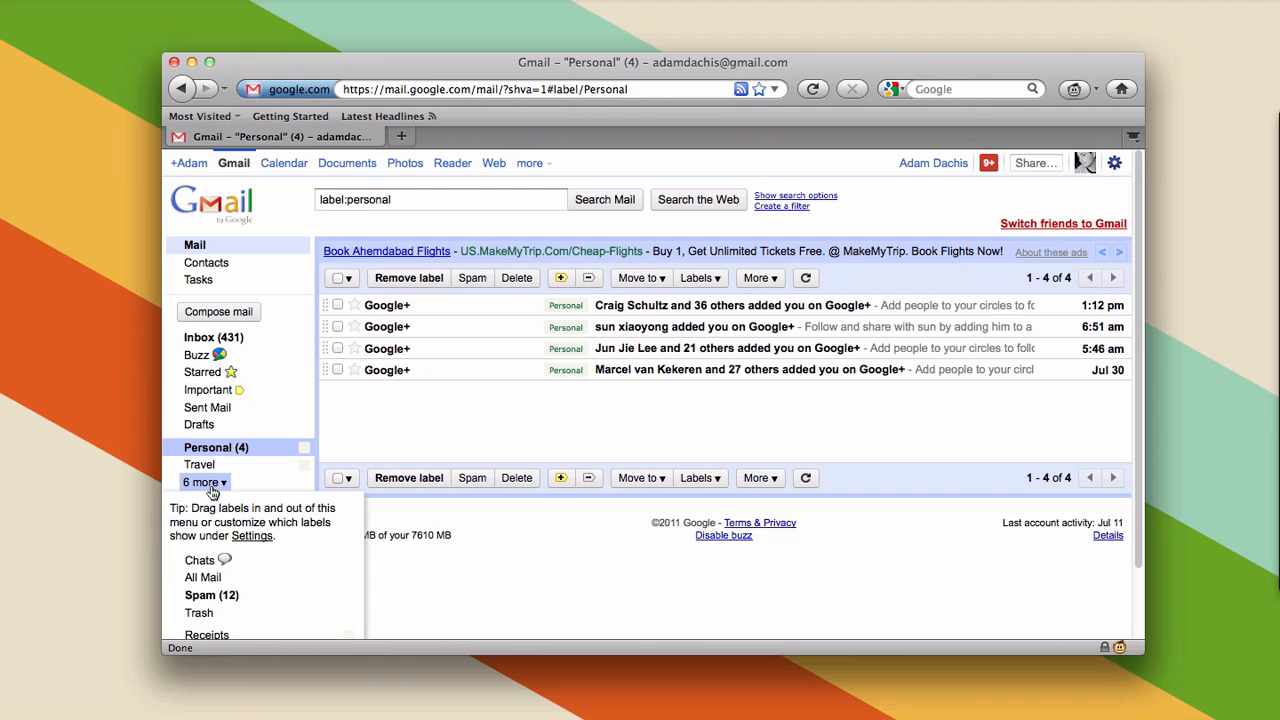
pyautogui.click(202, 577)
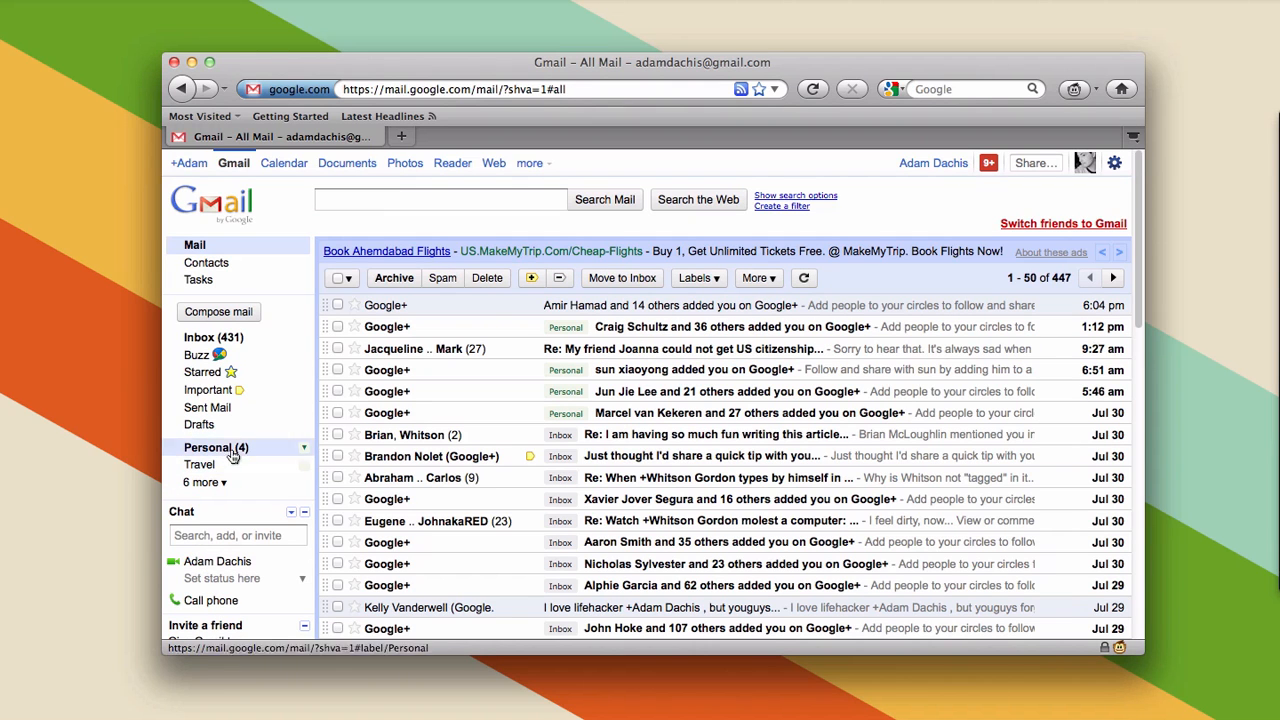
# - From the inbox, open Manage labels and scroll to Personal, Receipts, Travel and Work
pyautogui.click(199, 337)
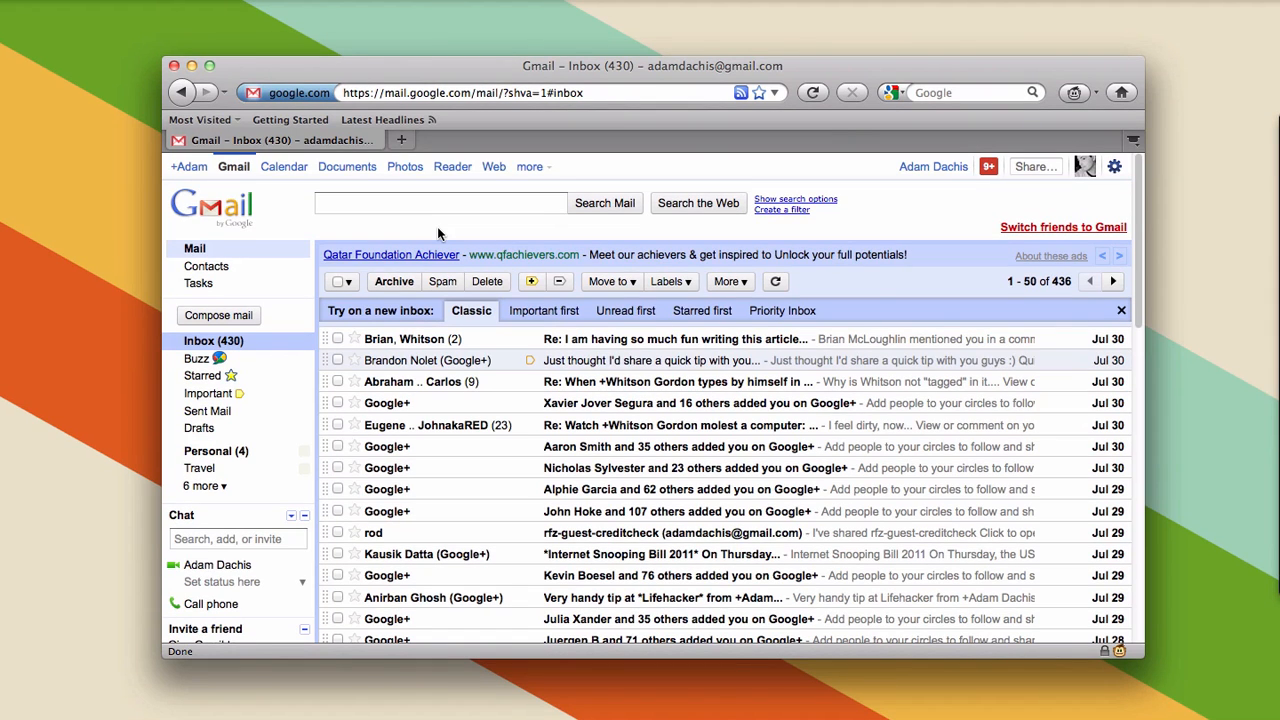
pyautogui.moveTo(670, 281)
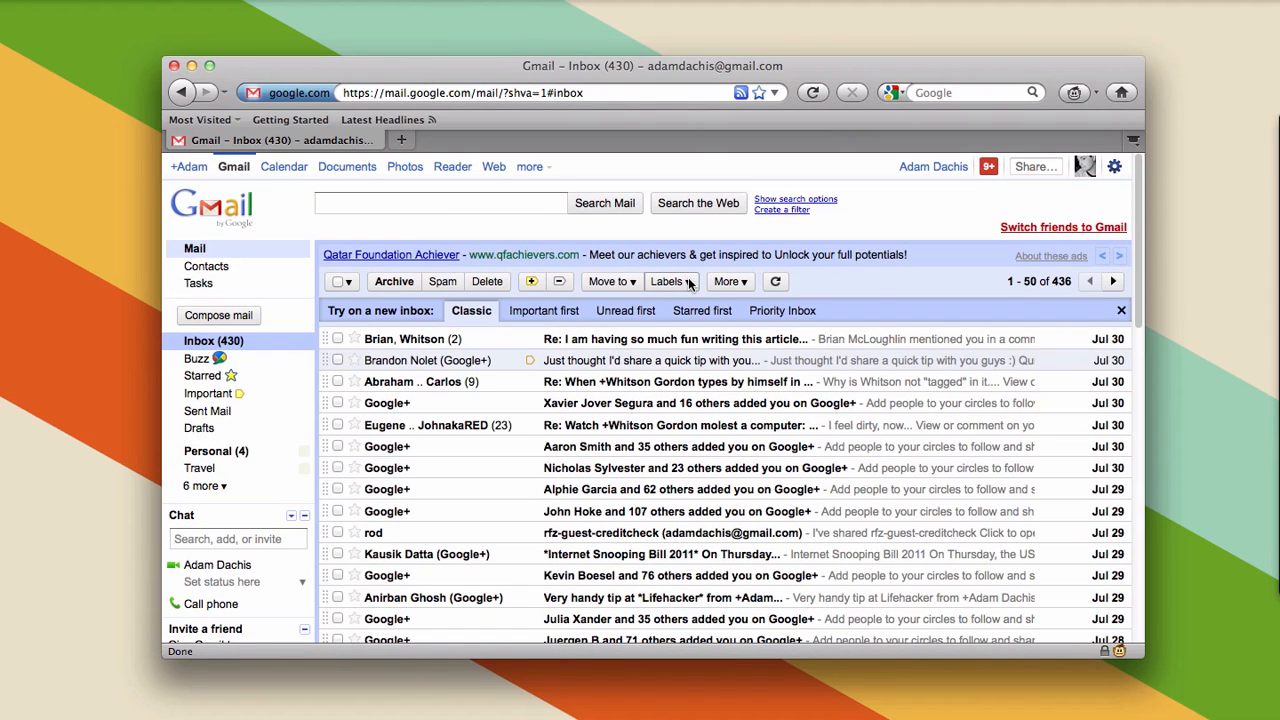
pyautogui.click(669, 281)
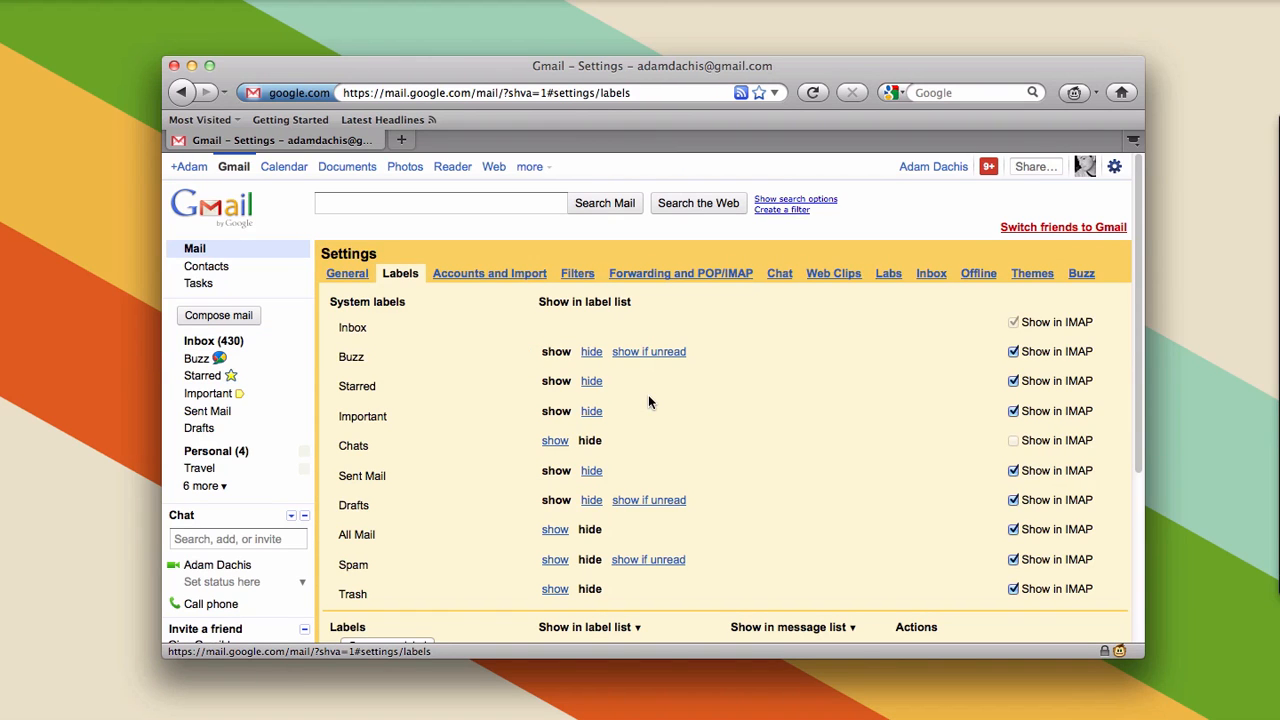
pyautogui.moveTo(443, 363)
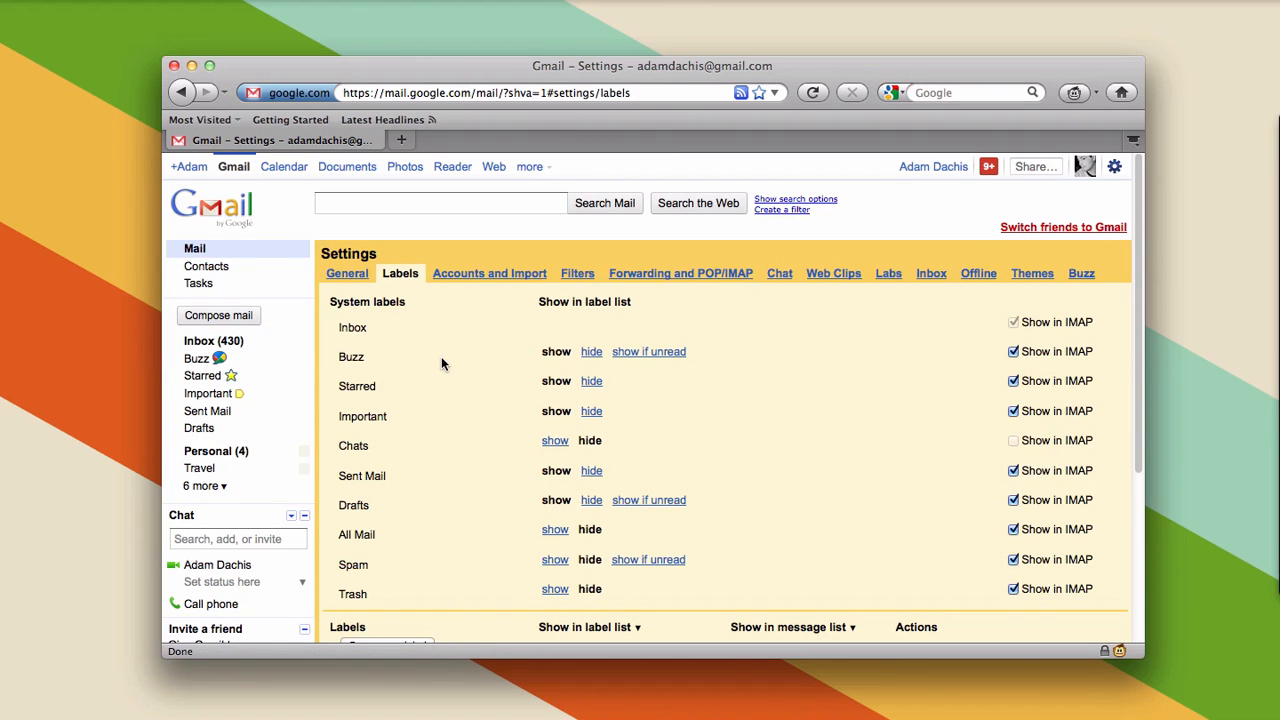
pyautogui.scroll(-3)
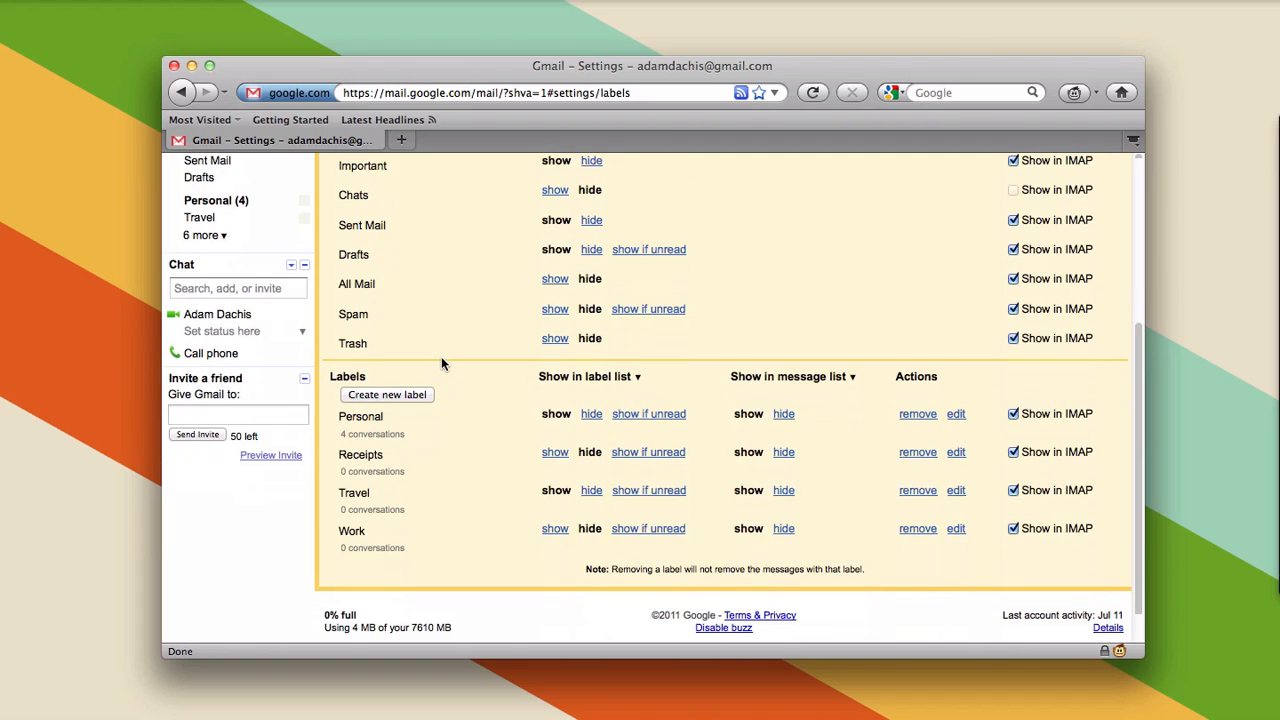
pyautogui.moveTo(364, 545)
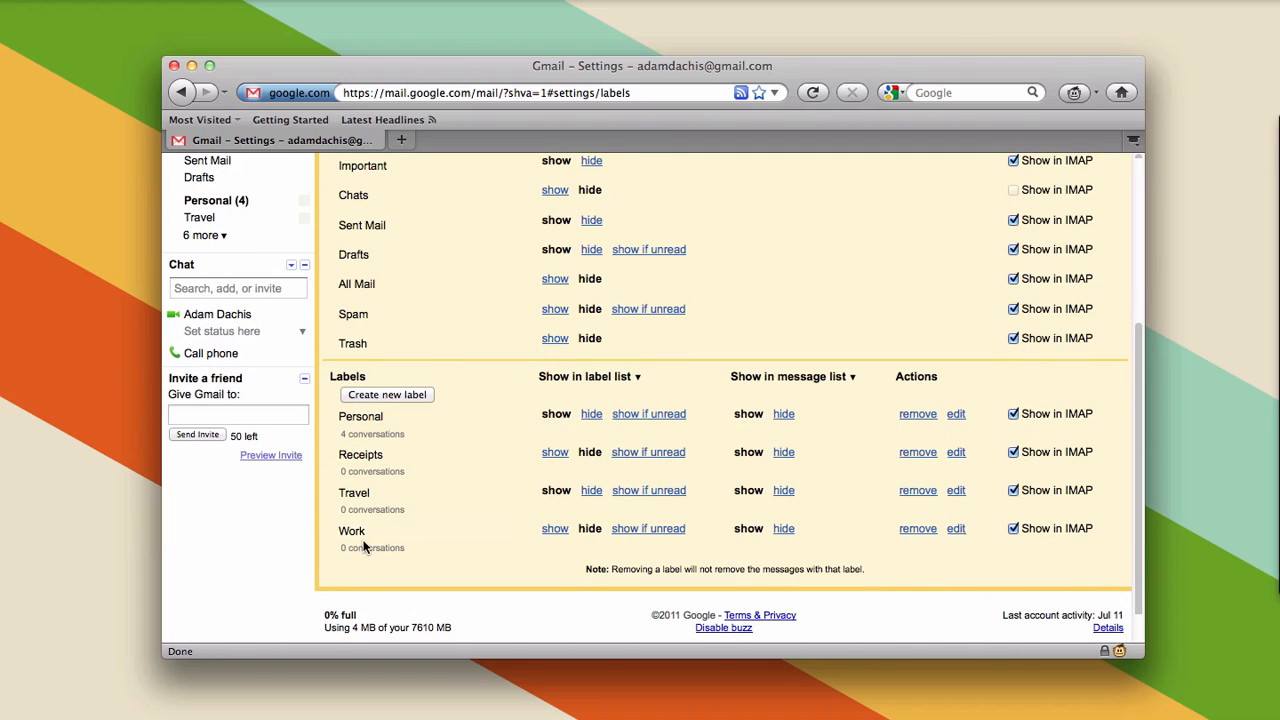
# - Enter the new label name 'Emails from Mom', nest it under Personal, and create it
pyautogui.click(387, 394)
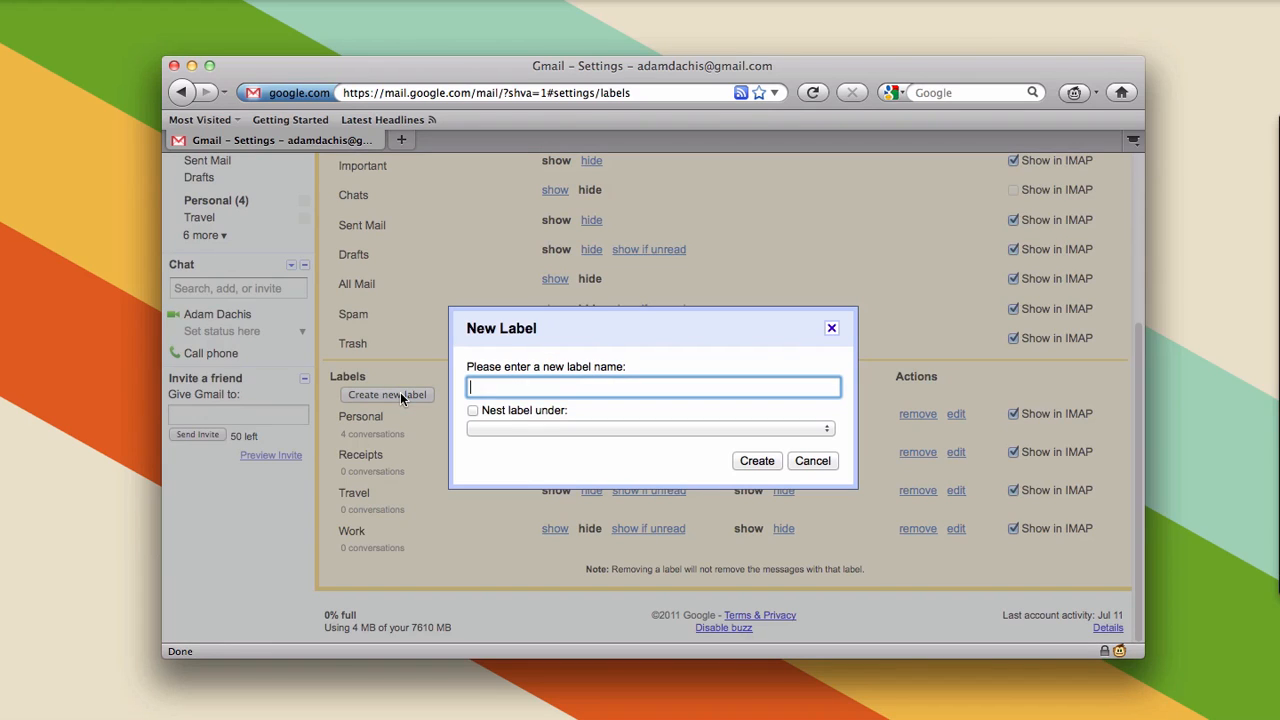
pyautogui.moveTo(420, 402)
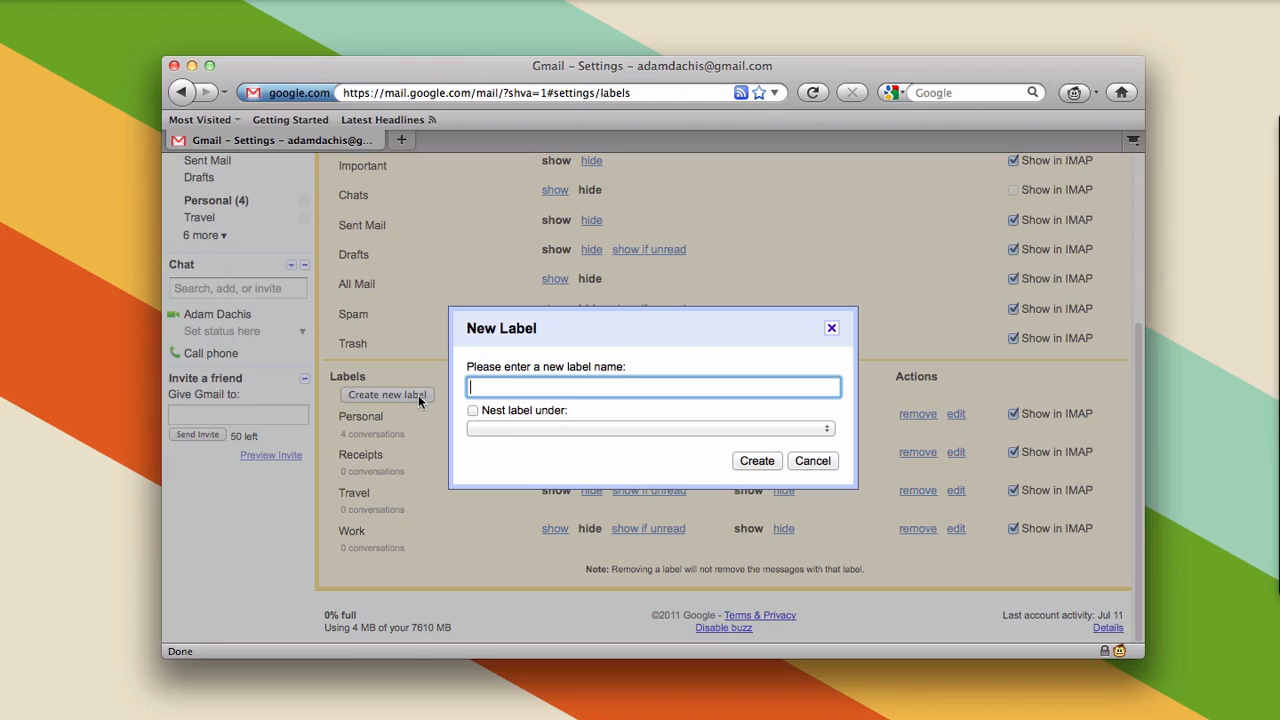
pyautogui.write('Emails from Mom')
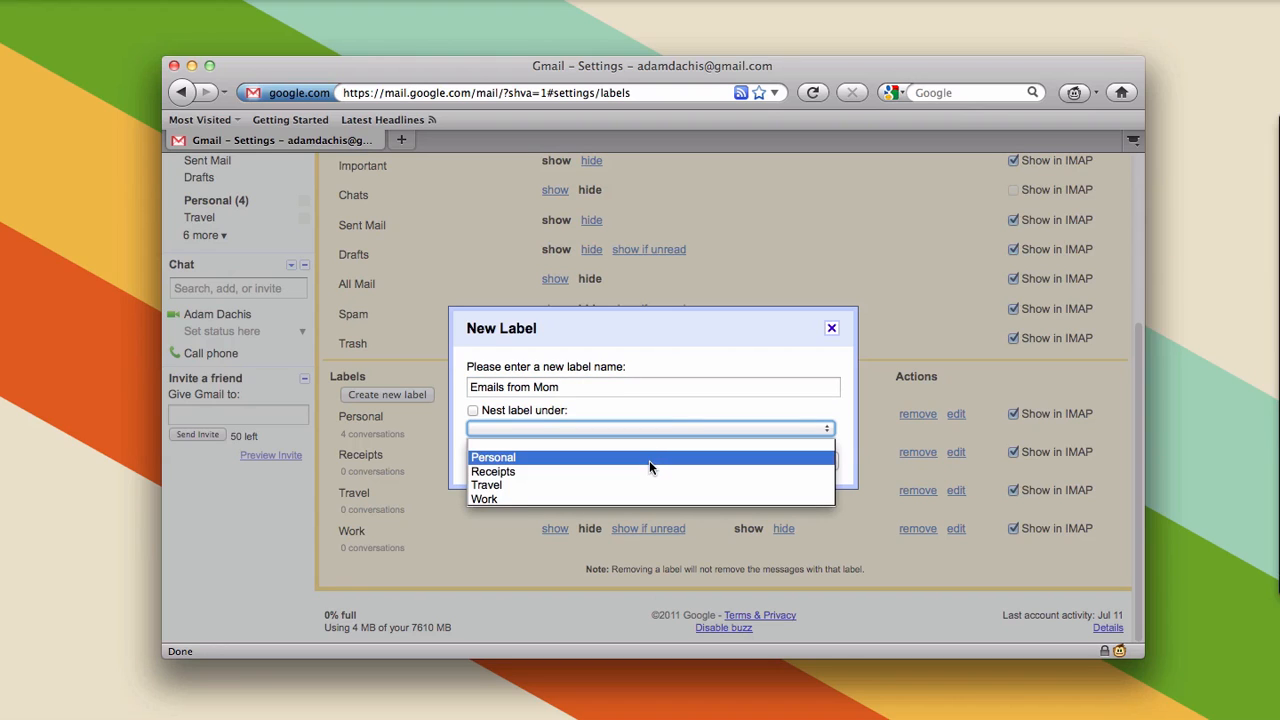
pyautogui.moveTo(643, 463)
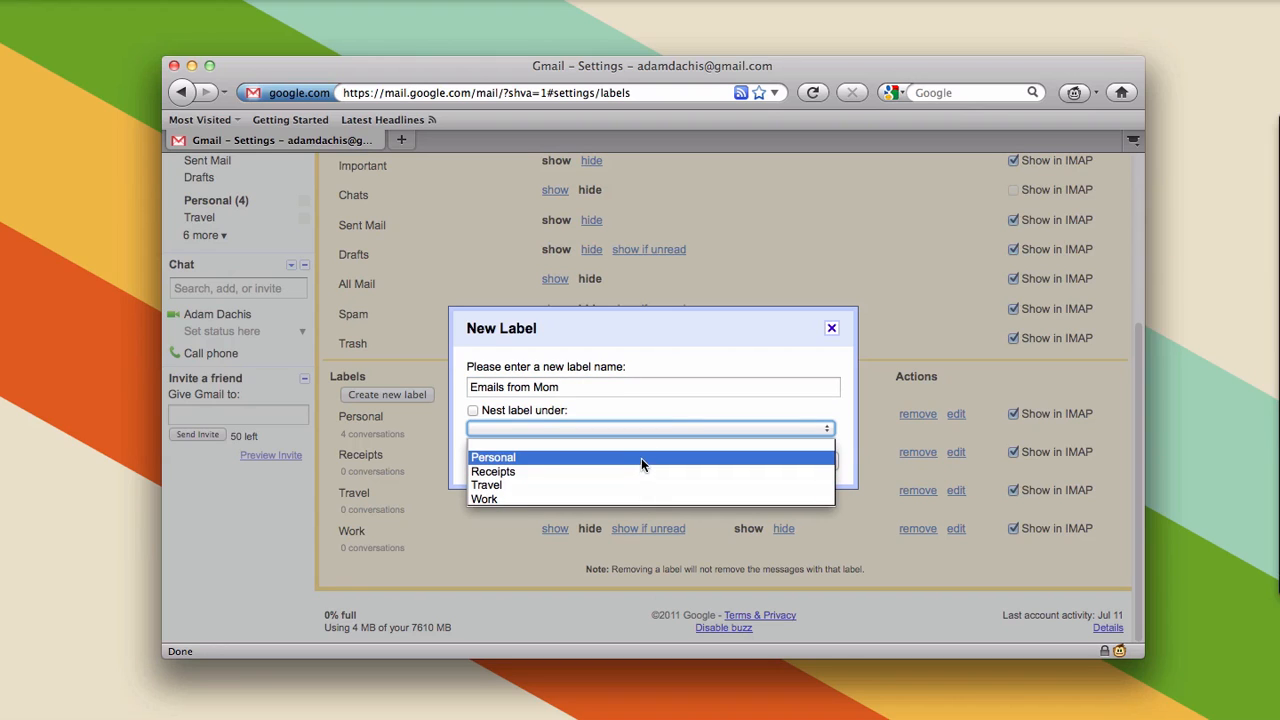
pyautogui.moveTo(650, 465)
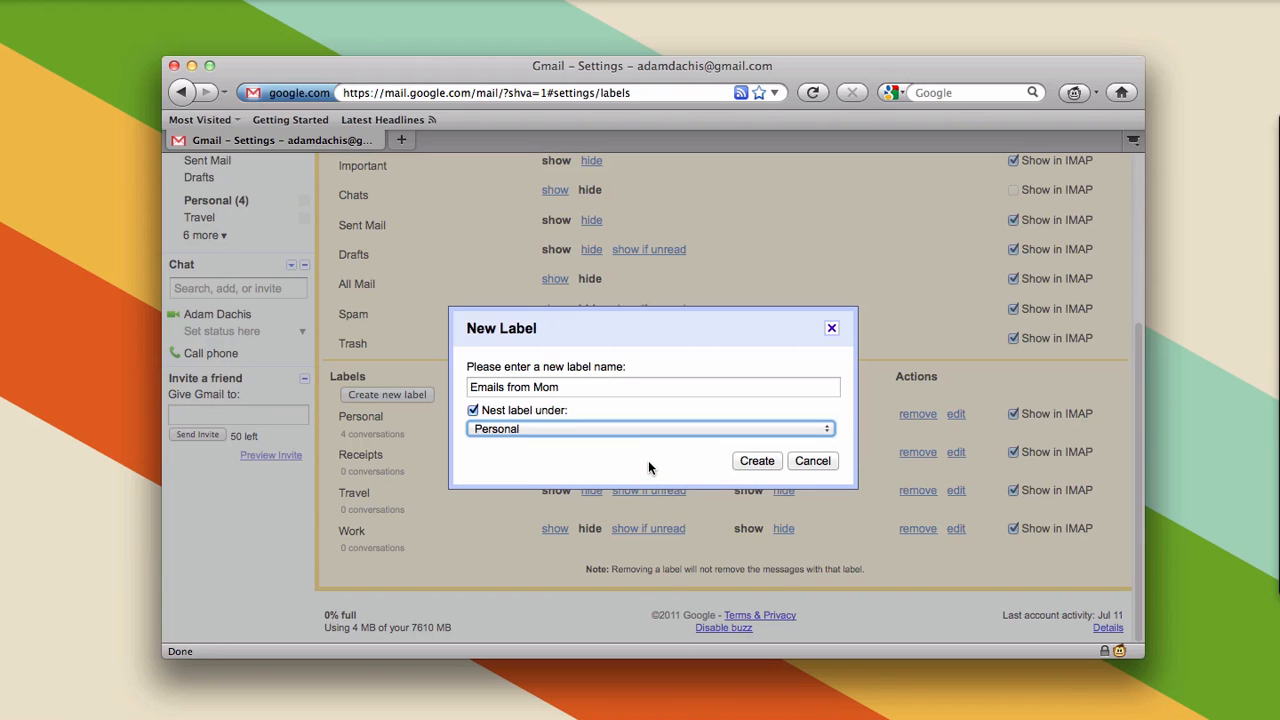
pyautogui.click(812, 460)
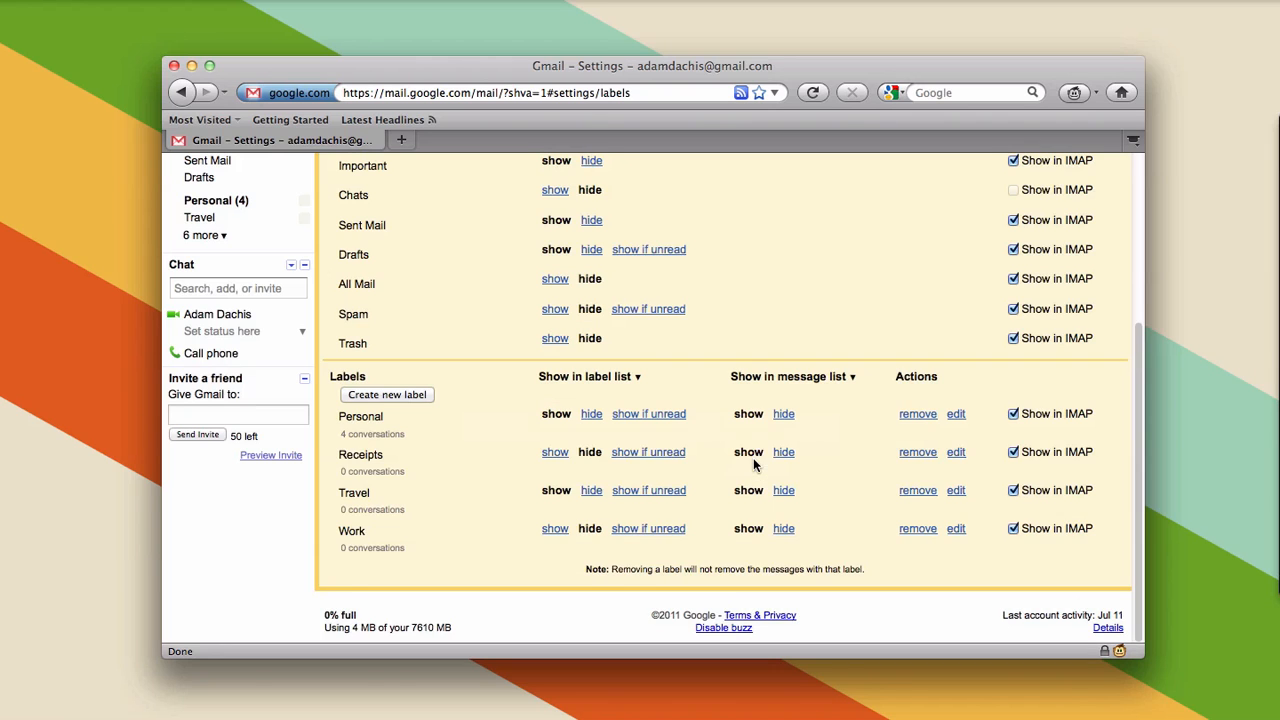
# - Expand Personal in the sidebar to reveal the nested Emails from Mom label
pyautogui.scroll(3)
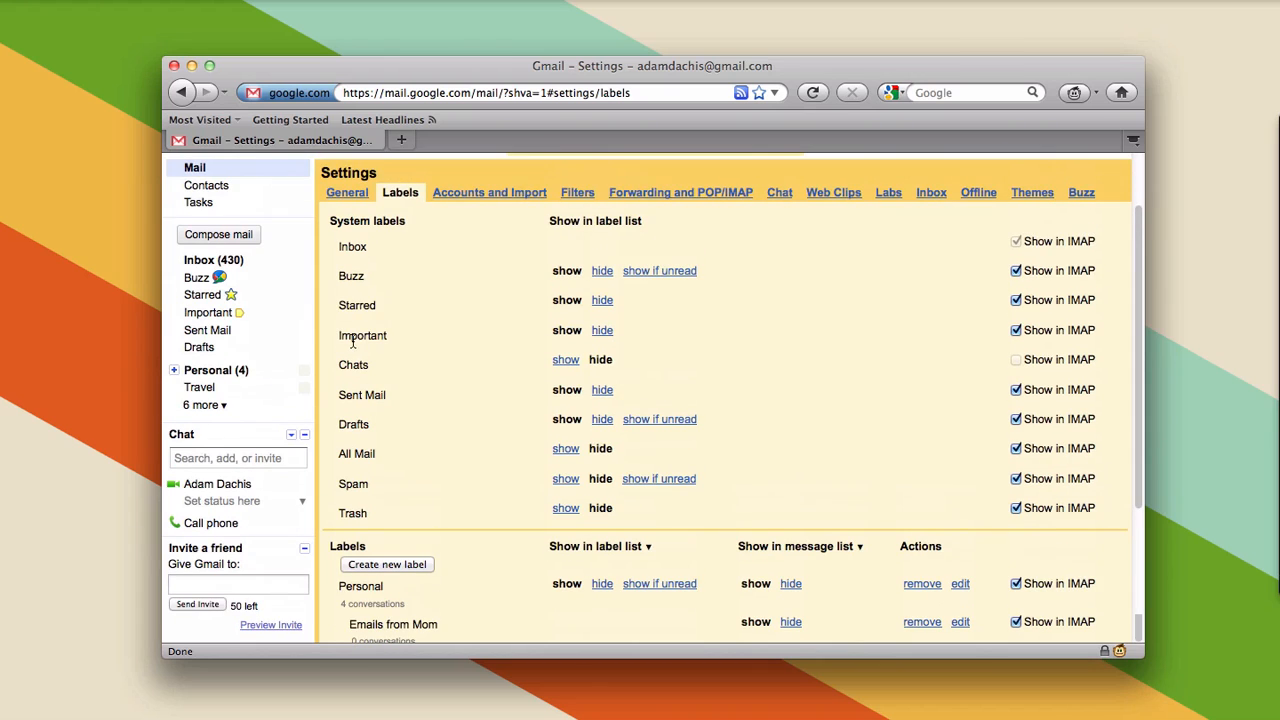
pyautogui.click(174, 369)
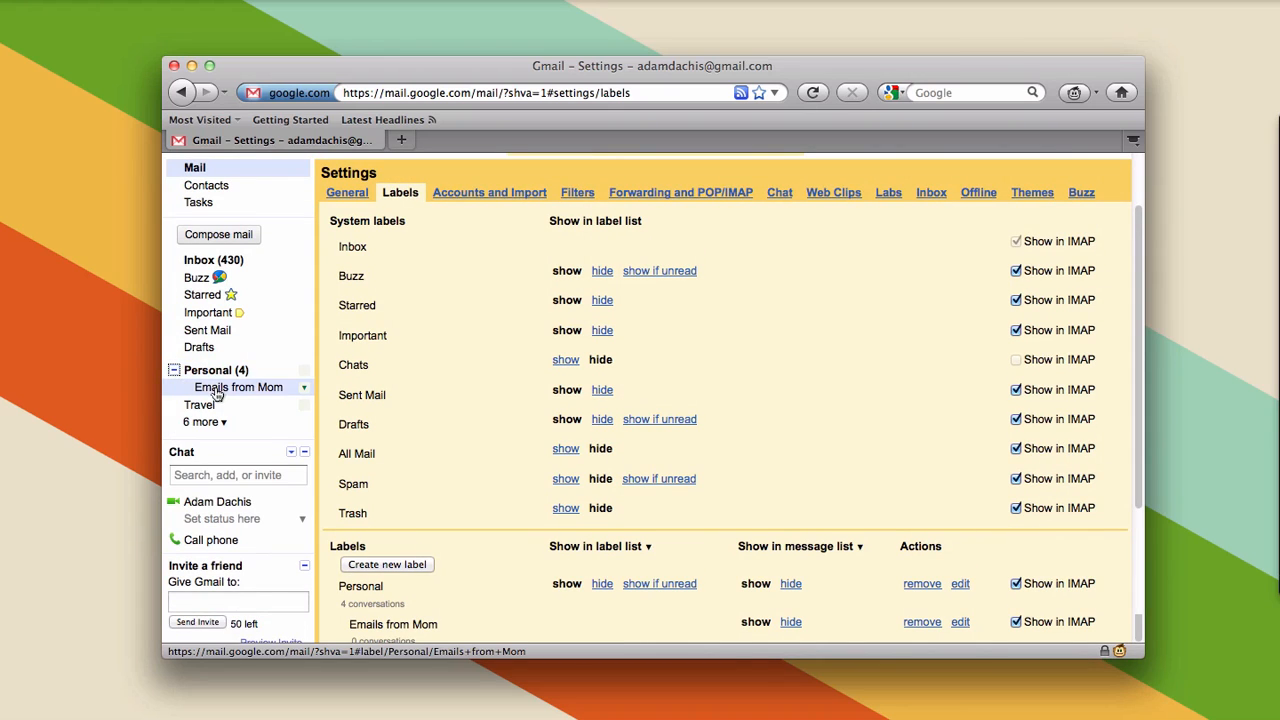
pyautogui.moveTo(238, 390)
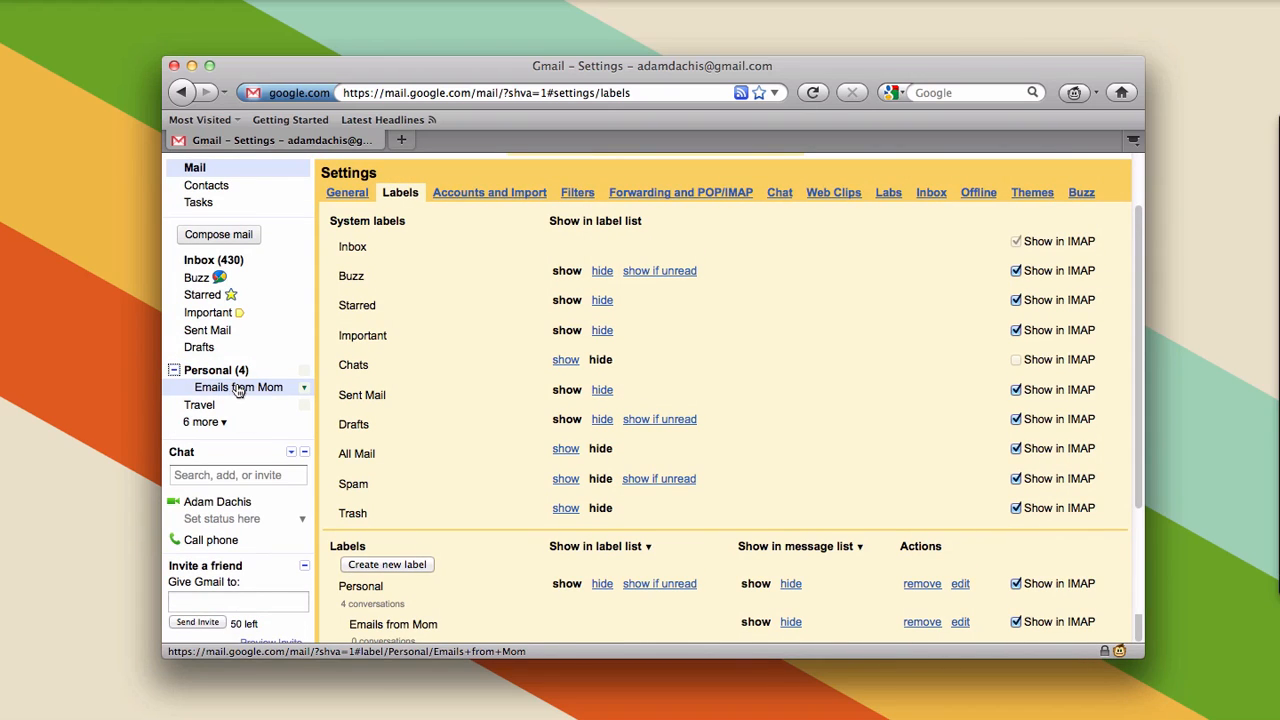
pyautogui.moveTo(393, 358)
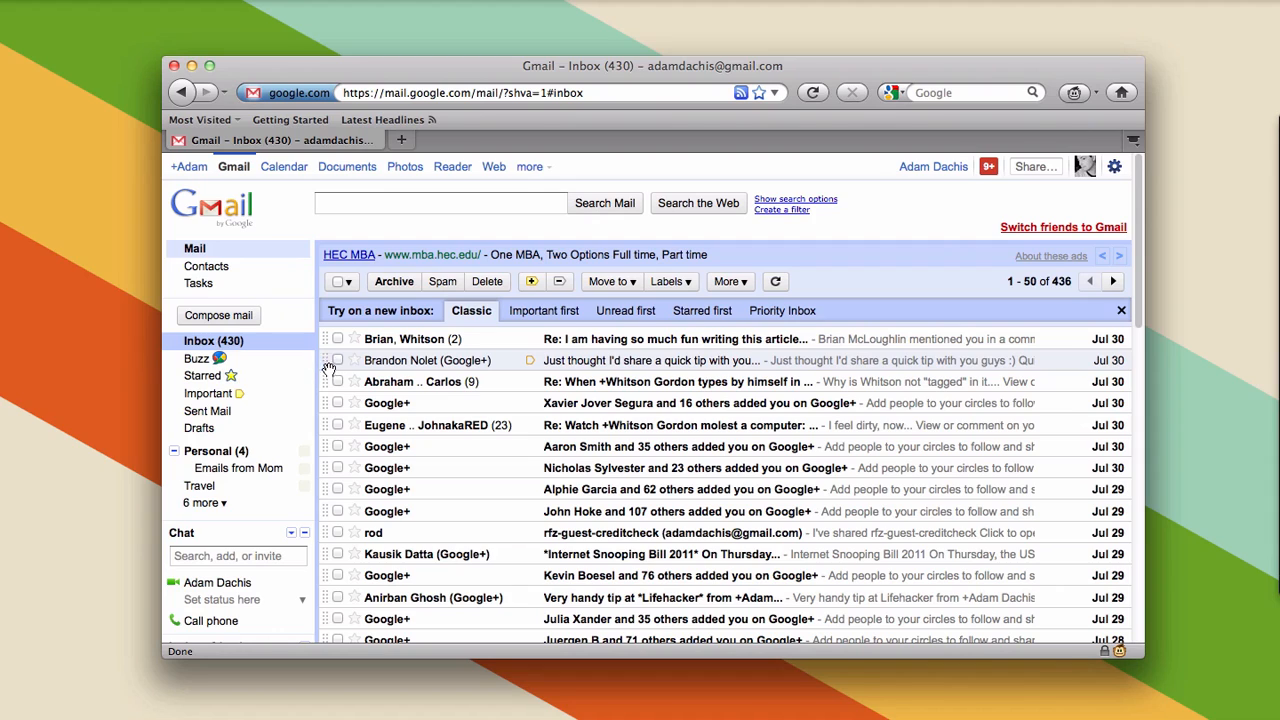
pyautogui.moveTo(330, 360)
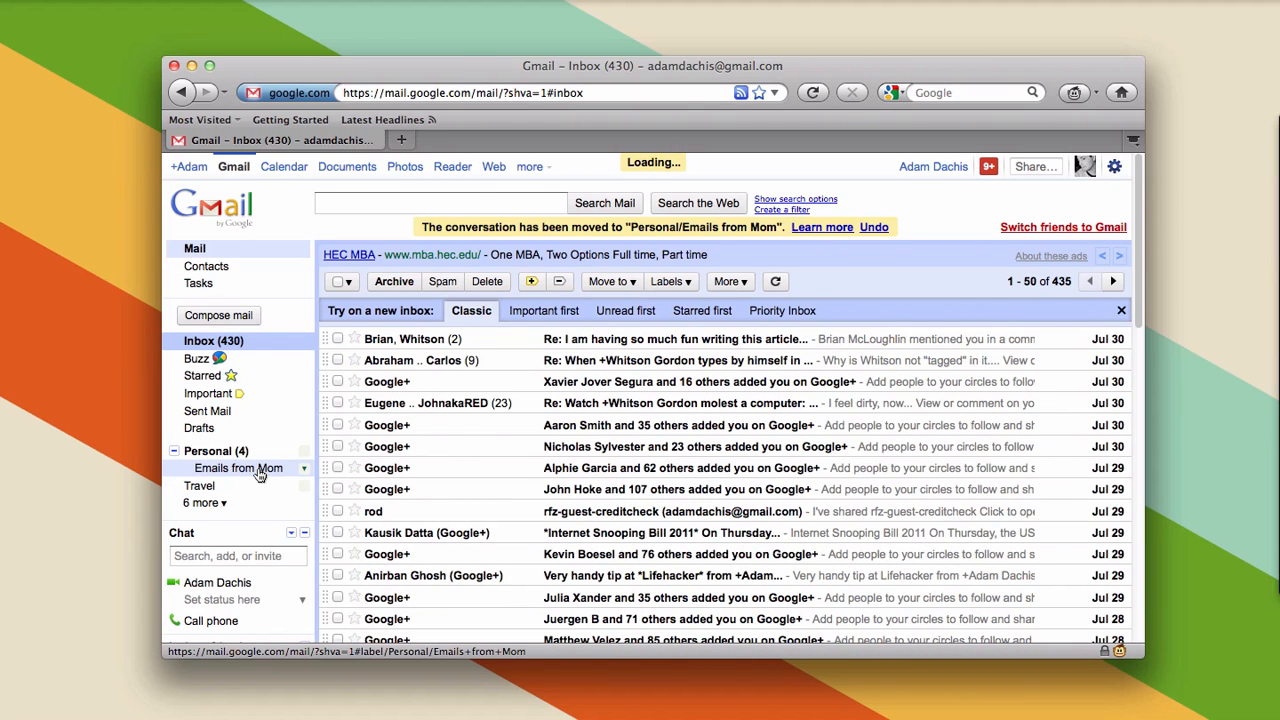
pyautogui.click(238, 468)
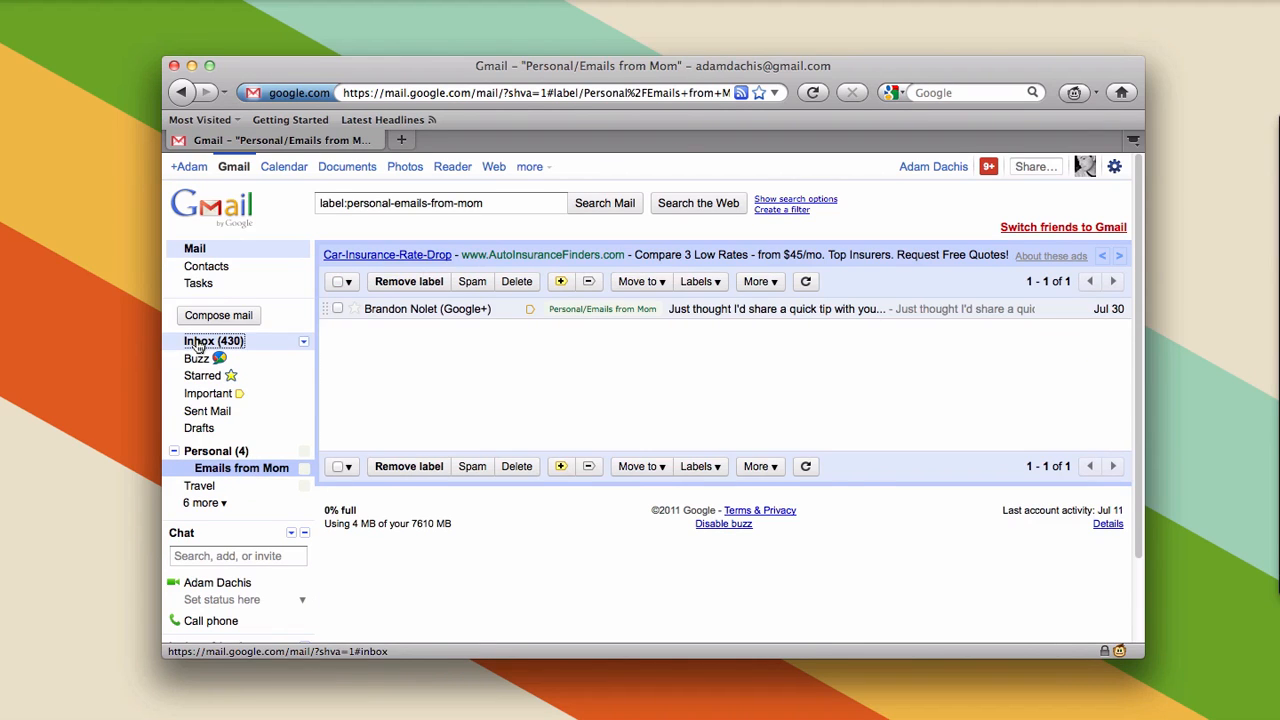
pyautogui.click(213, 341)
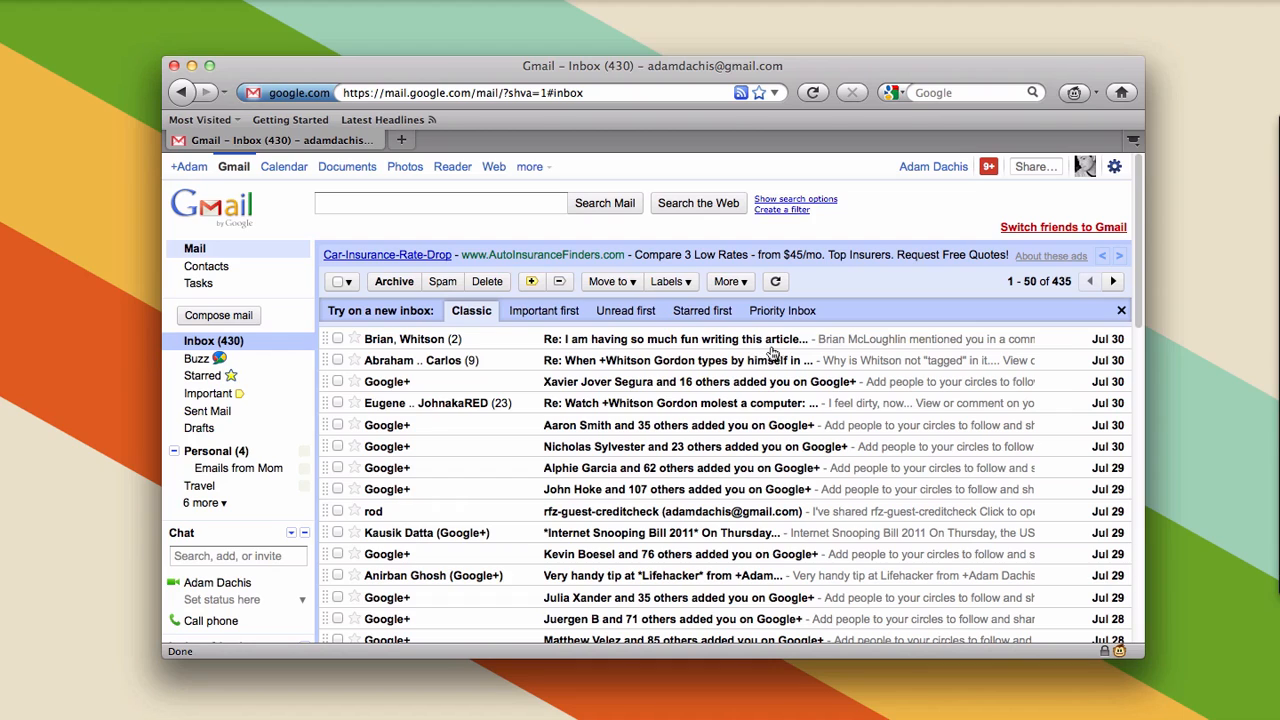
pyautogui.moveTo(990, 203)
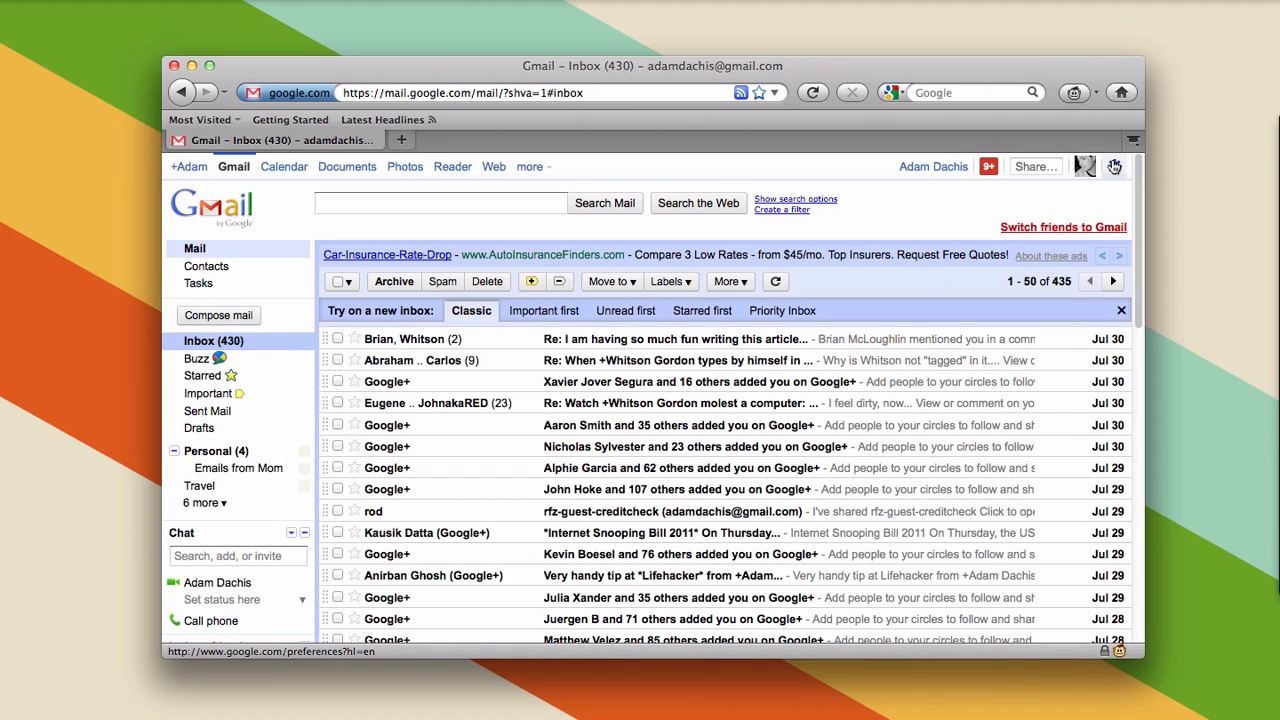
pyautogui.click(1114, 166)
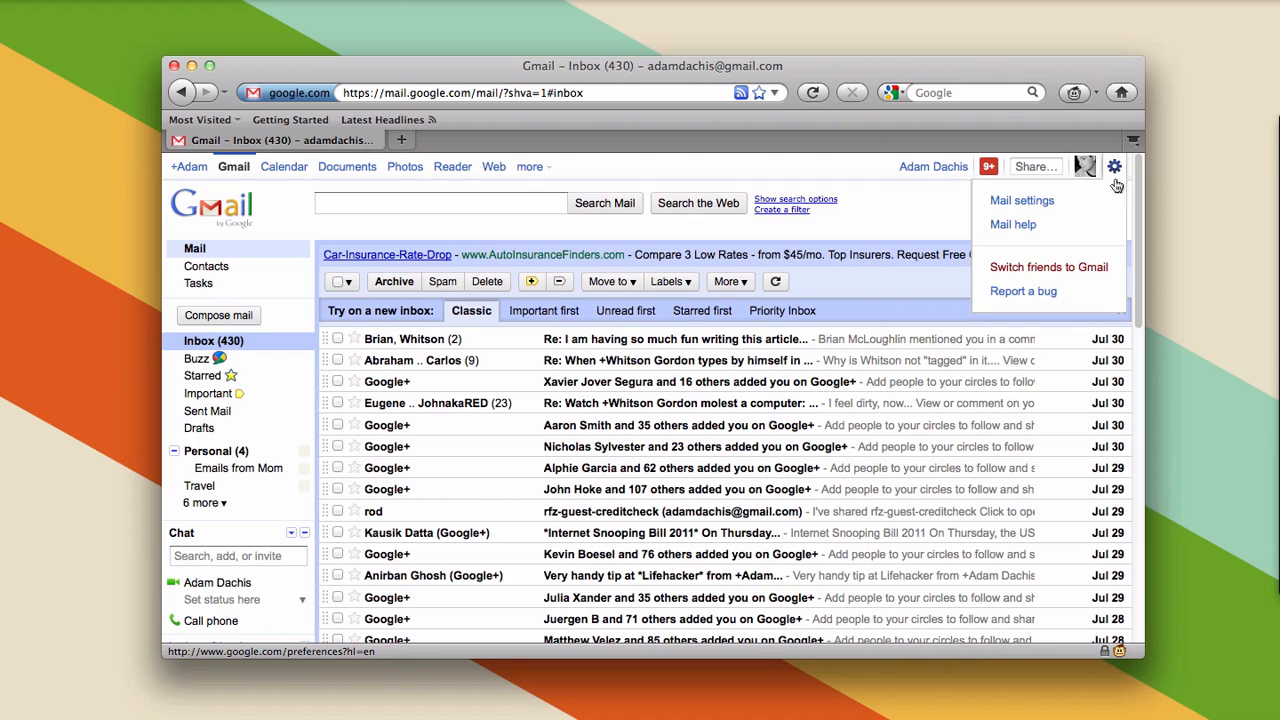
pyautogui.click(1022, 200)
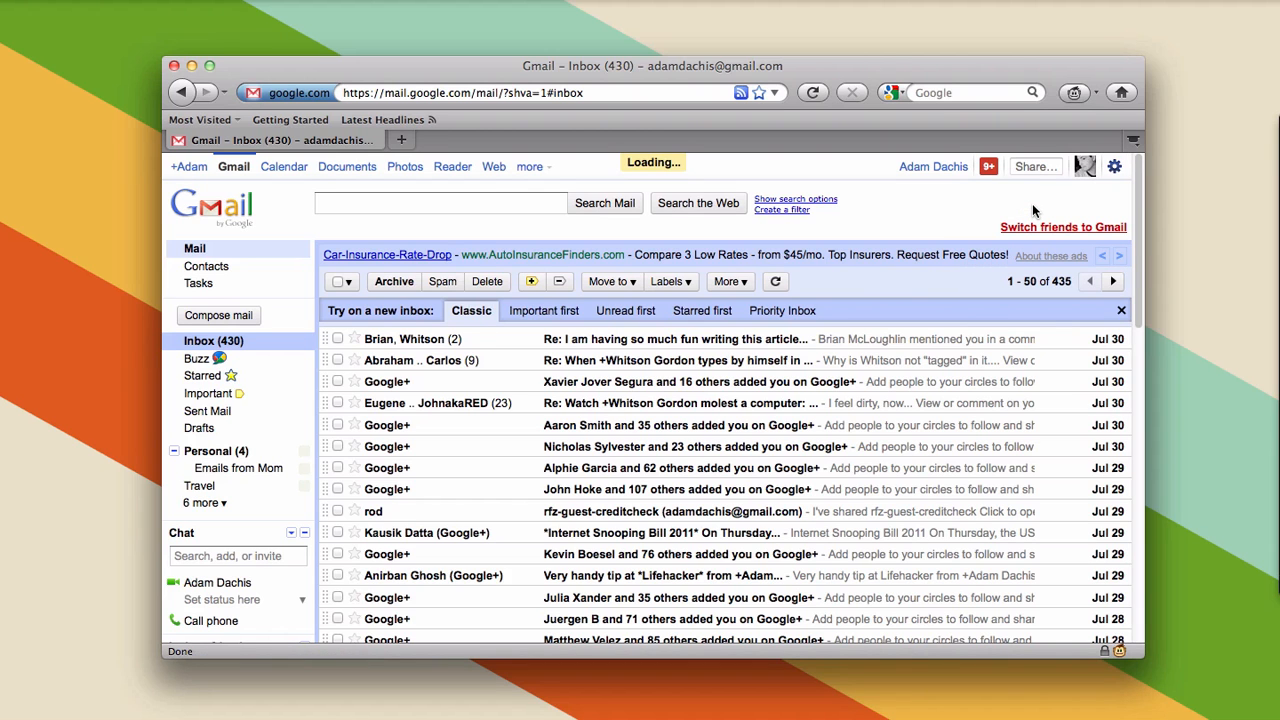
# - Open General settings and scroll through language, page size, shortcuts and star options
pyautogui.click(1114, 166)
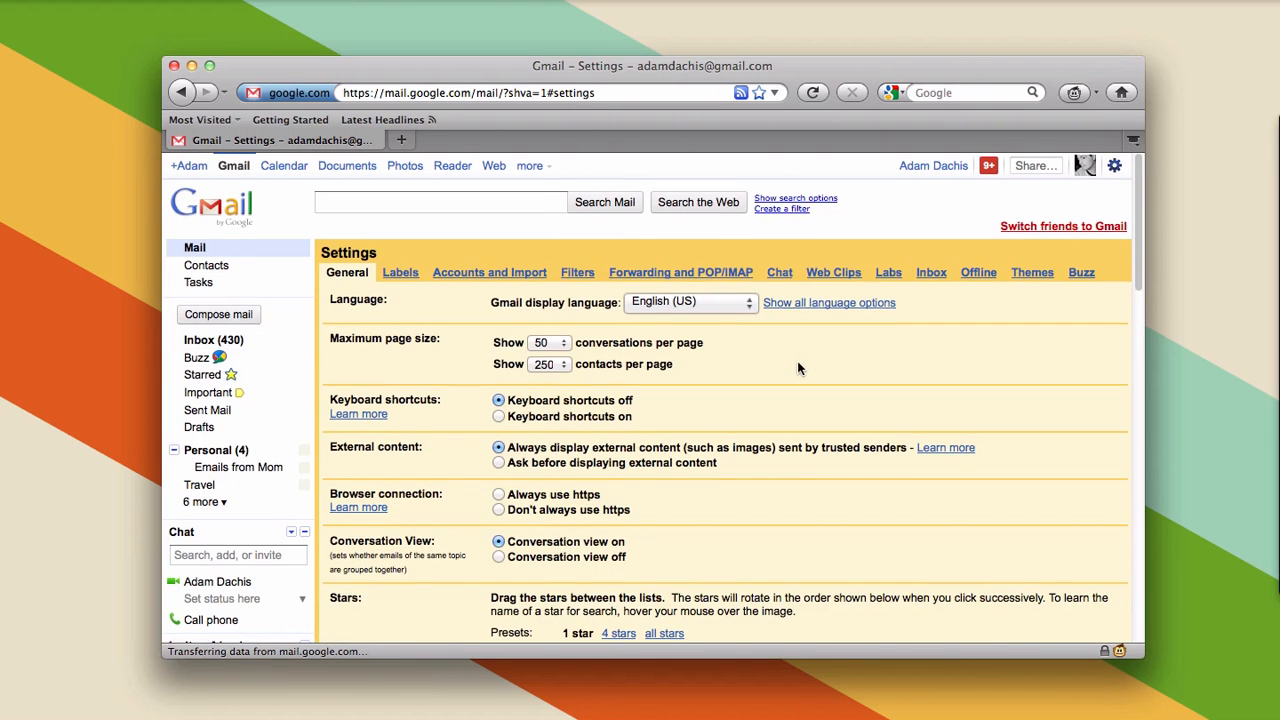
pyautogui.scroll(-3)
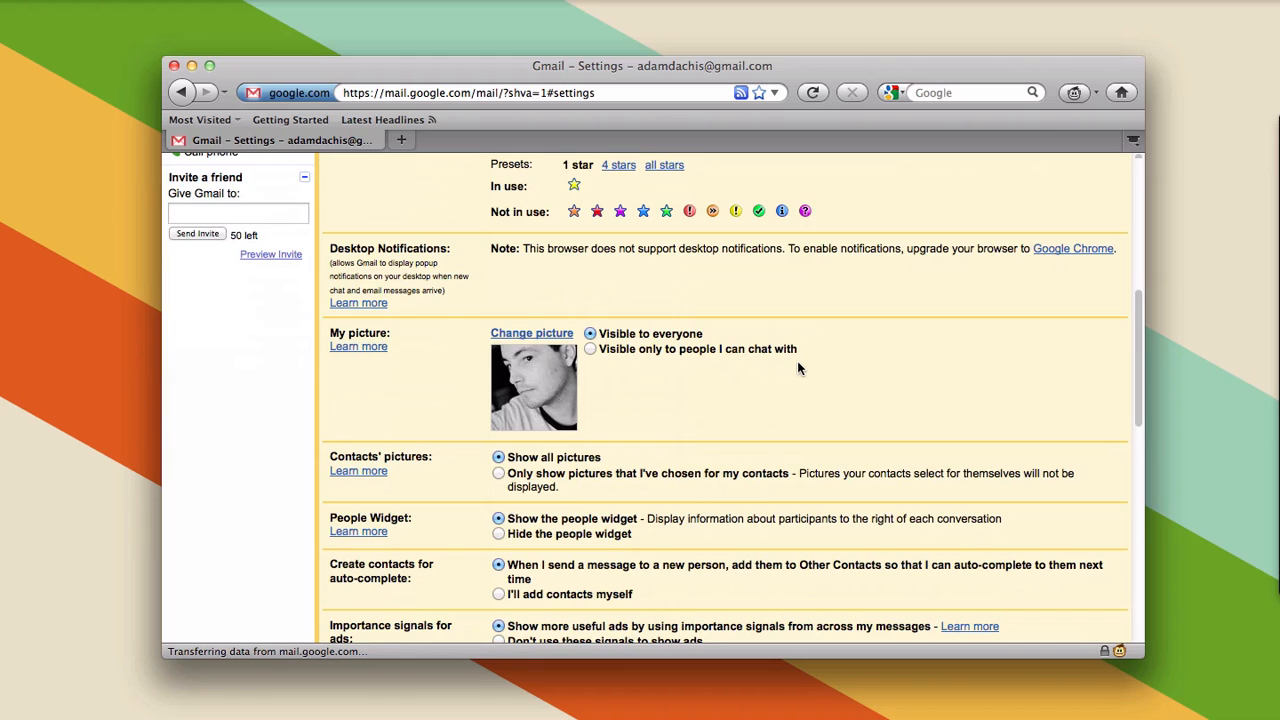
pyautogui.scroll(3)
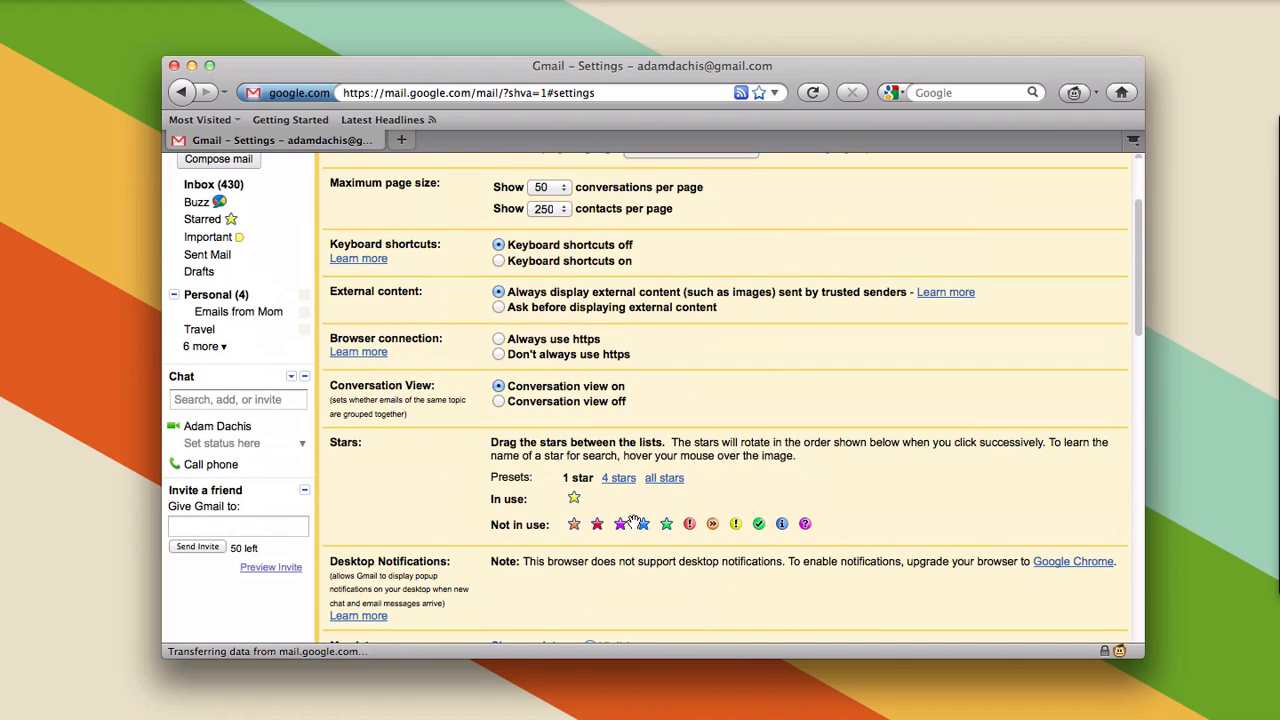
pyautogui.scroll(3)
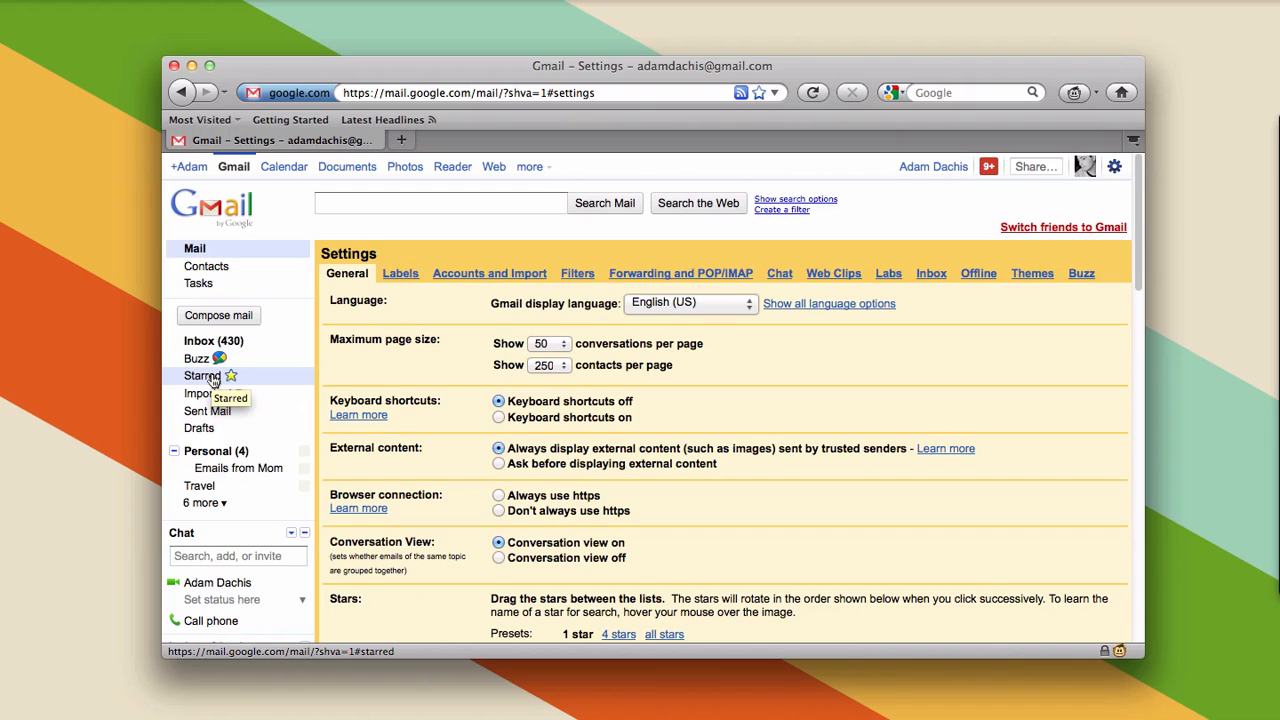
# - View the single starred Google+ message, then go back to the 430-conversation inbox
pyautogui.click(213, 340)
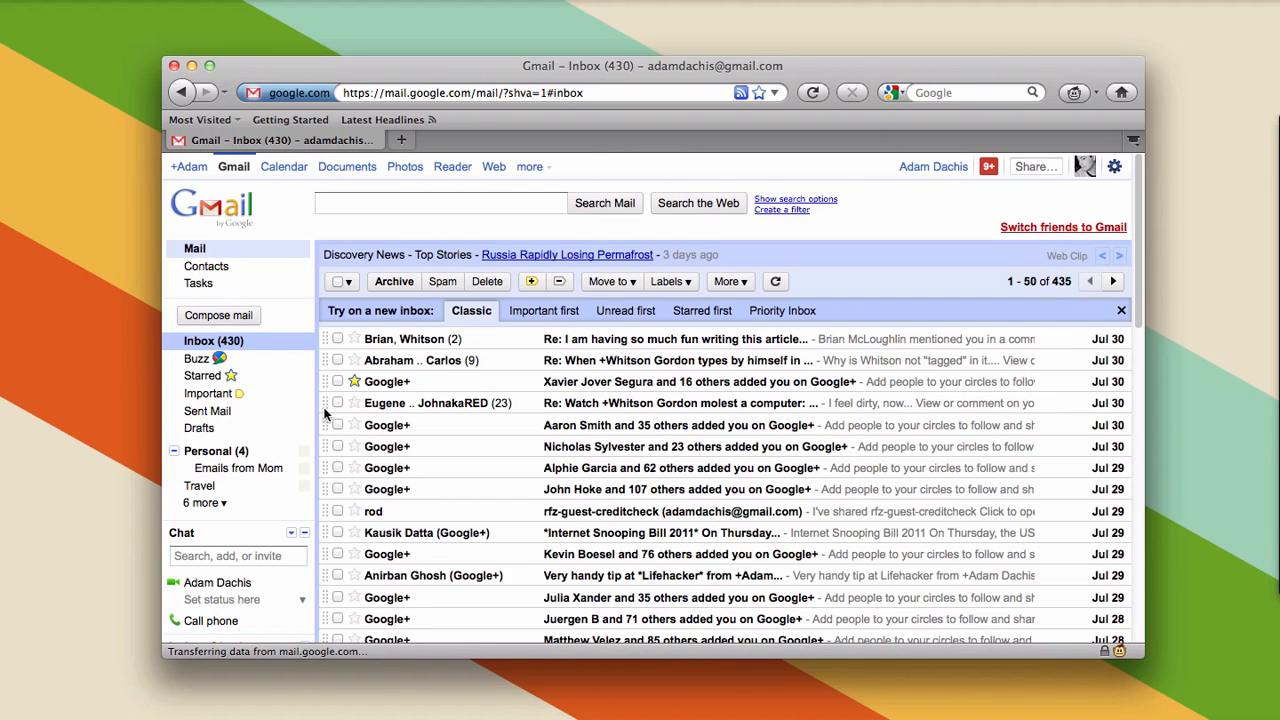
pyautogui.click(202, 375)
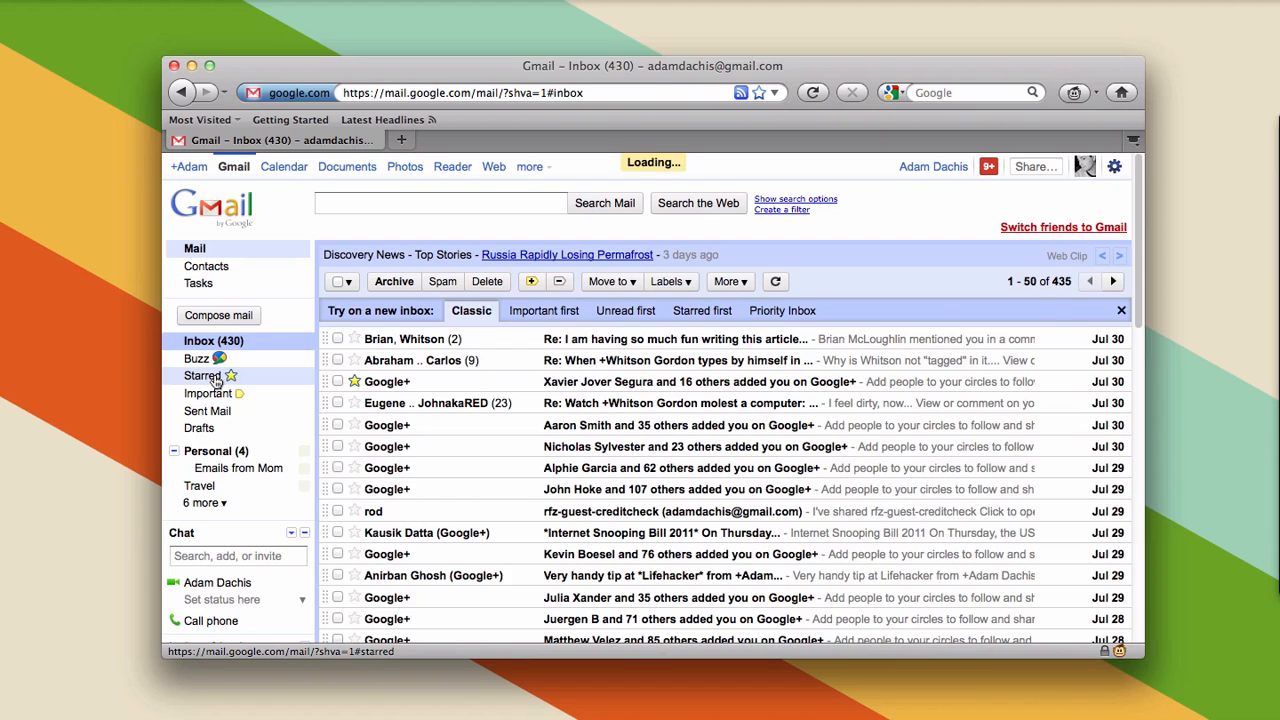
pyautogui.click(203, 375)
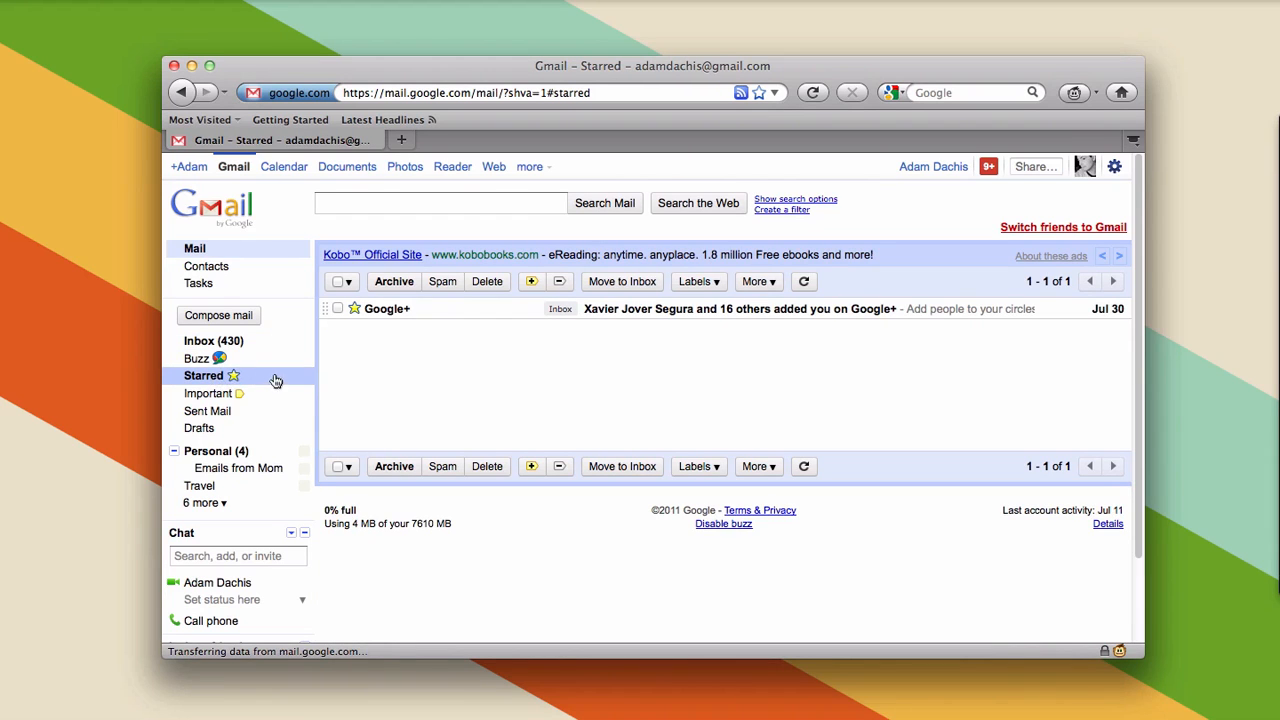
pyautogui.click(213, 340)
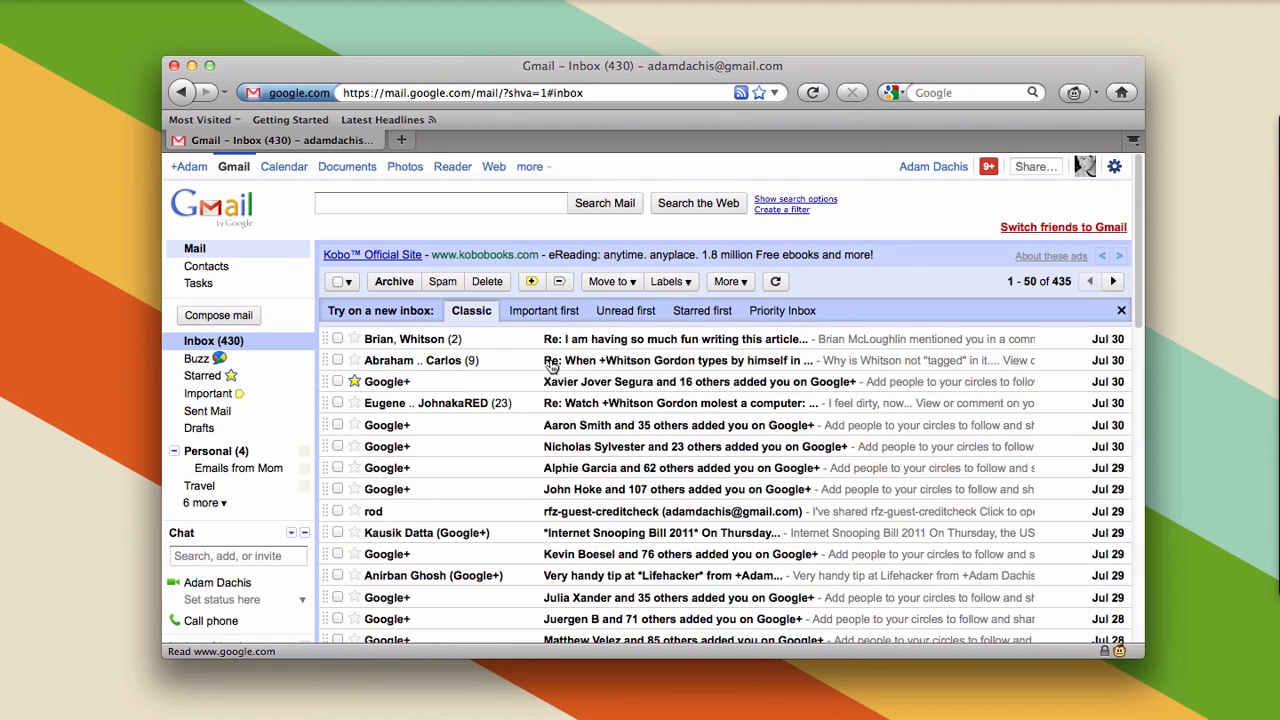
pyautogui.moveTo(995, 217)
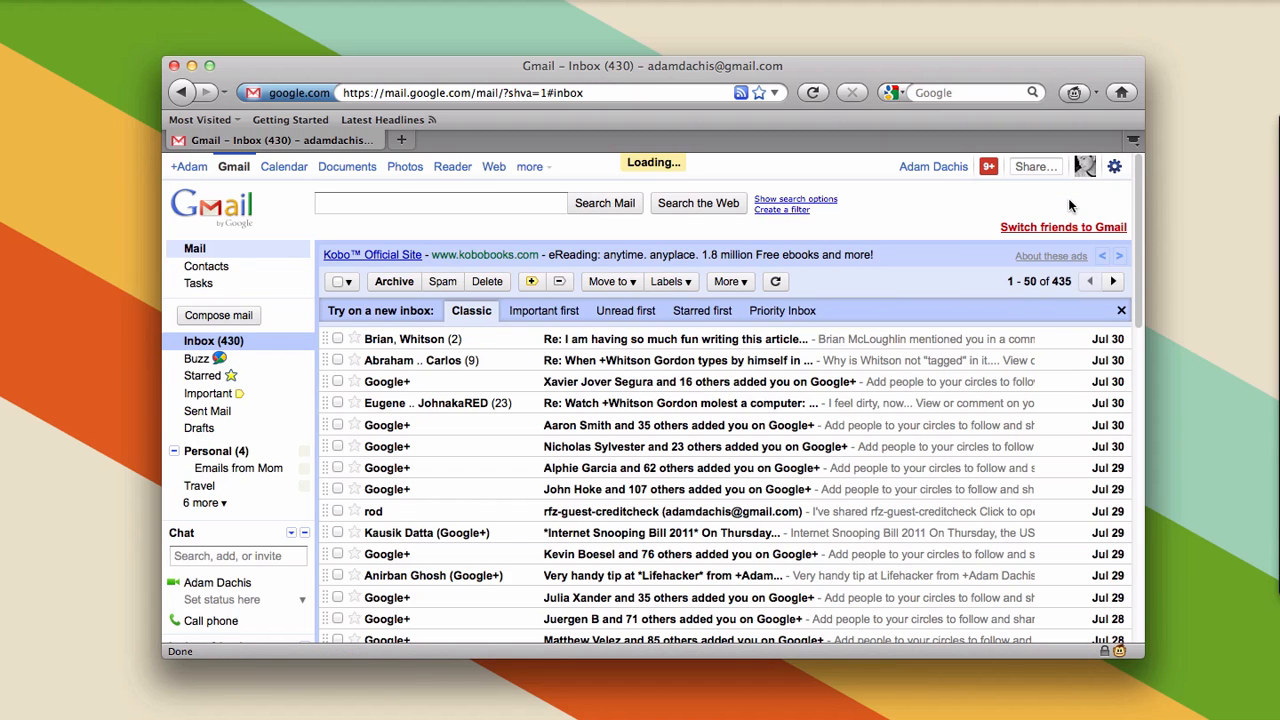
# - Browse General settings through stars, signature, vacation responder and attachments, then scroll back up
pyautogui.click(1113, 166)
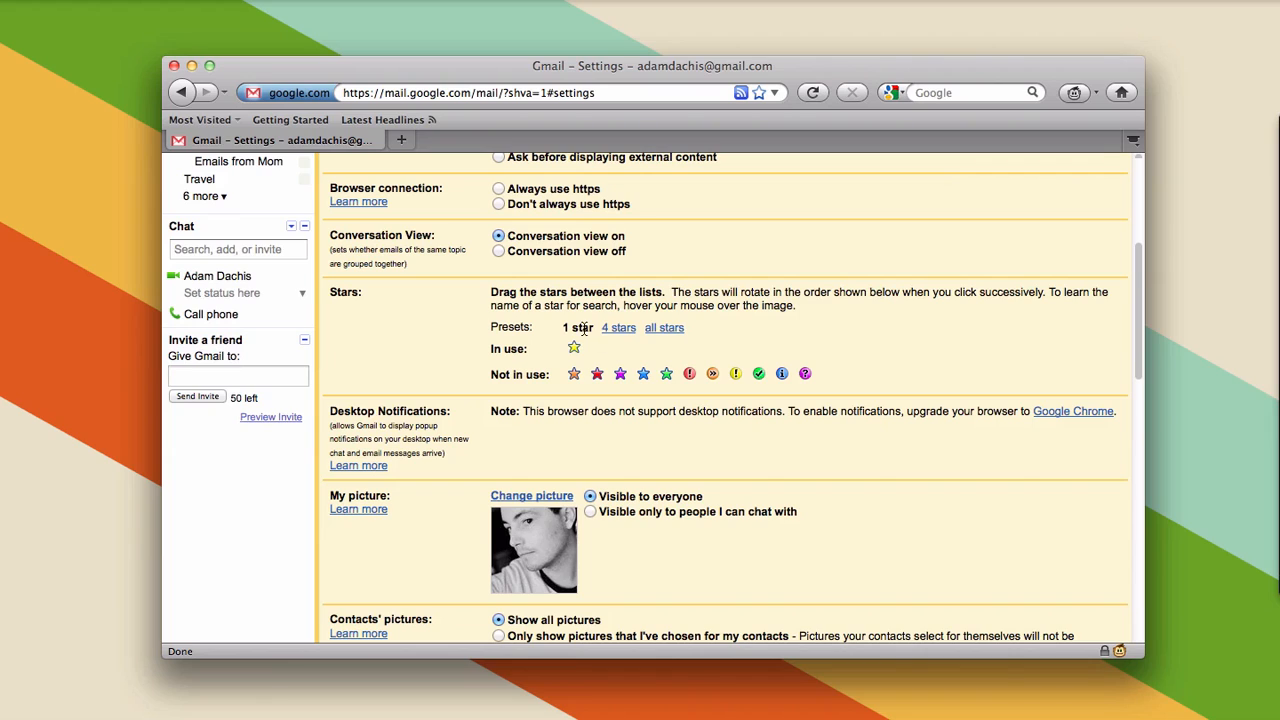
pyautogui.moveTo(663, 329)
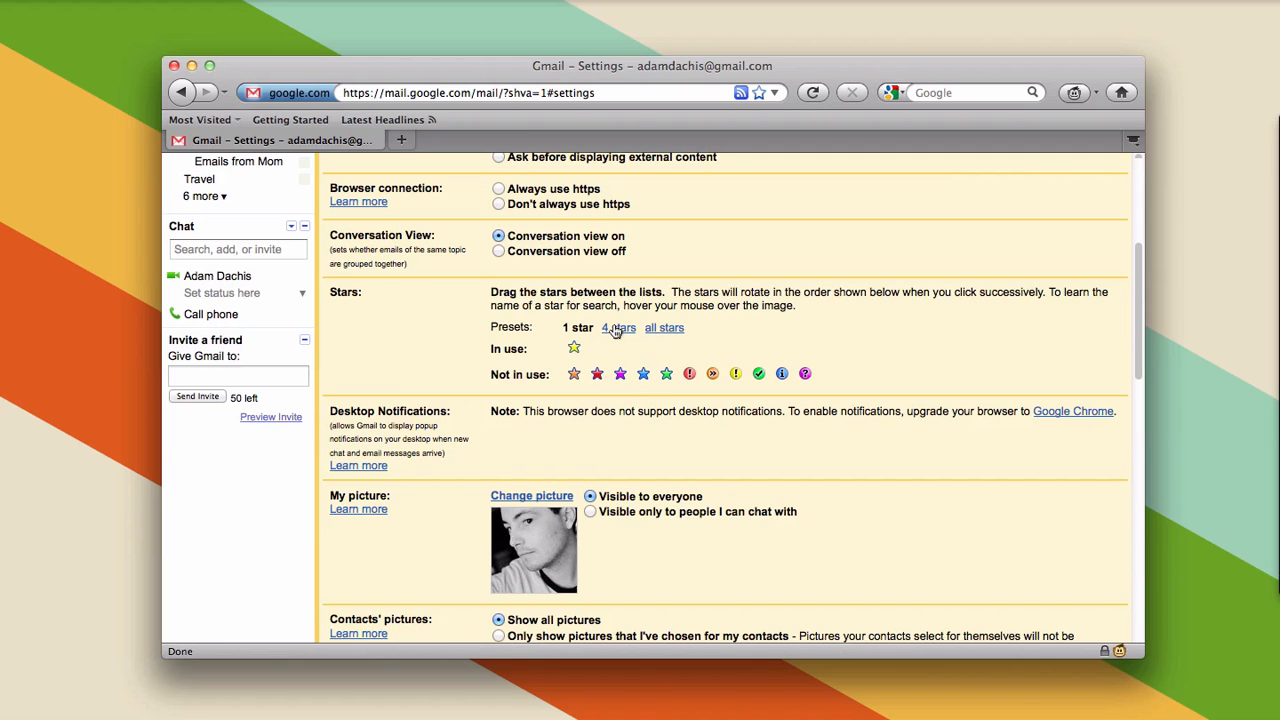
pyautogui.scroll(-3)
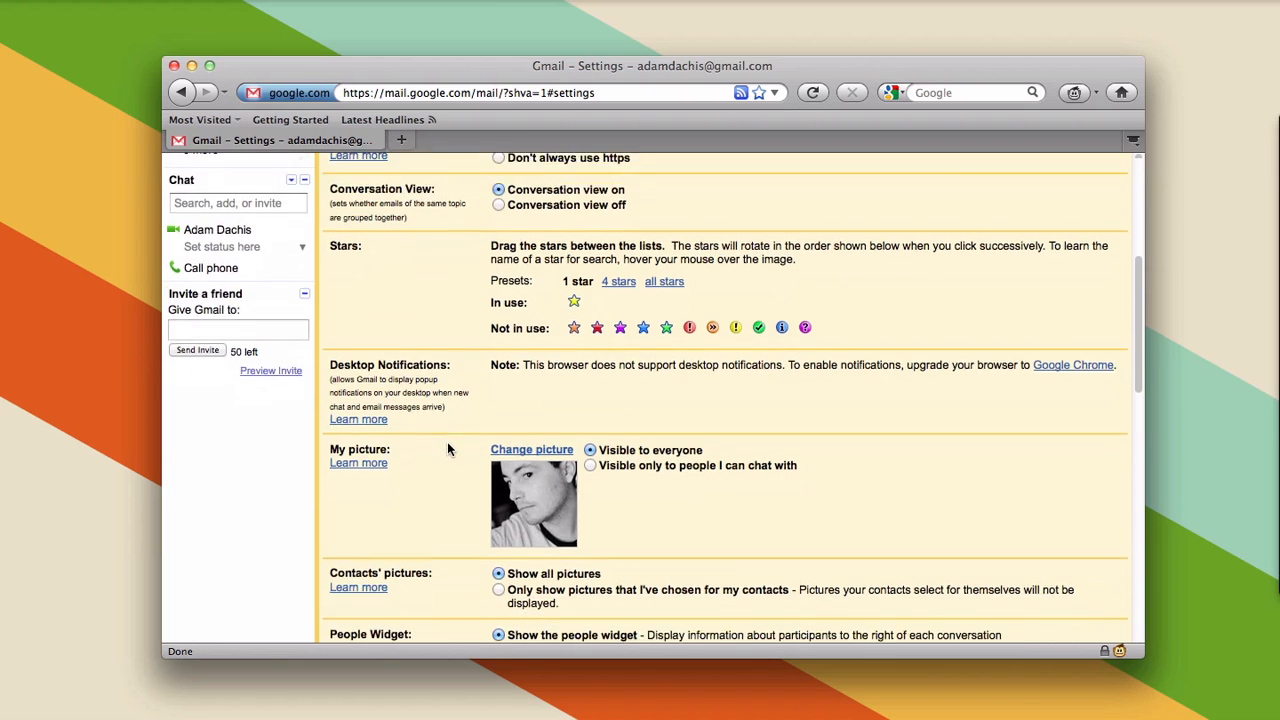
pyautogui.scroll(-3)
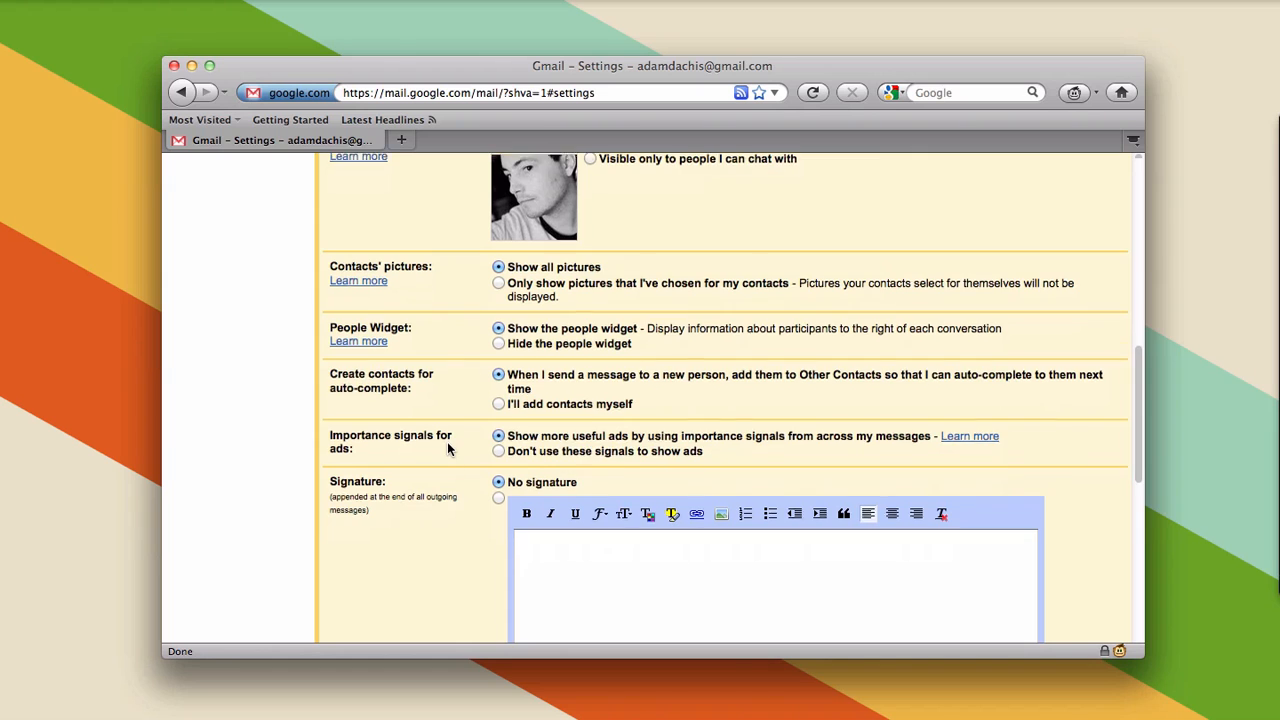
pyautogui.scroll(-3)
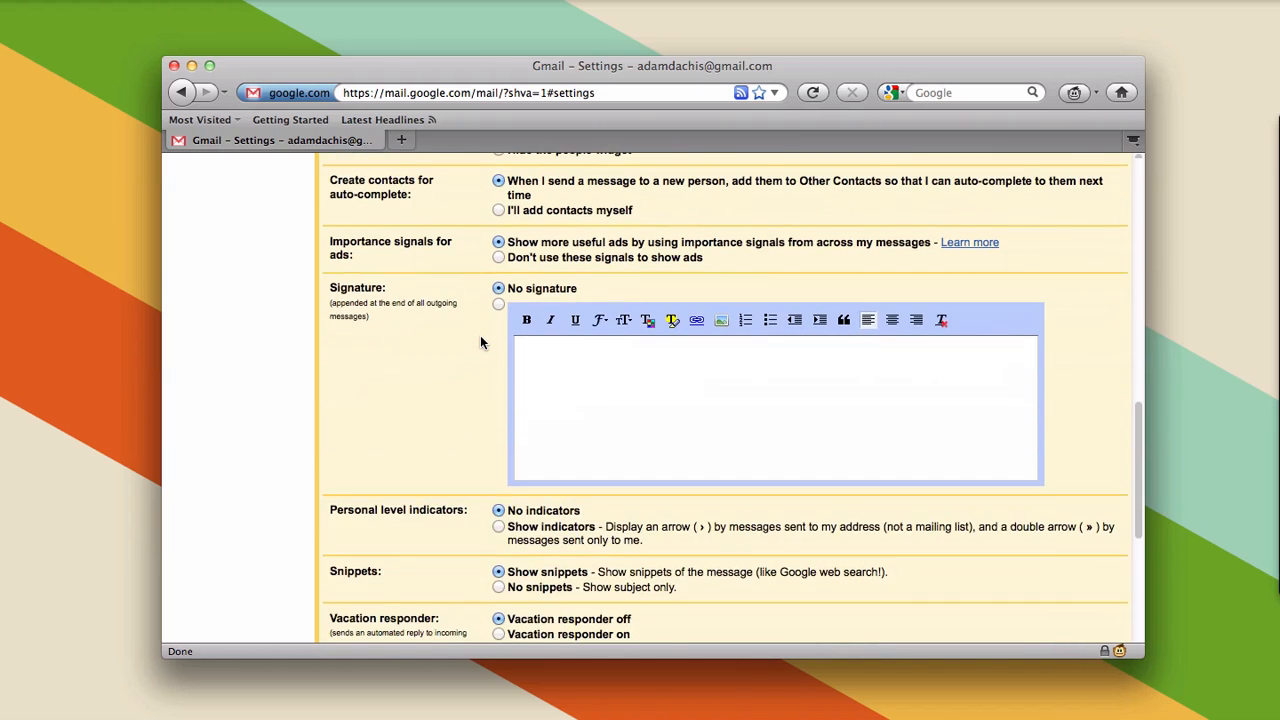
pyautogui.scroll(-3)
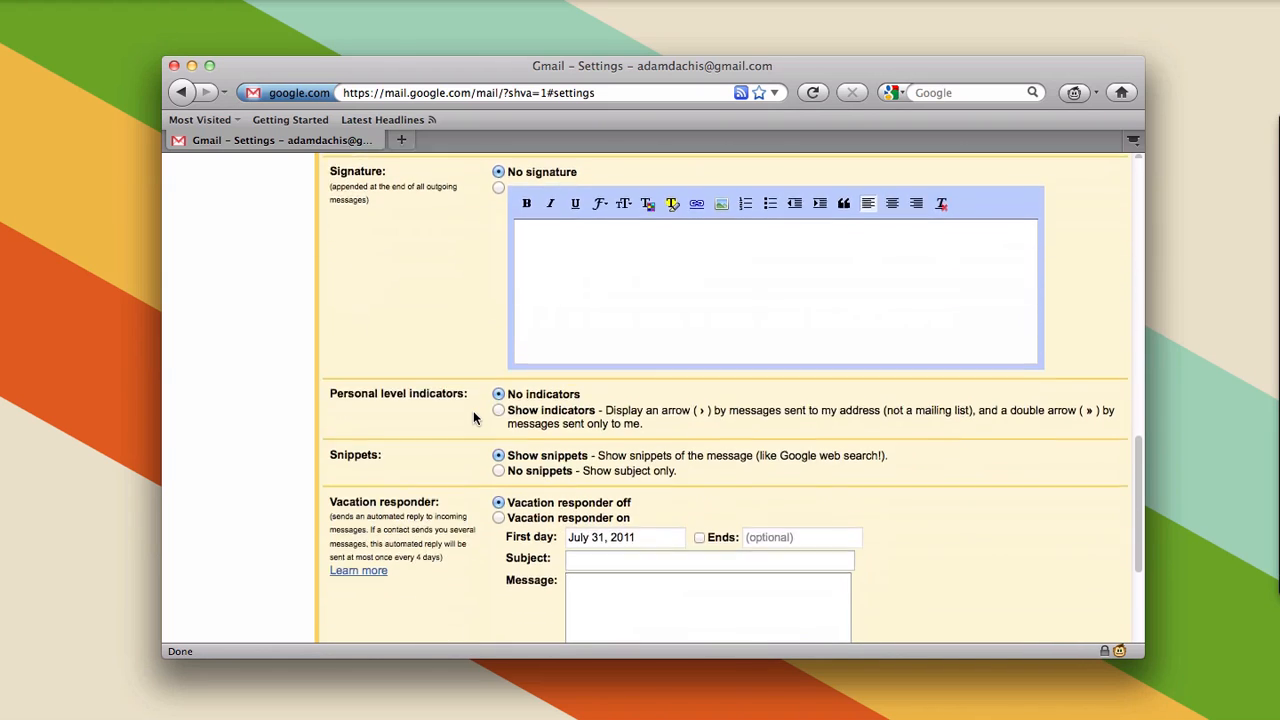
pyautogui.scroll(-3)
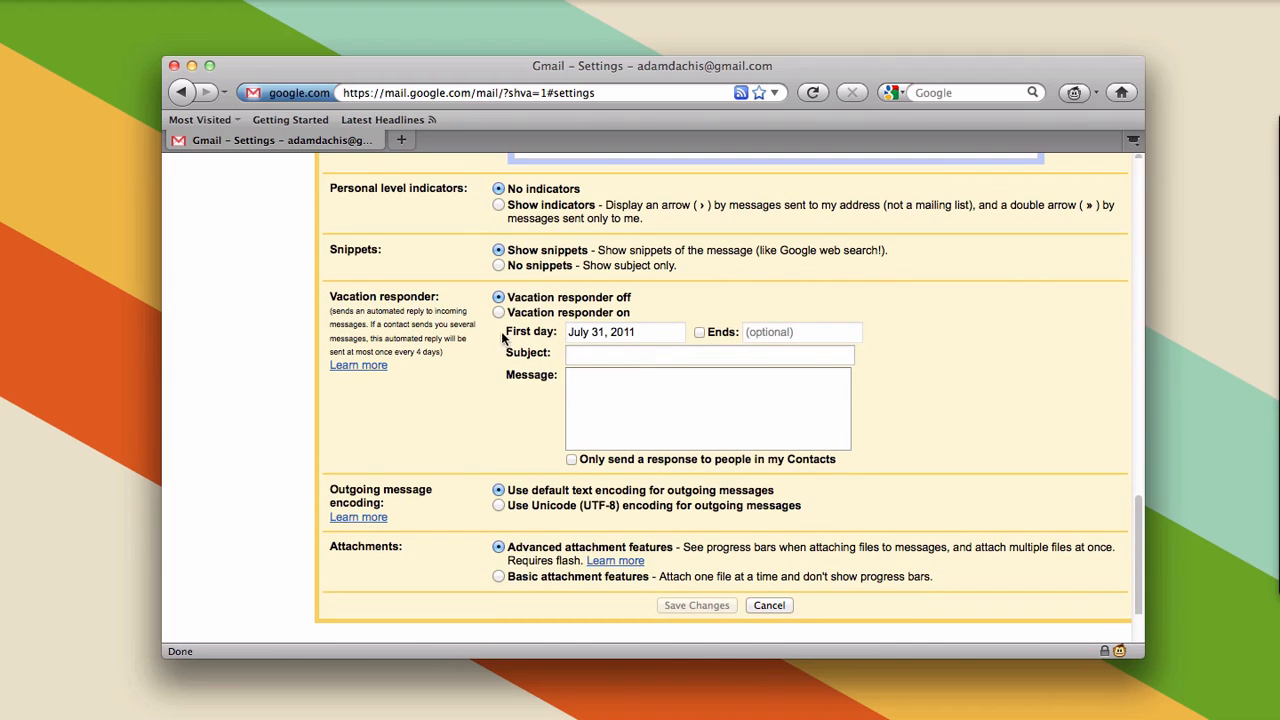
pyautogui.moveTo(498, 315)
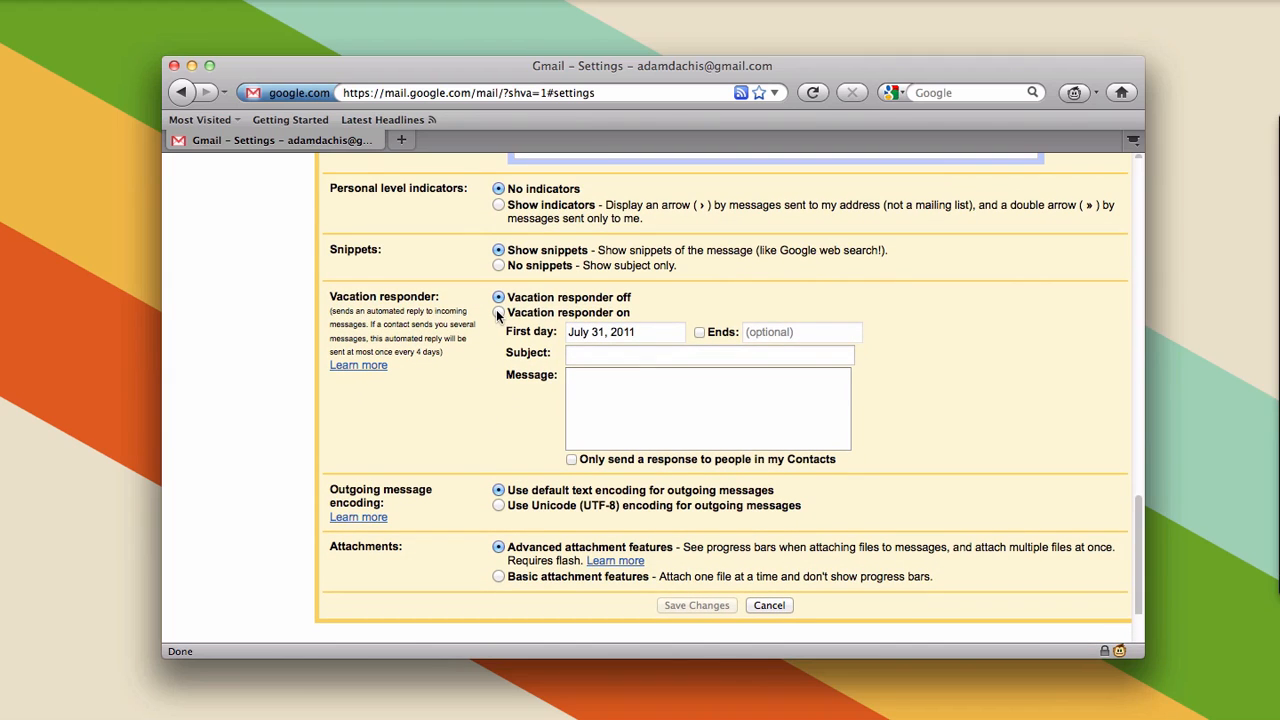
pyautogui.moveTo(446, 416)
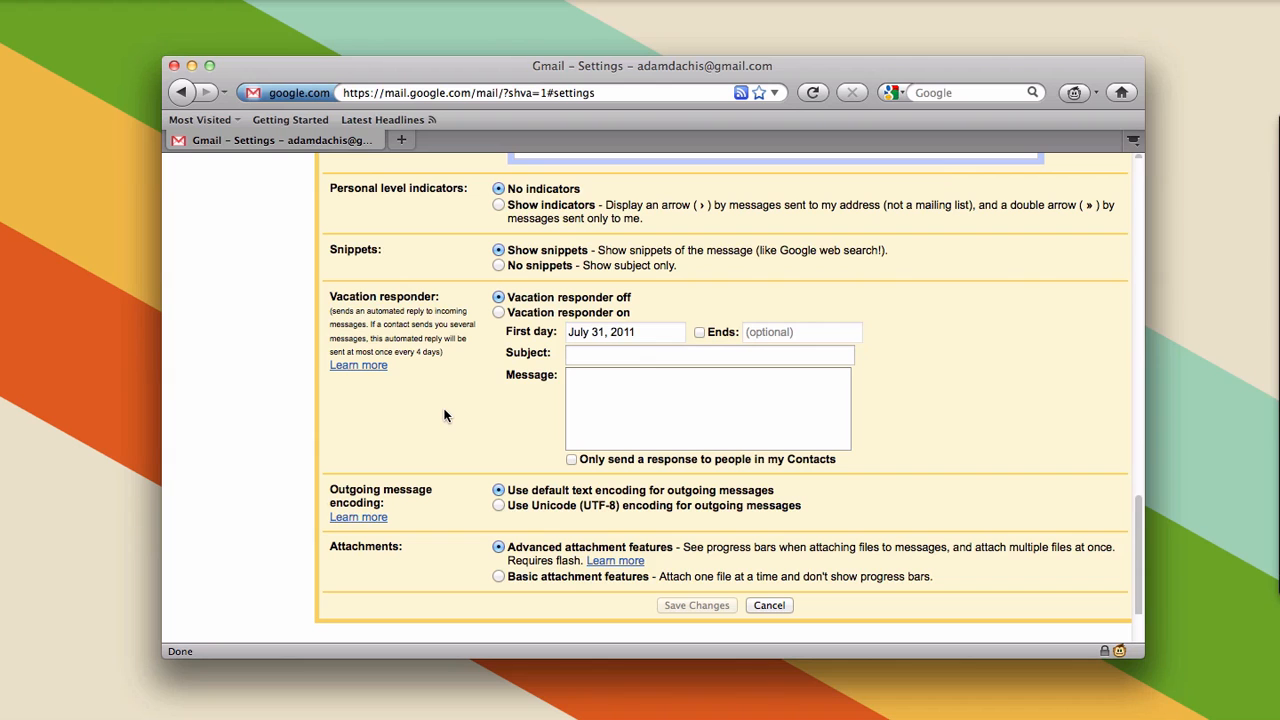
pyautogui.scroll(3)
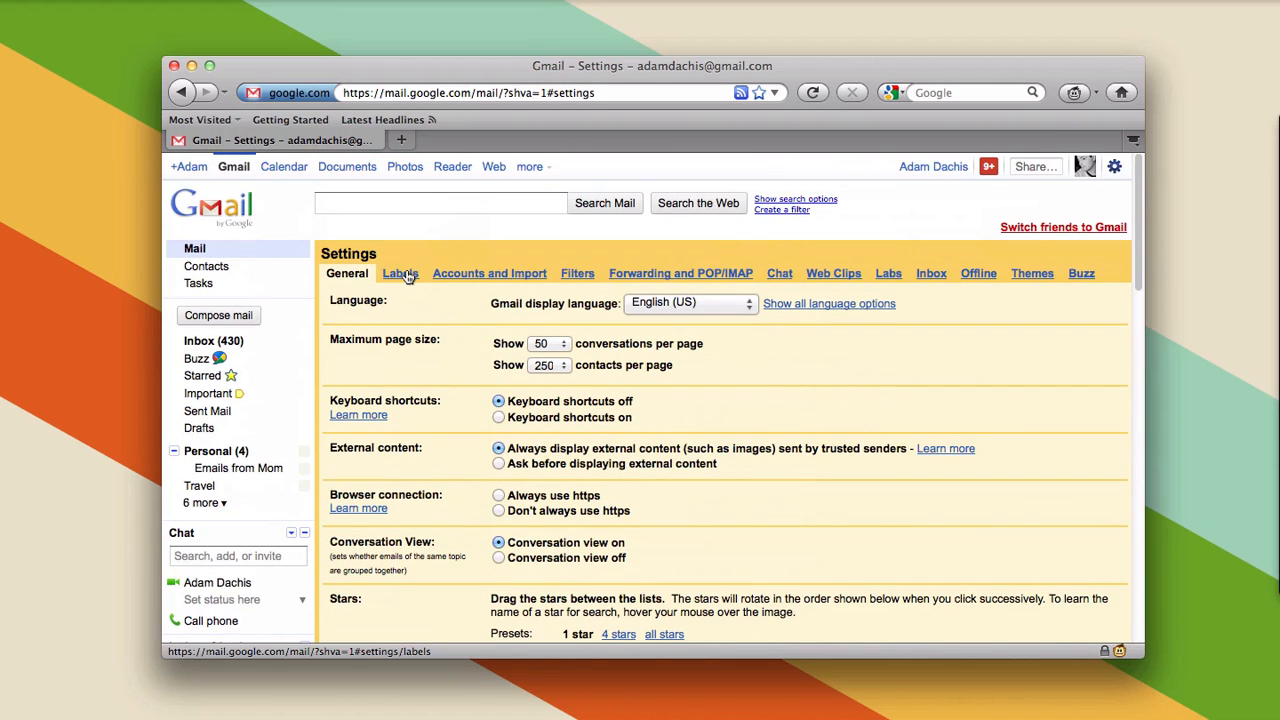
# - Switch Settings to the Accounts and Import tab to view import and send-as options
pyautogui.click(489, 273)
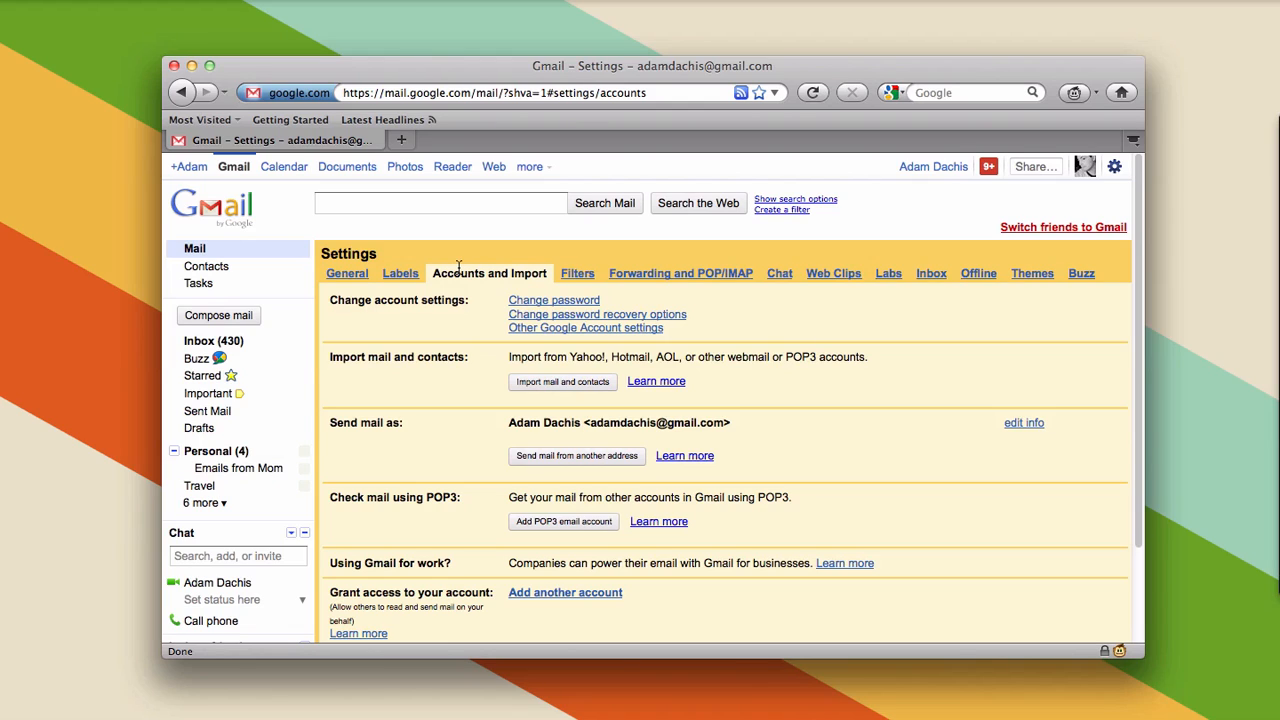
pyautogui.moveTo(350, 356)
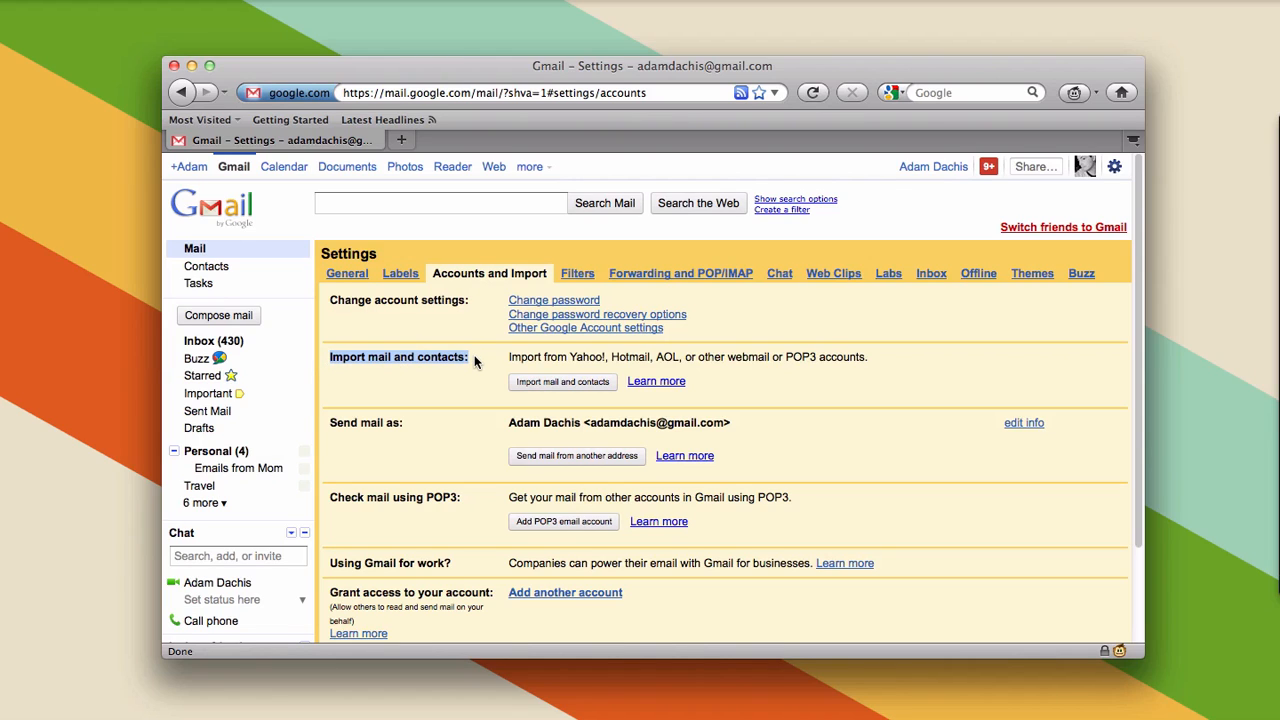
pyautogui.moveTo(515, 356)
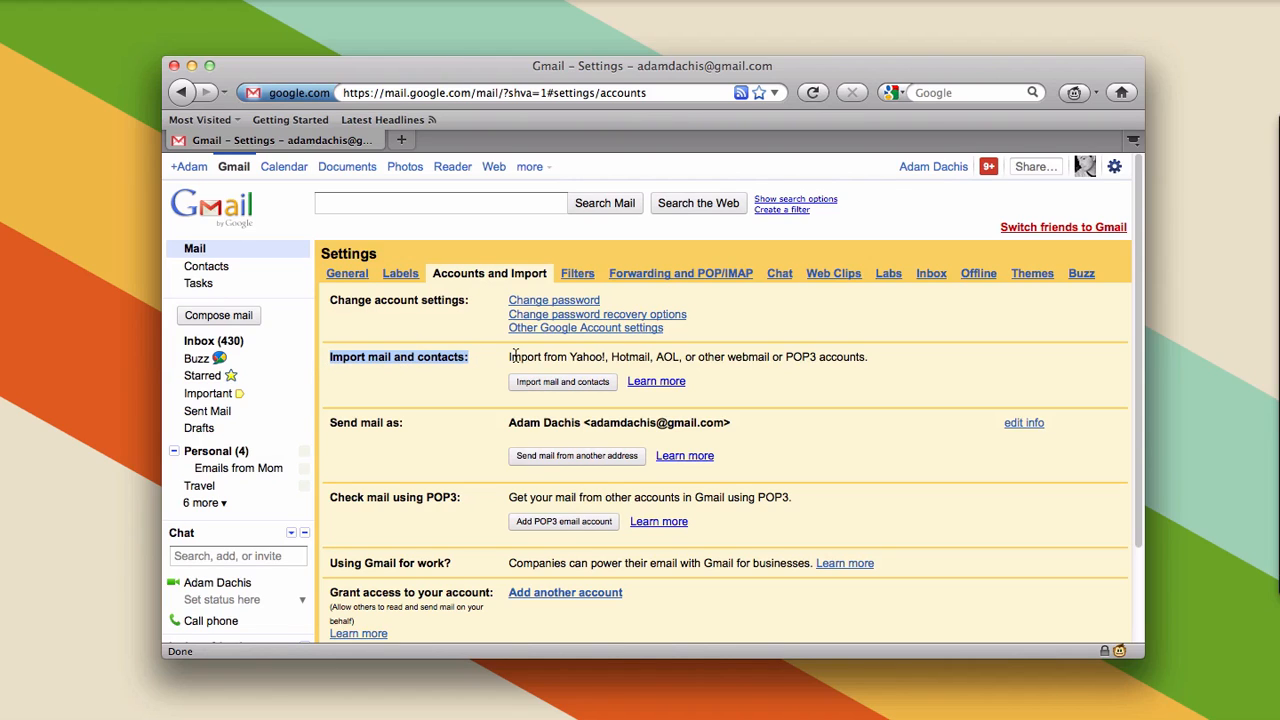
pyautogui.moveTo(597, 356)
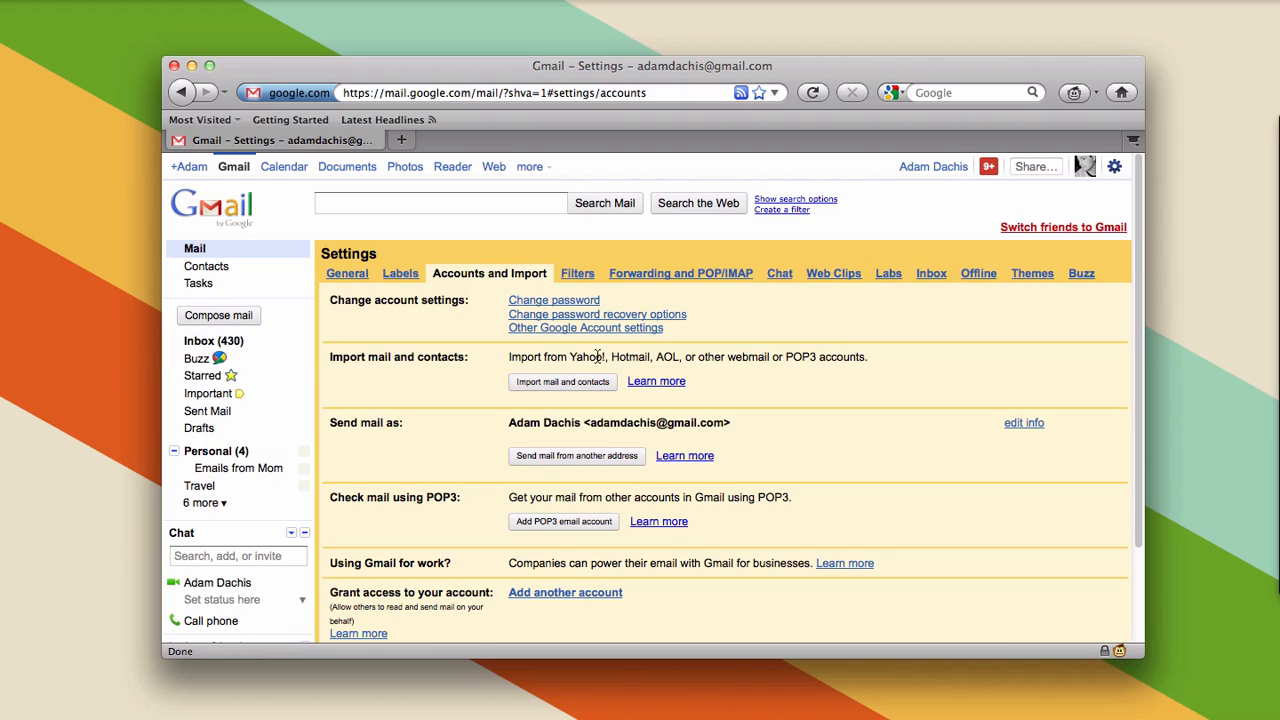
pyautogui.moveTo(588, 393)
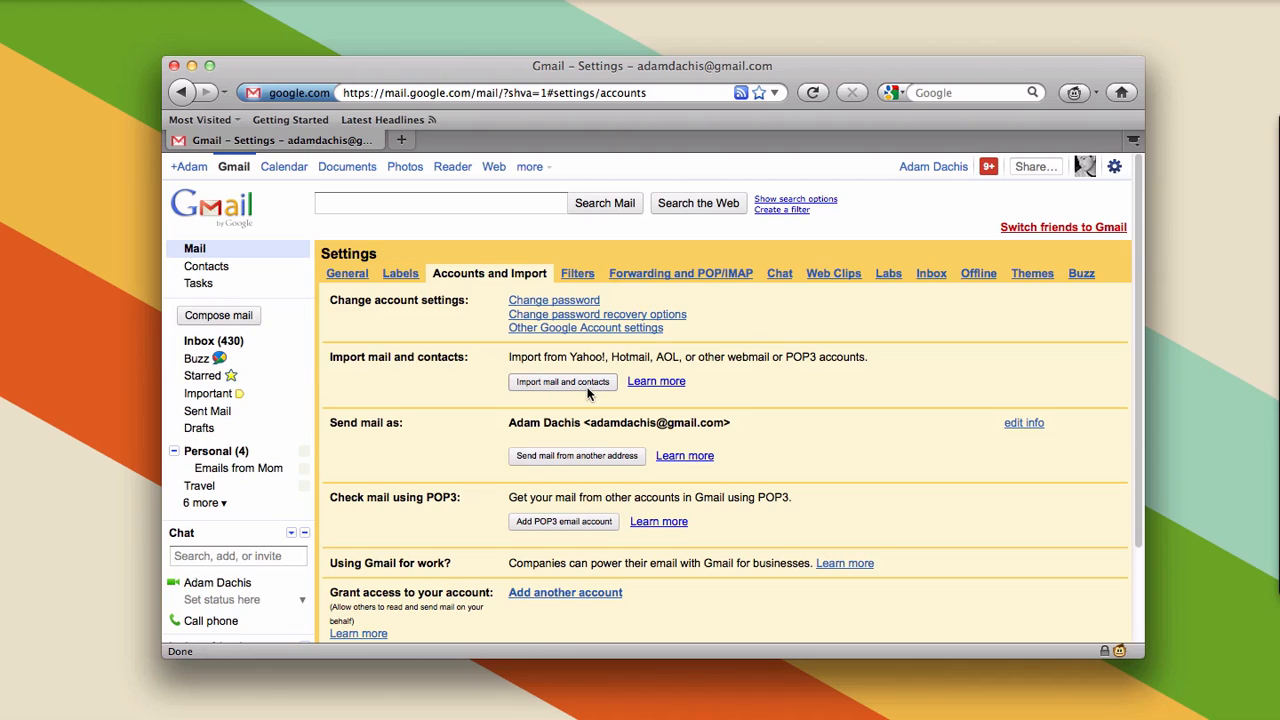
pyautogui.moveTo(656, 381)
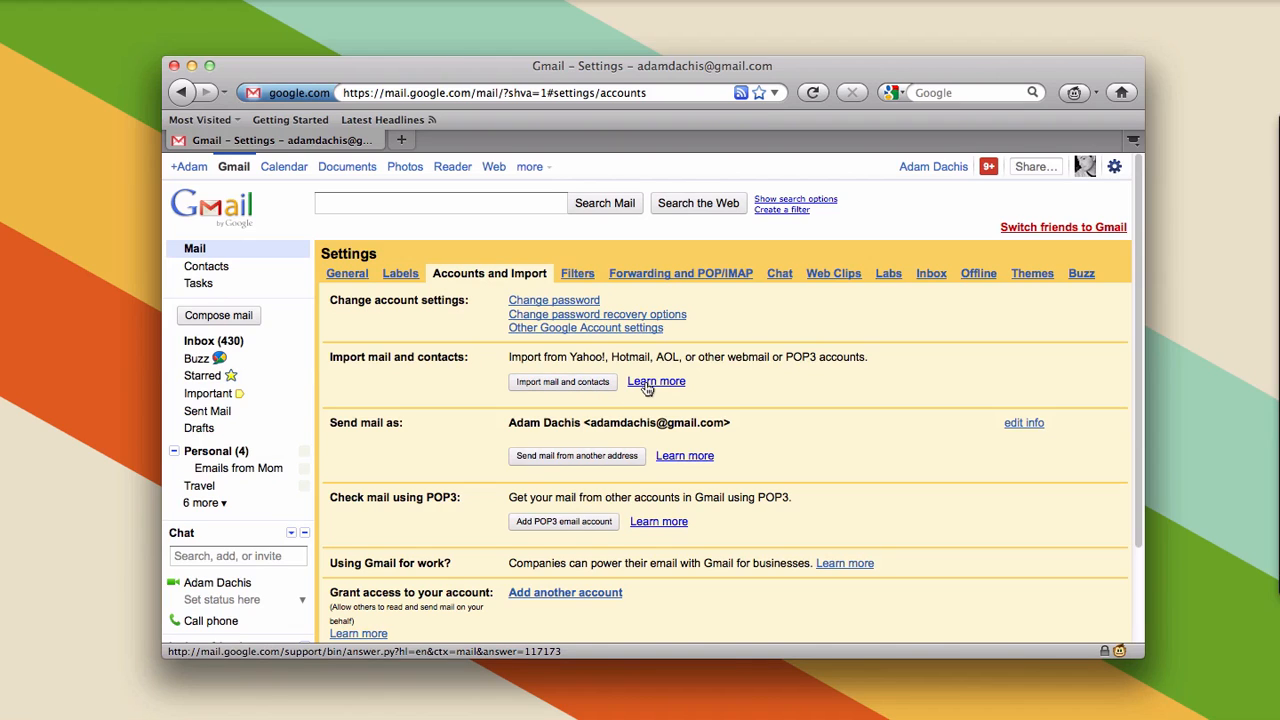
pyautogui.moveTo(771, 361)
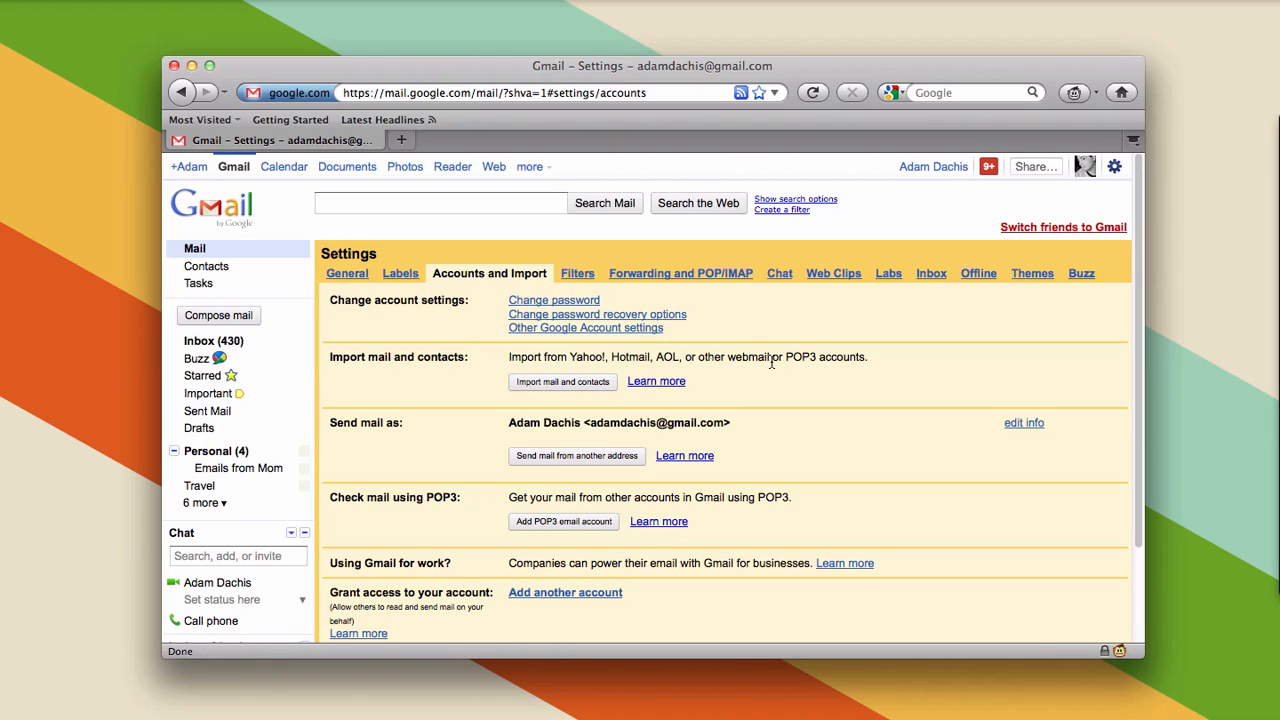
pyautogui.moveTo(595, 351)
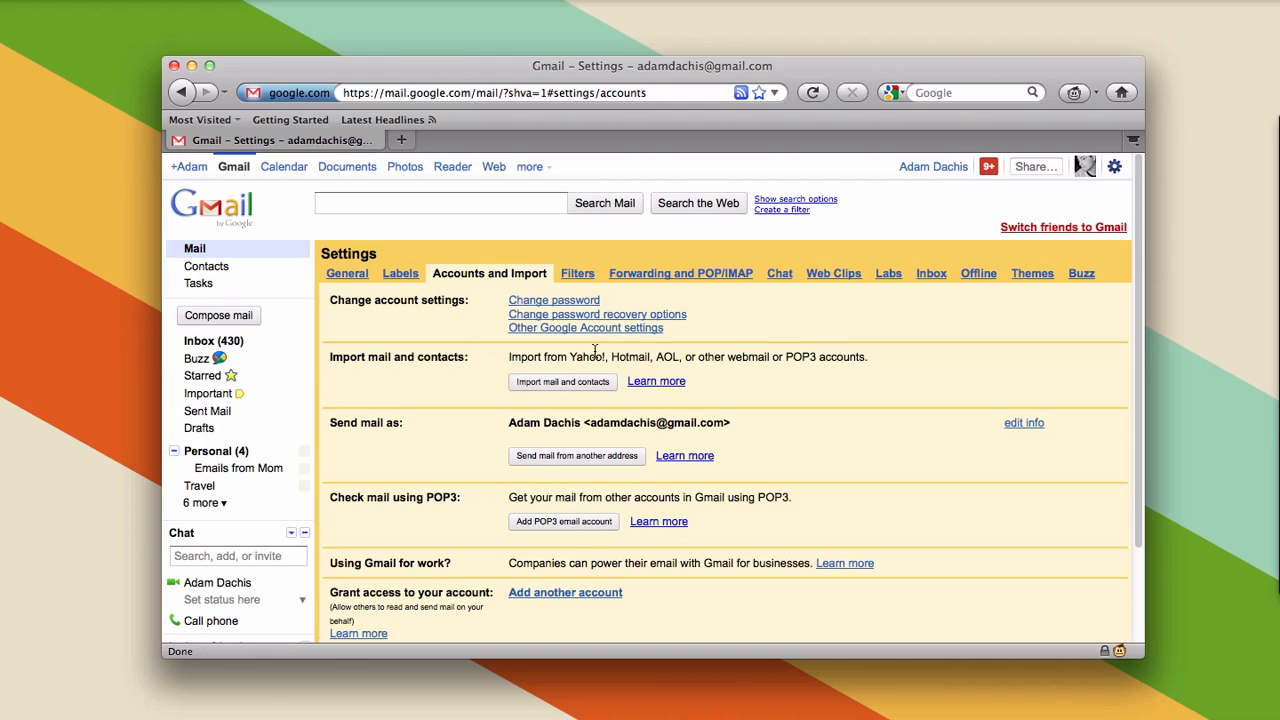
pyautogui.moveTo(763, 358)
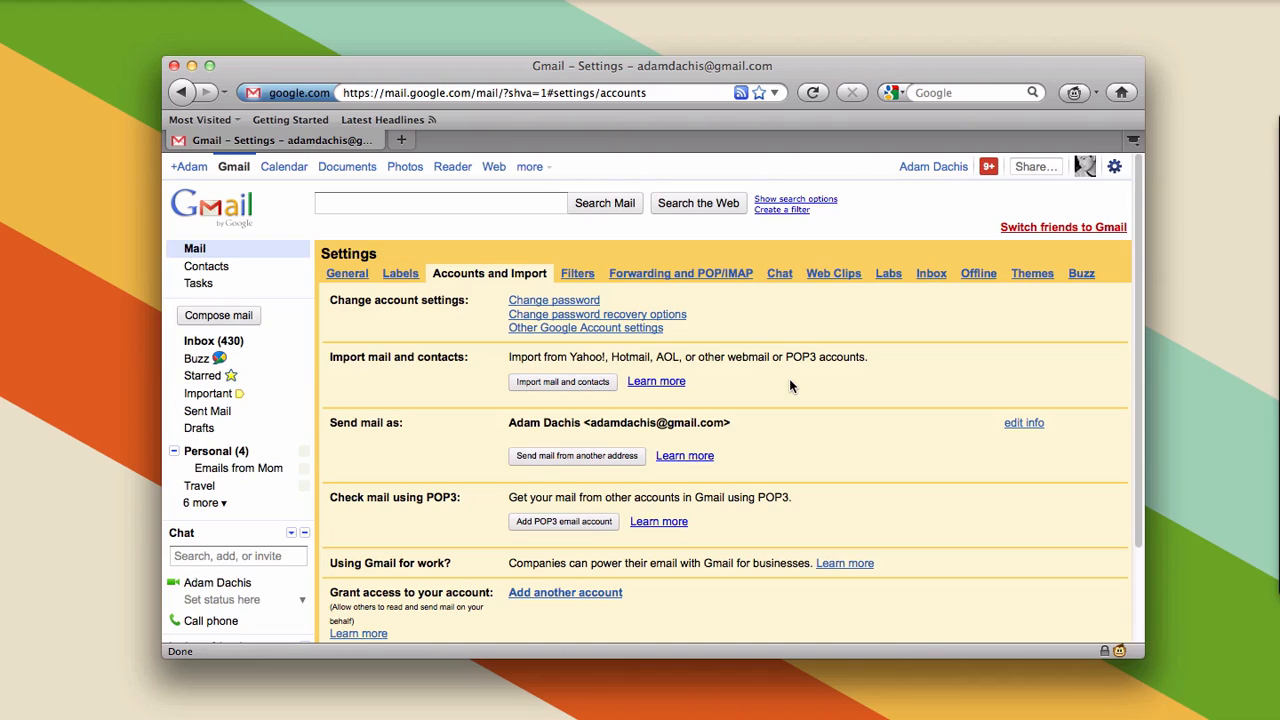
pyautogui.moveTo(597, 290)
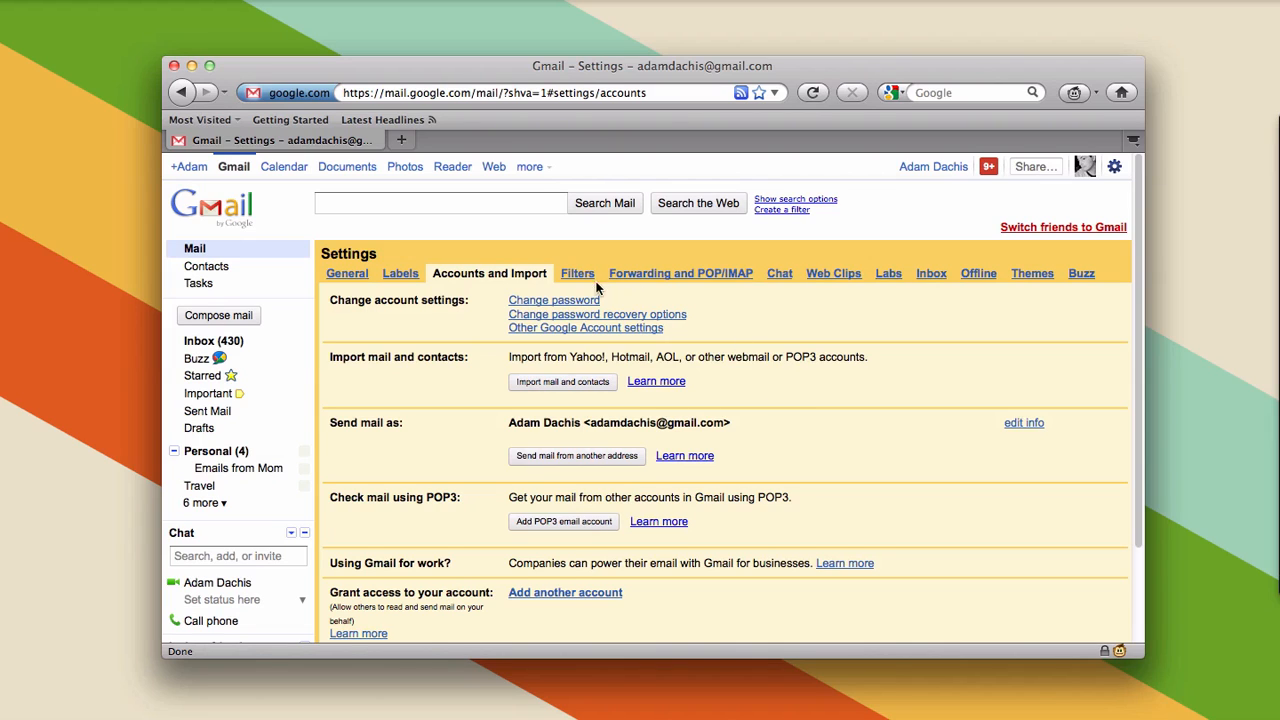
pyautogui.click(577, 273)
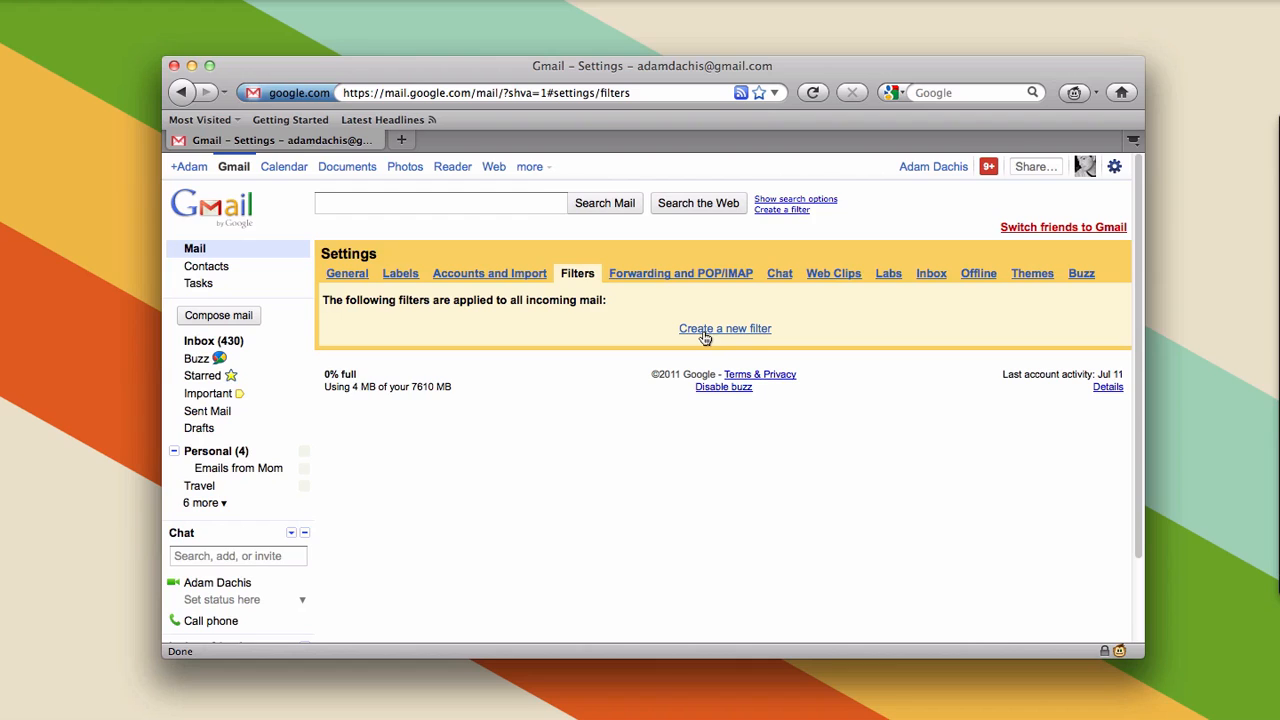
pyautogui.click(725, 328)
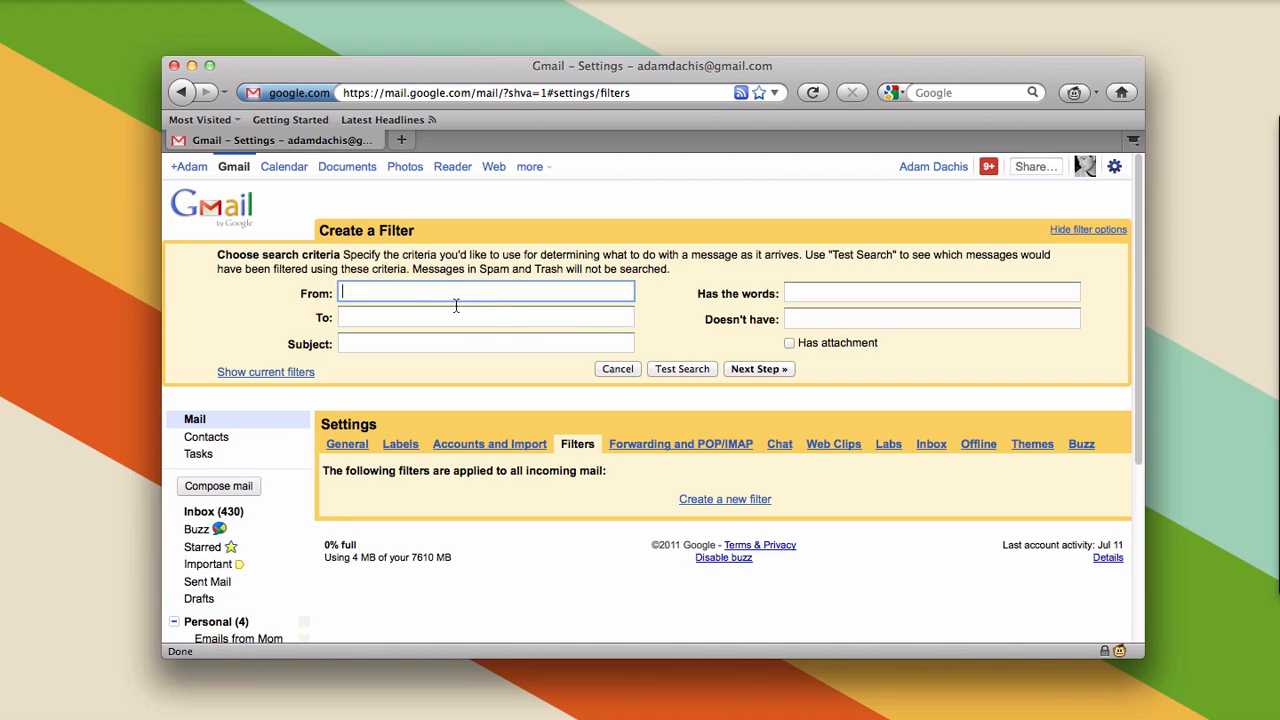
pyautogui.moveTo(444, 300)
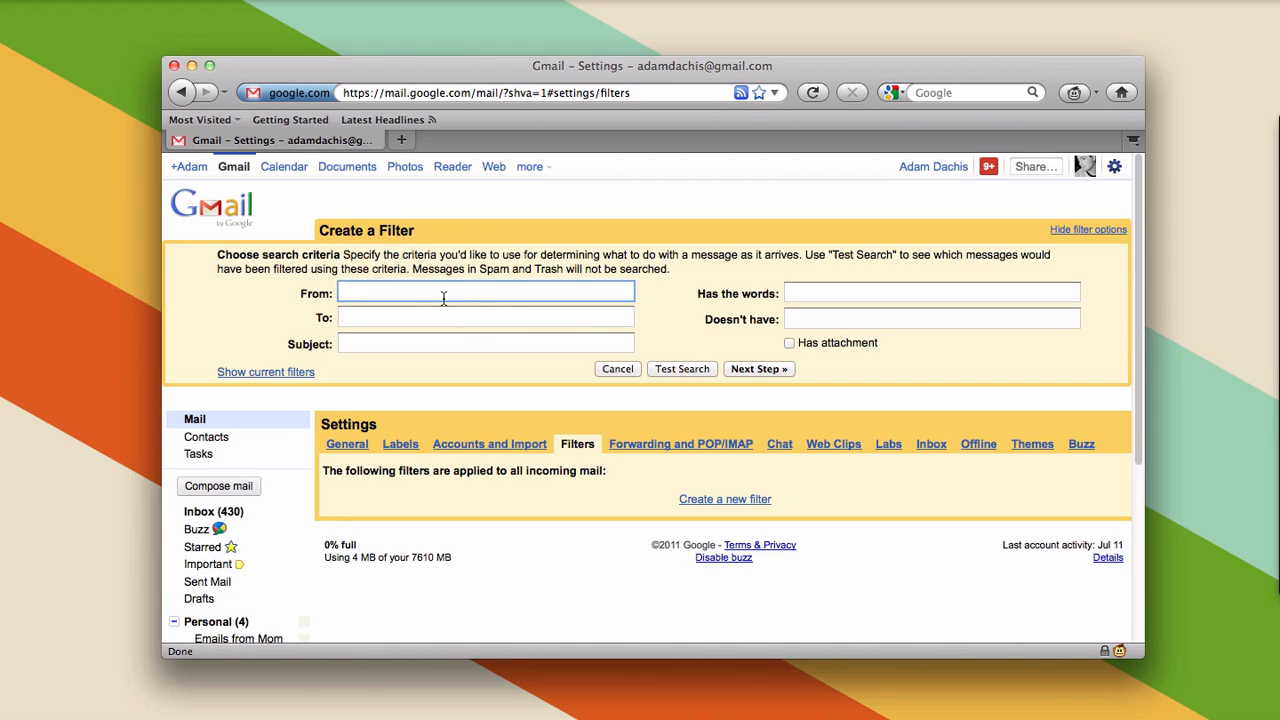
pyautogui.write('mom')
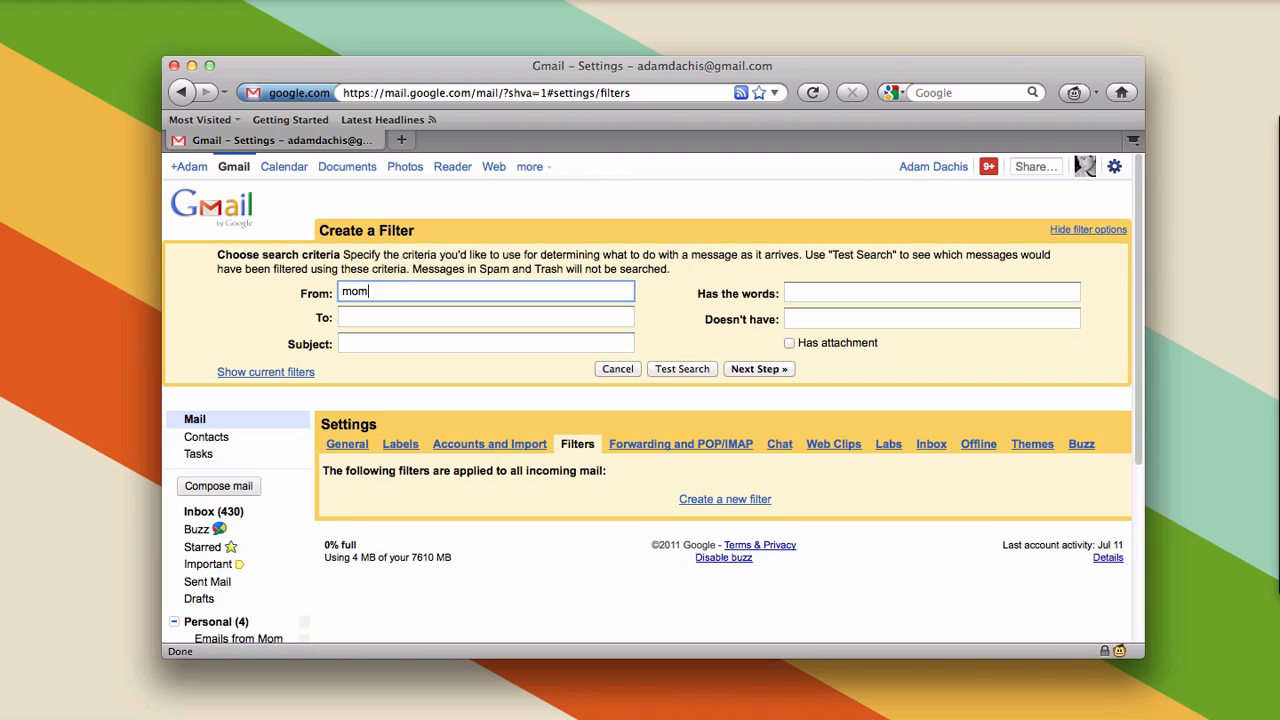
pyautogui.write('@mom.c')
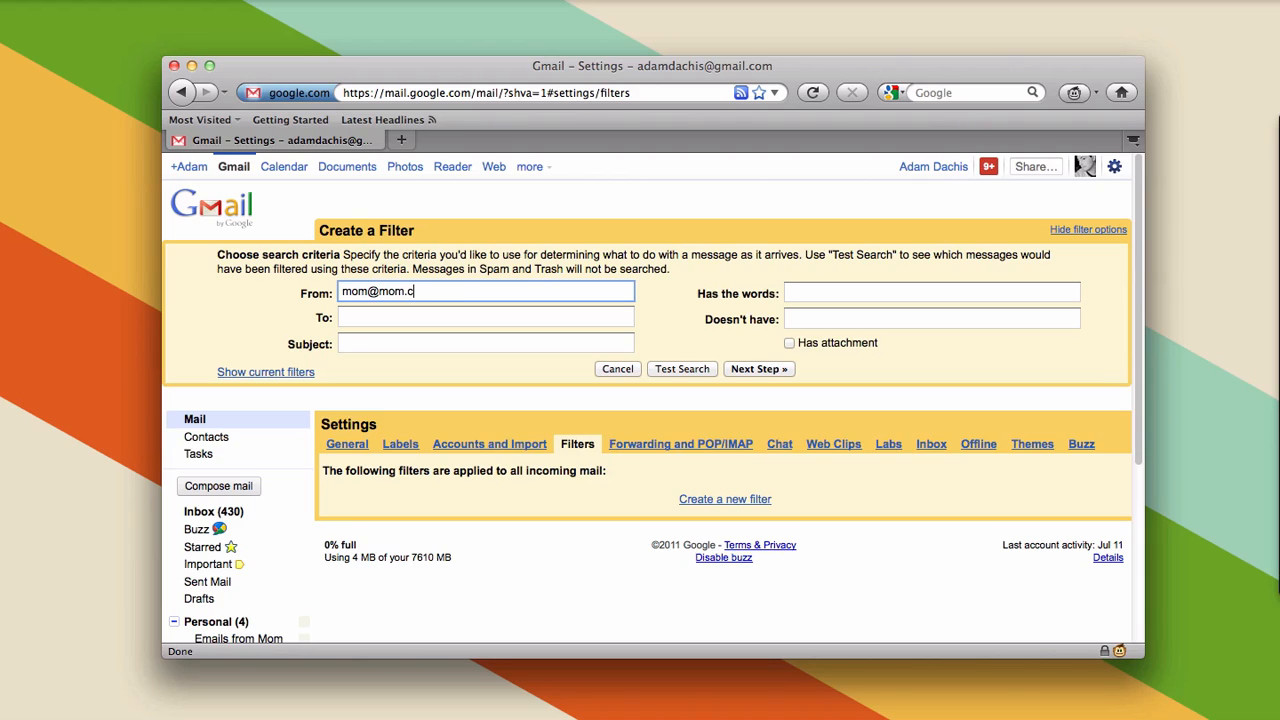
pyautogui.write('om')
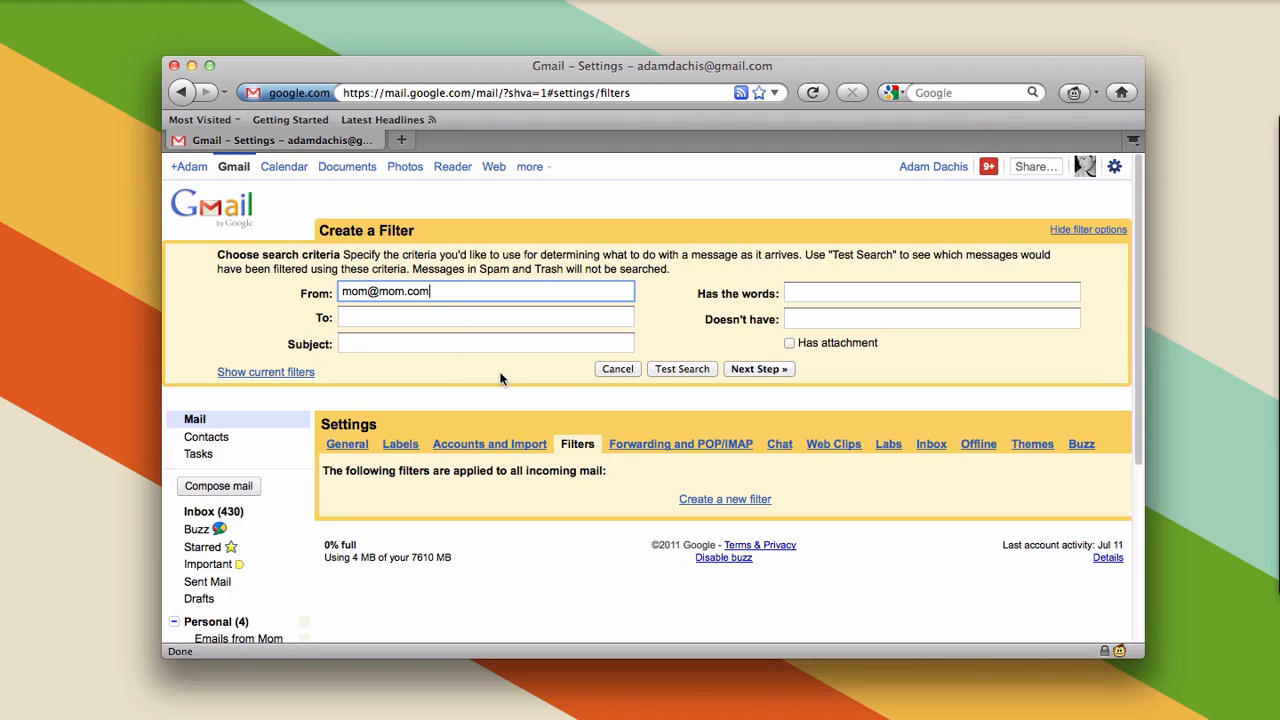
pyautogui.click(682, 370)
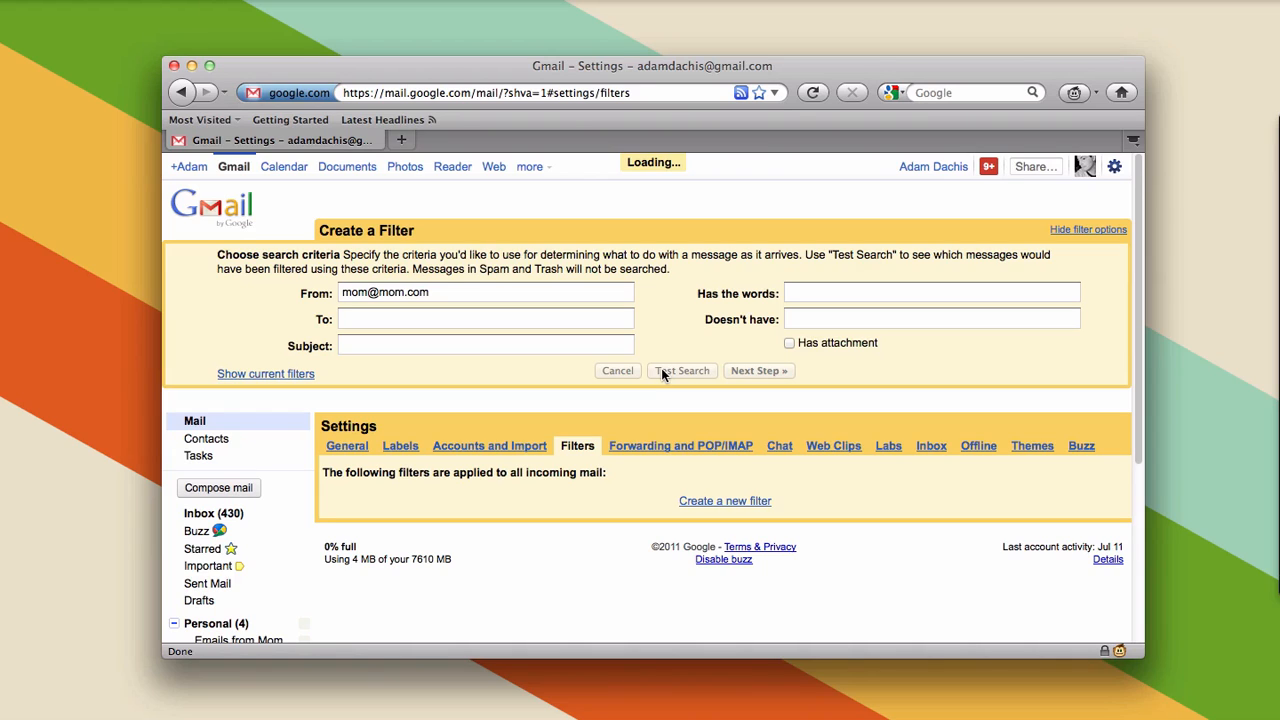
pyautogui.click(682, 370)
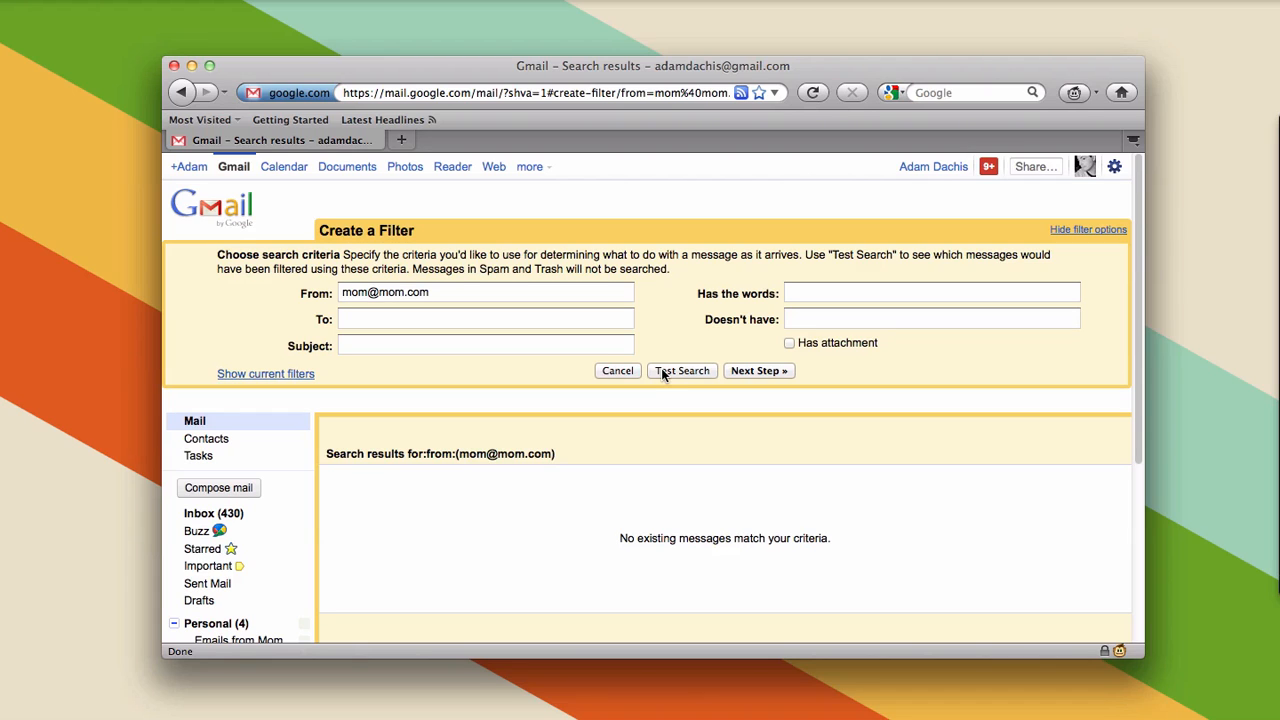
pyautogui.moveTo(740, 372)
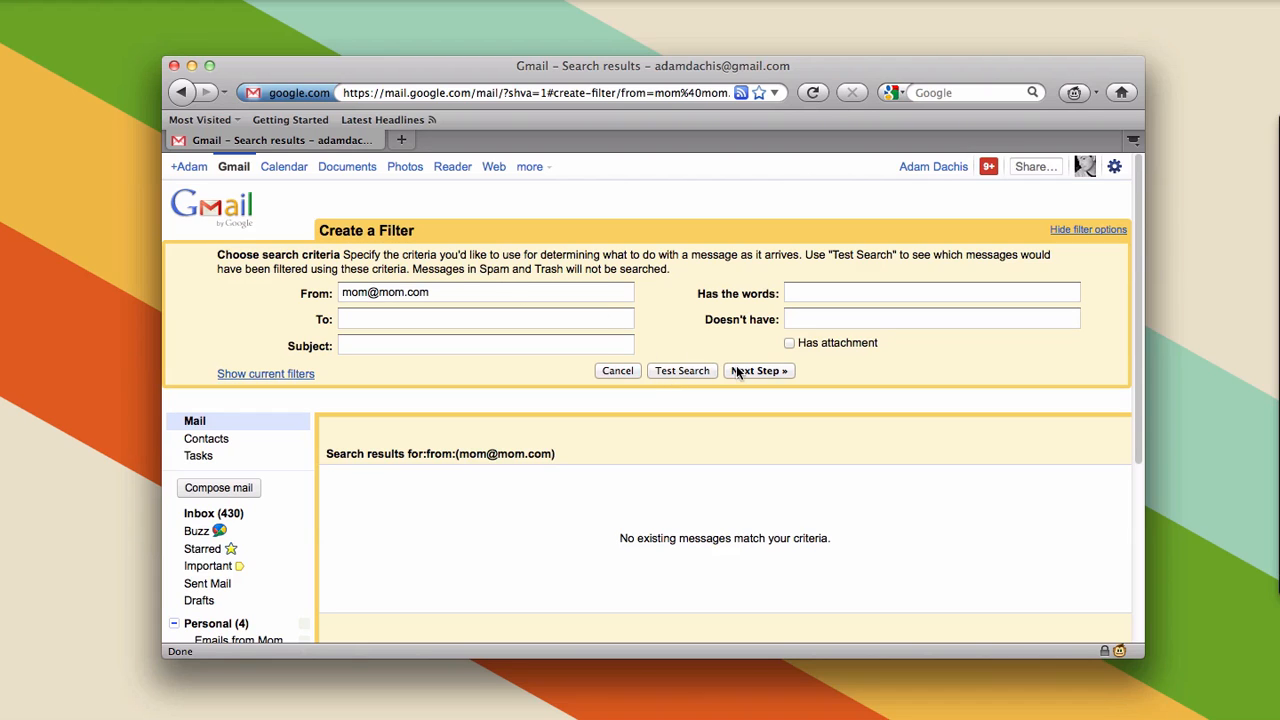
pyautogui.click(758, 370)
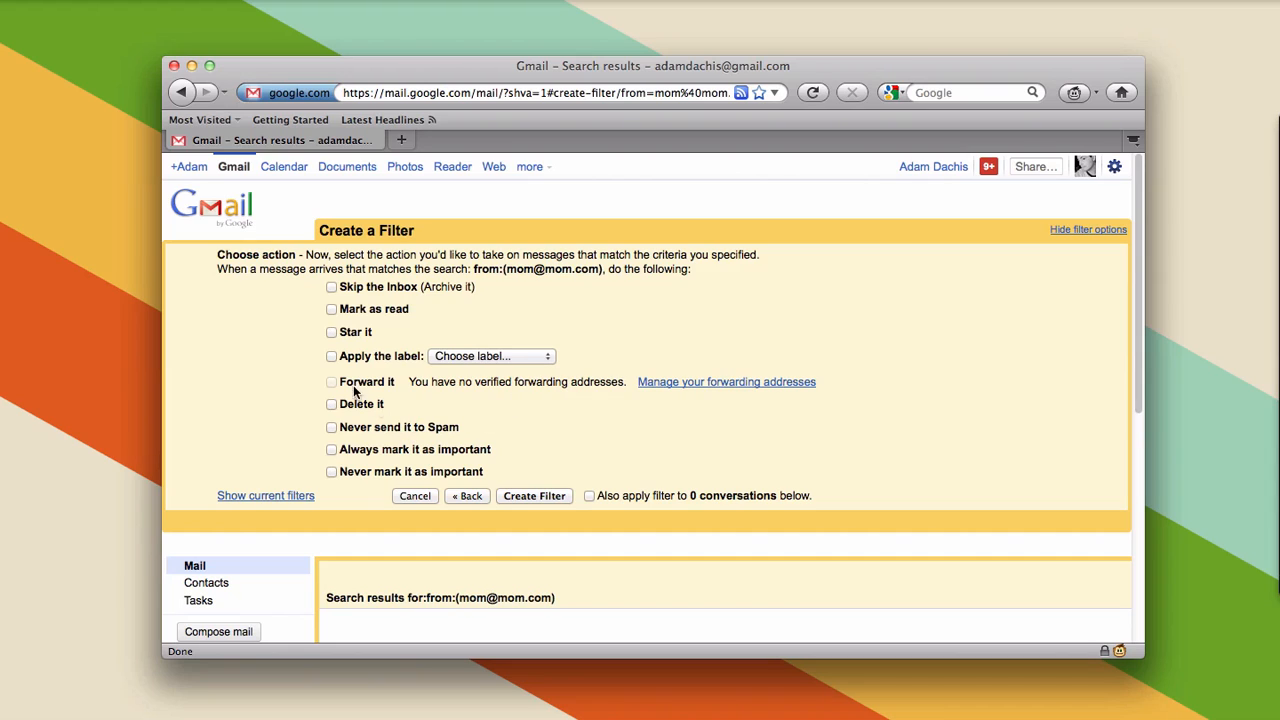
pyautogui.click(331, 331)
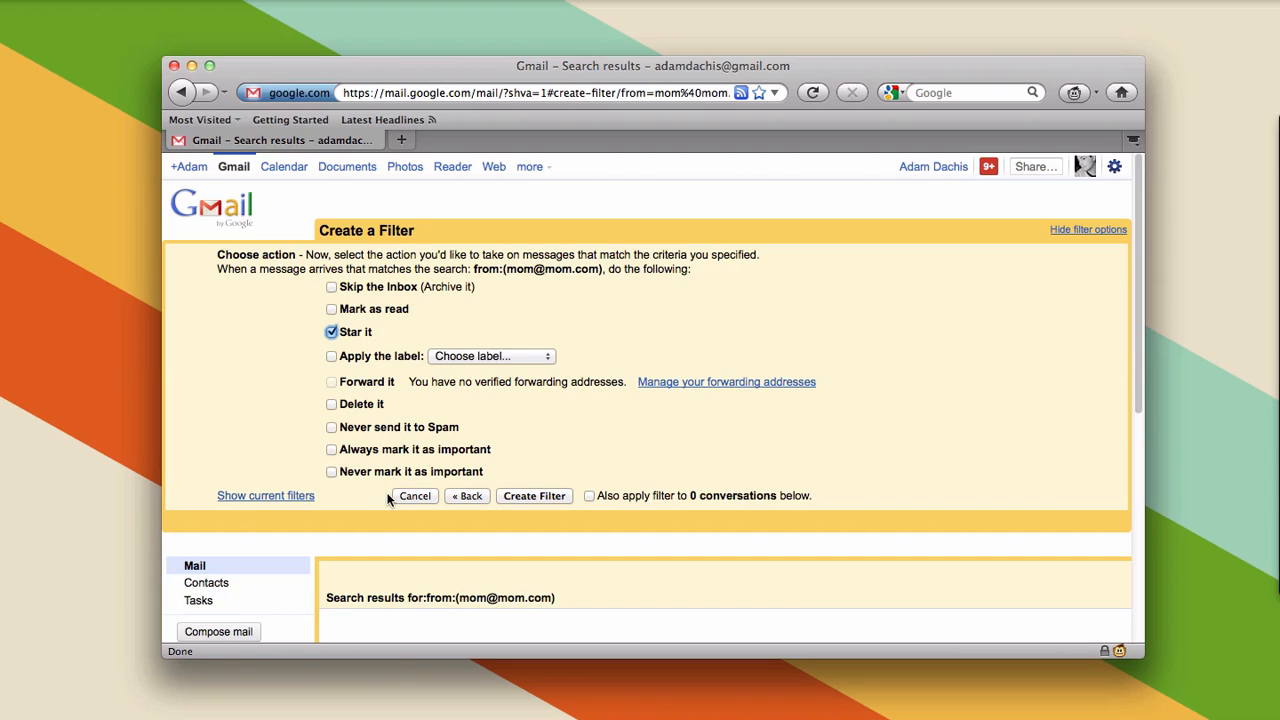
pyautogui.click(331, 355)
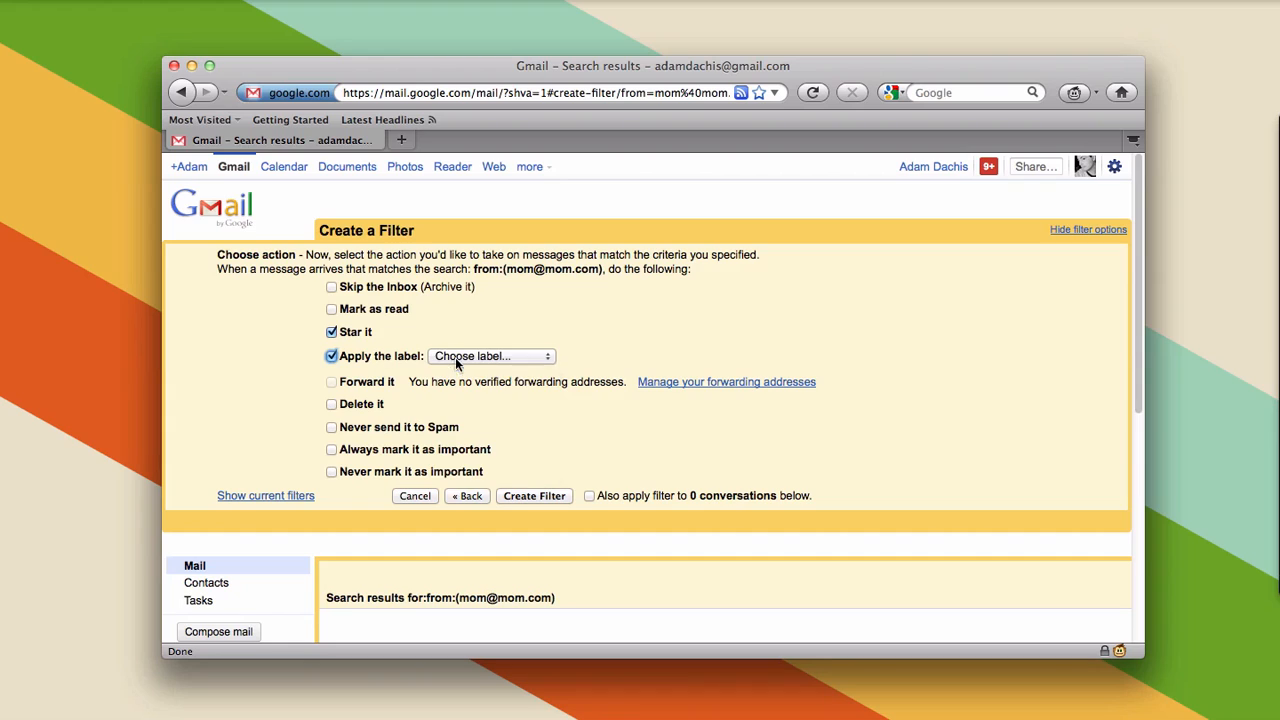
pyautogui.click(490, 356)
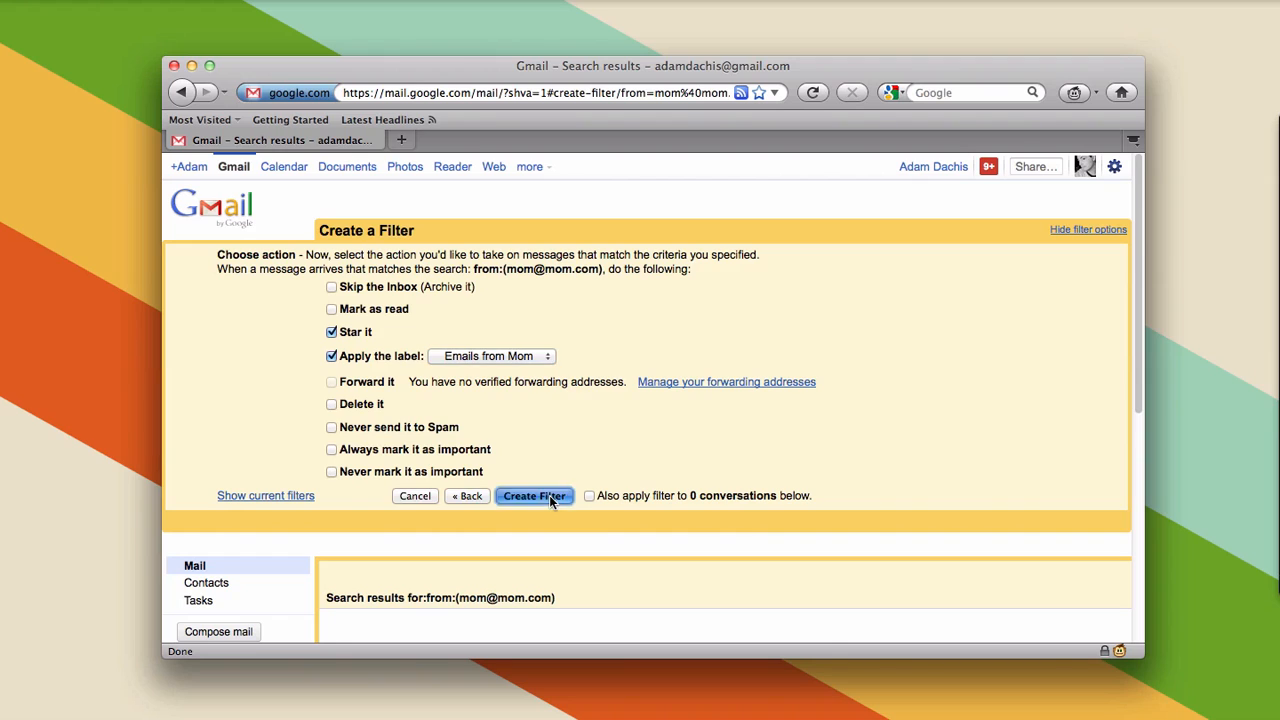
pyautogui.click(534, 495)
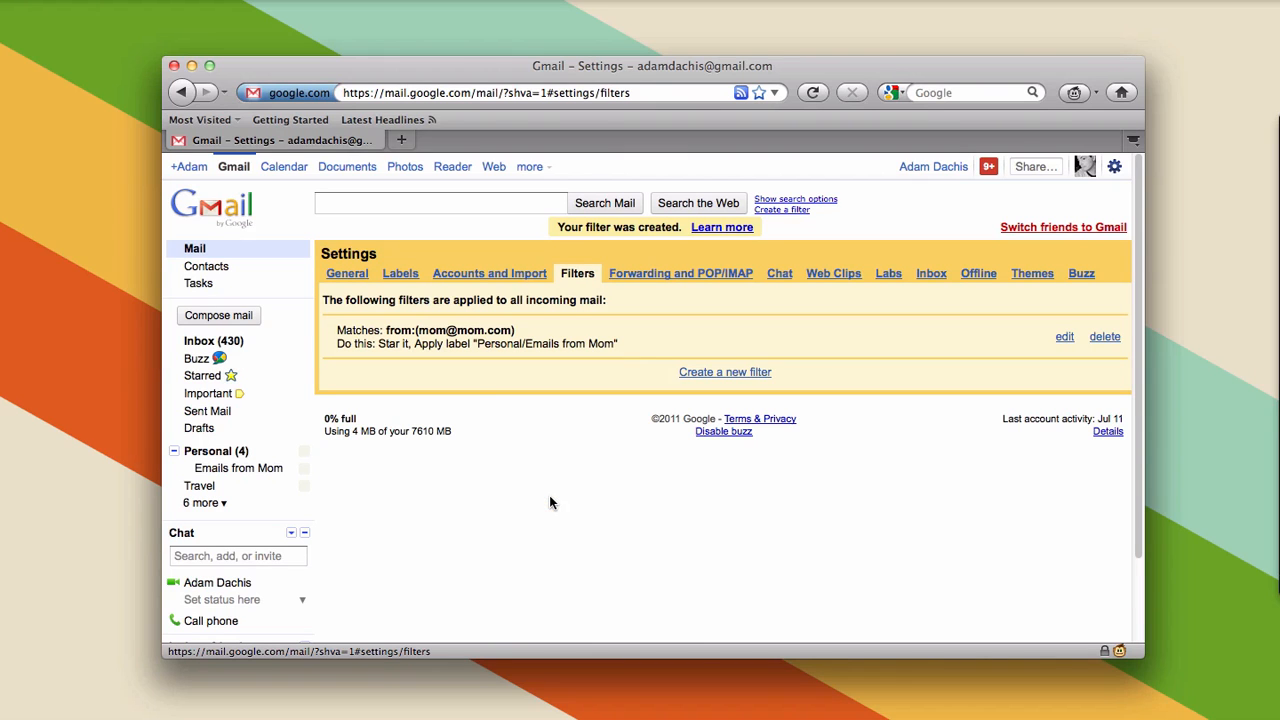
pyautogui.moveTo(504, 344)
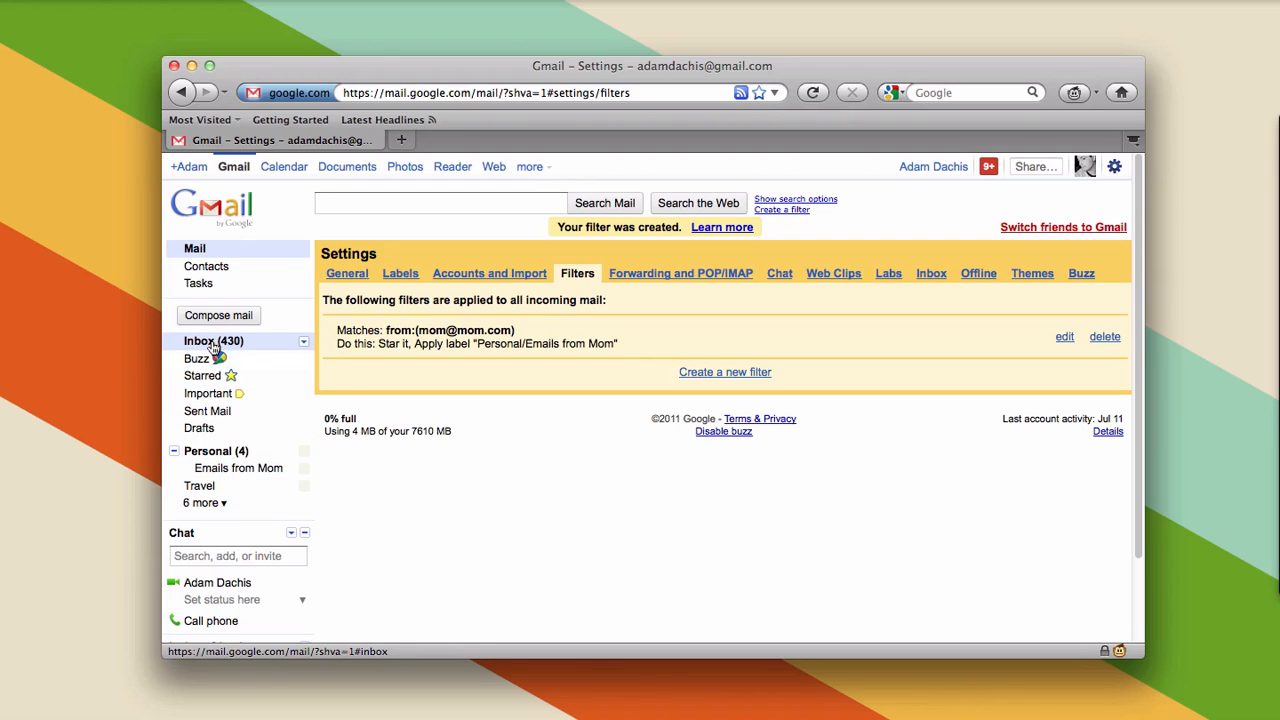
pyautogui.moveTo(547, 363)
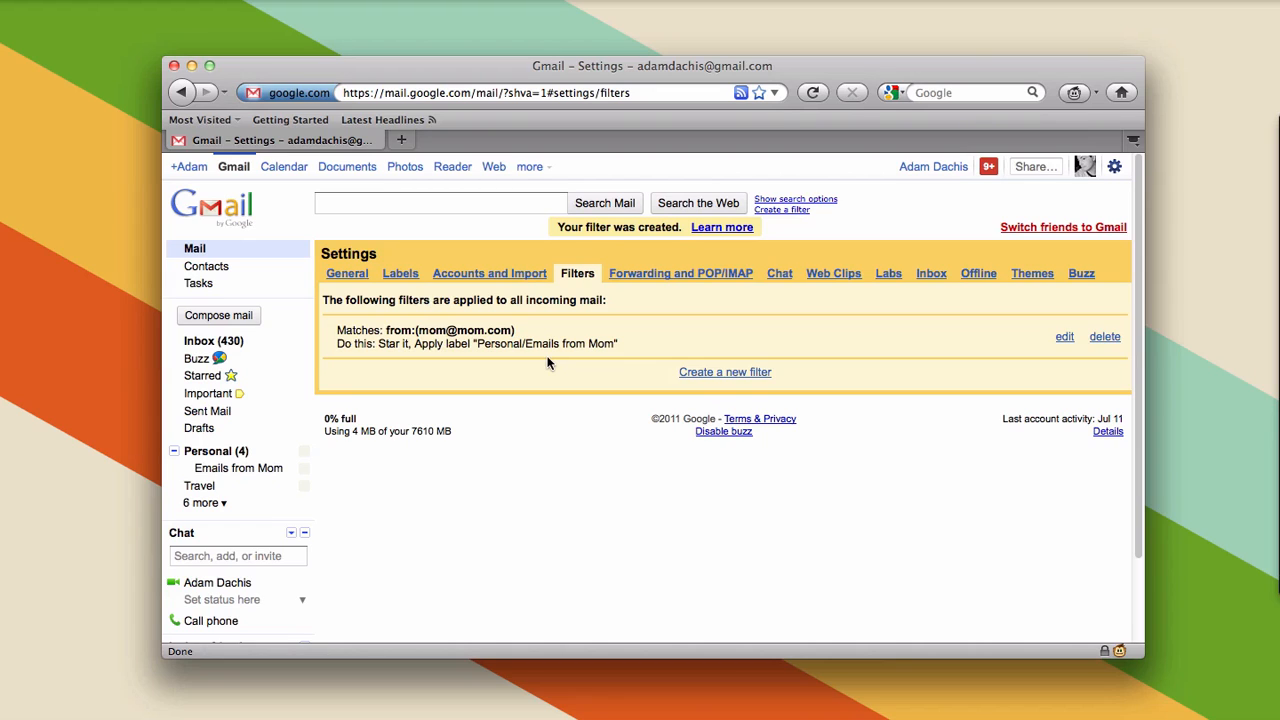
pyautogui.moveTo(763, 327)
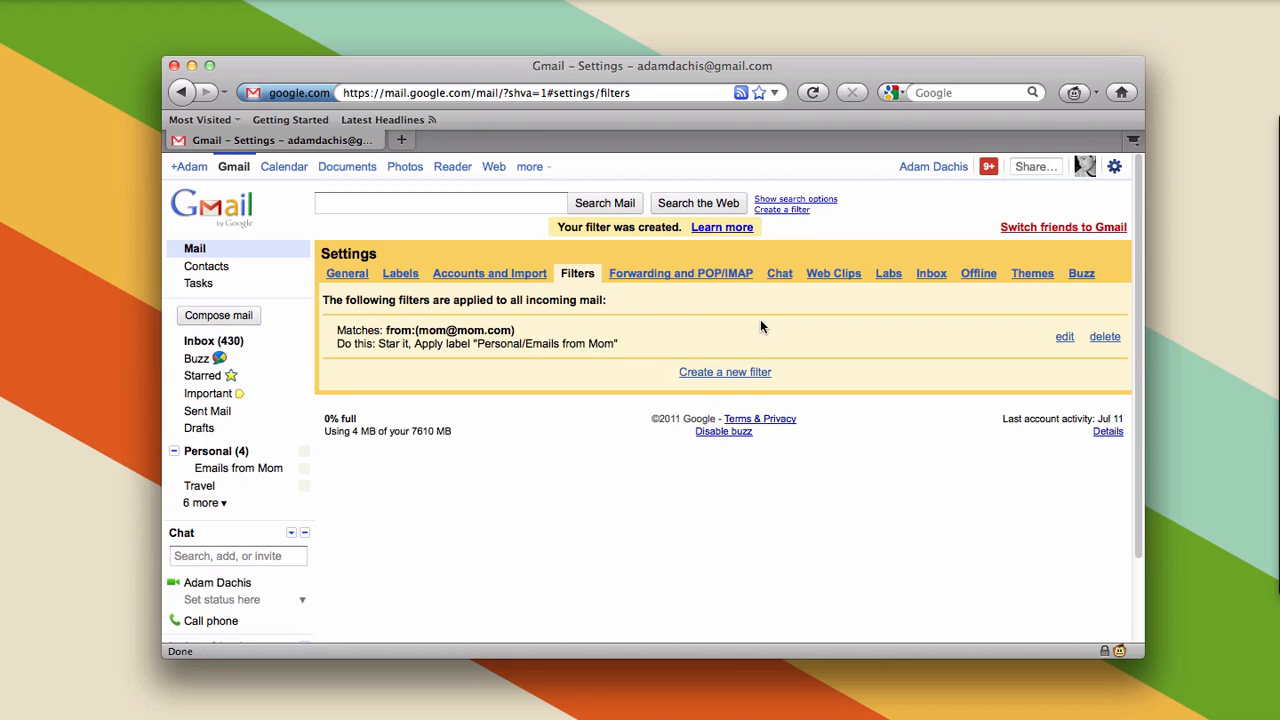
pyautogui.moveTo(932, 291)
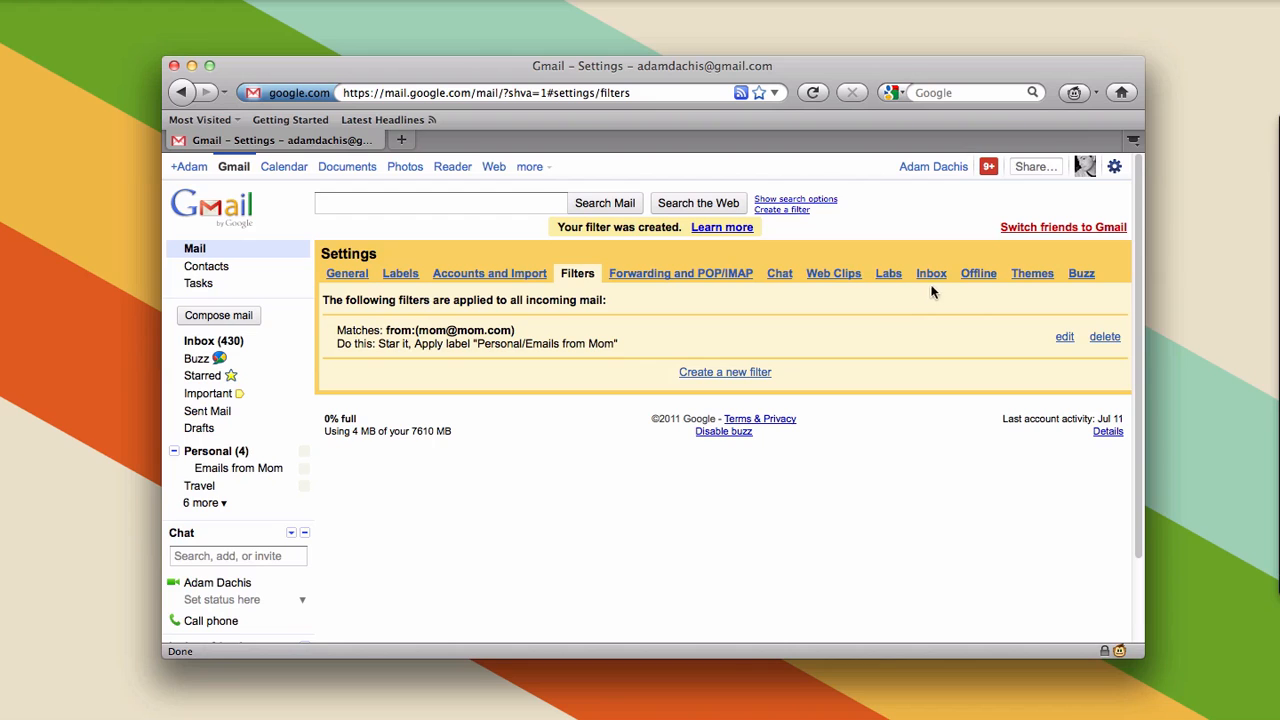
pyautogui.moveTo(785, 305)
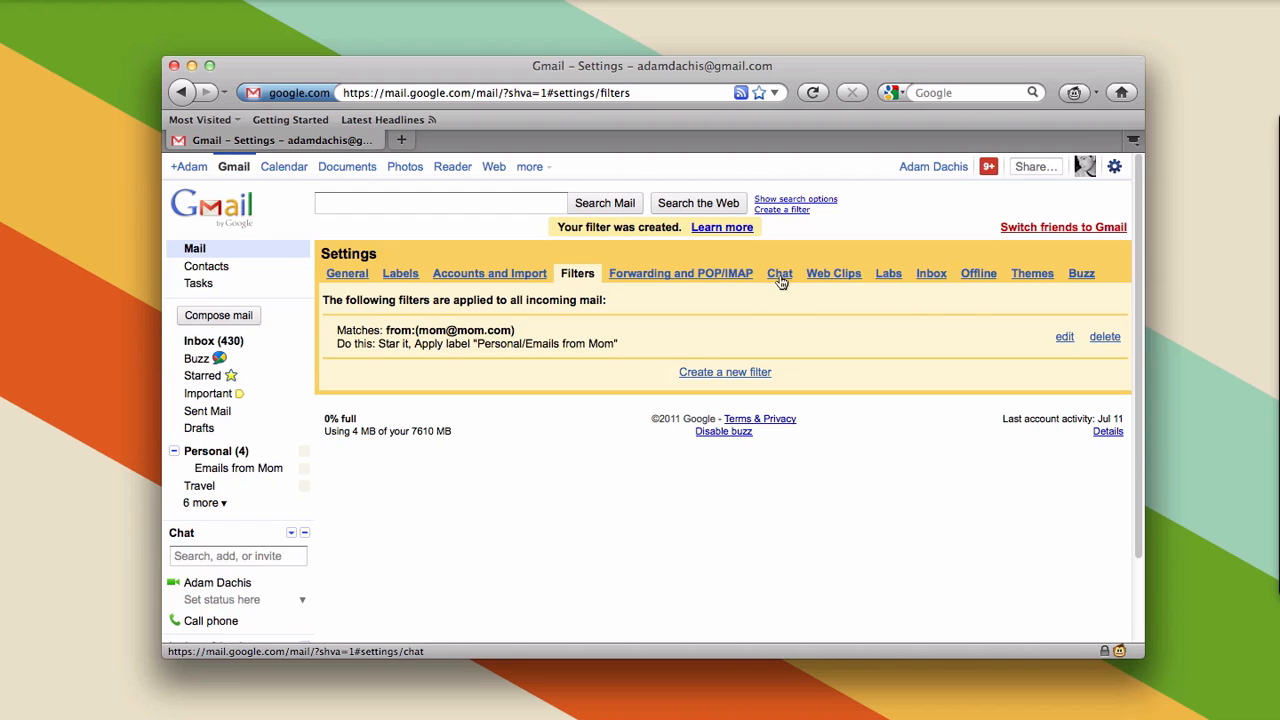
# - View the Chat settings, then move on to the Themes tab
pyautogui.click(779, 273)
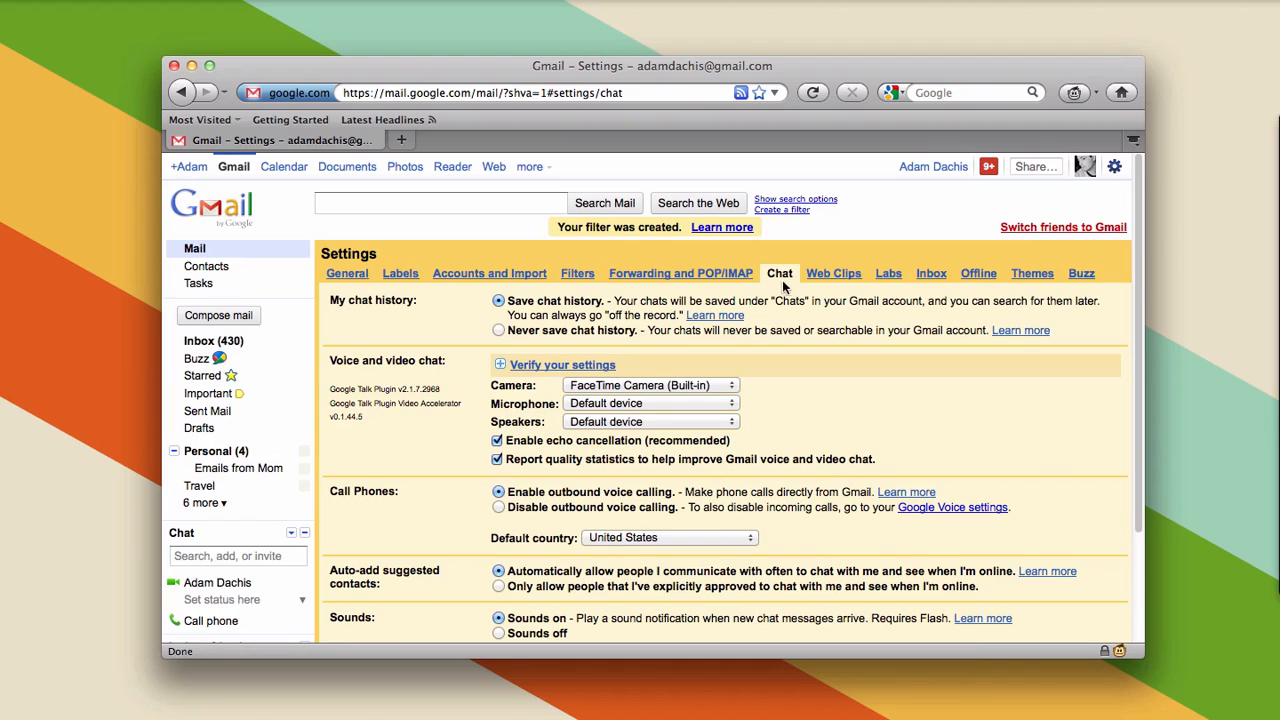
pyautogui.moveTo(260, 582)
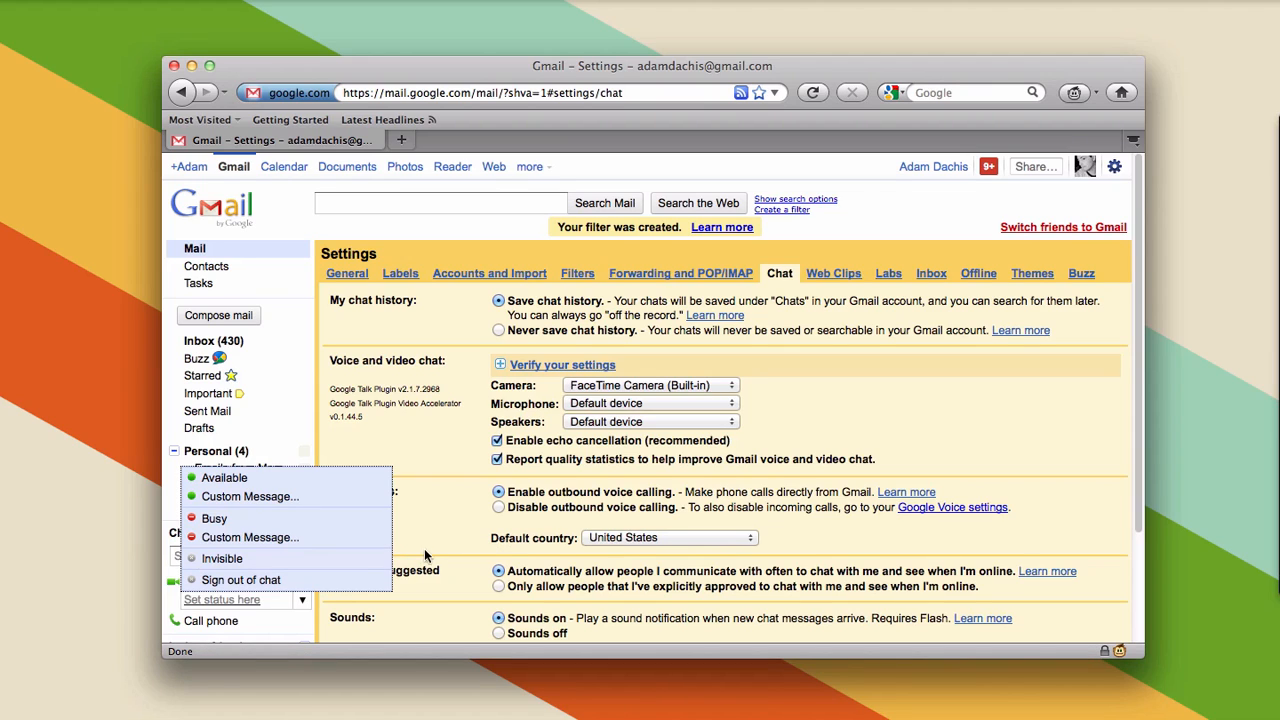
pyautogui.moveTo(430, 540)
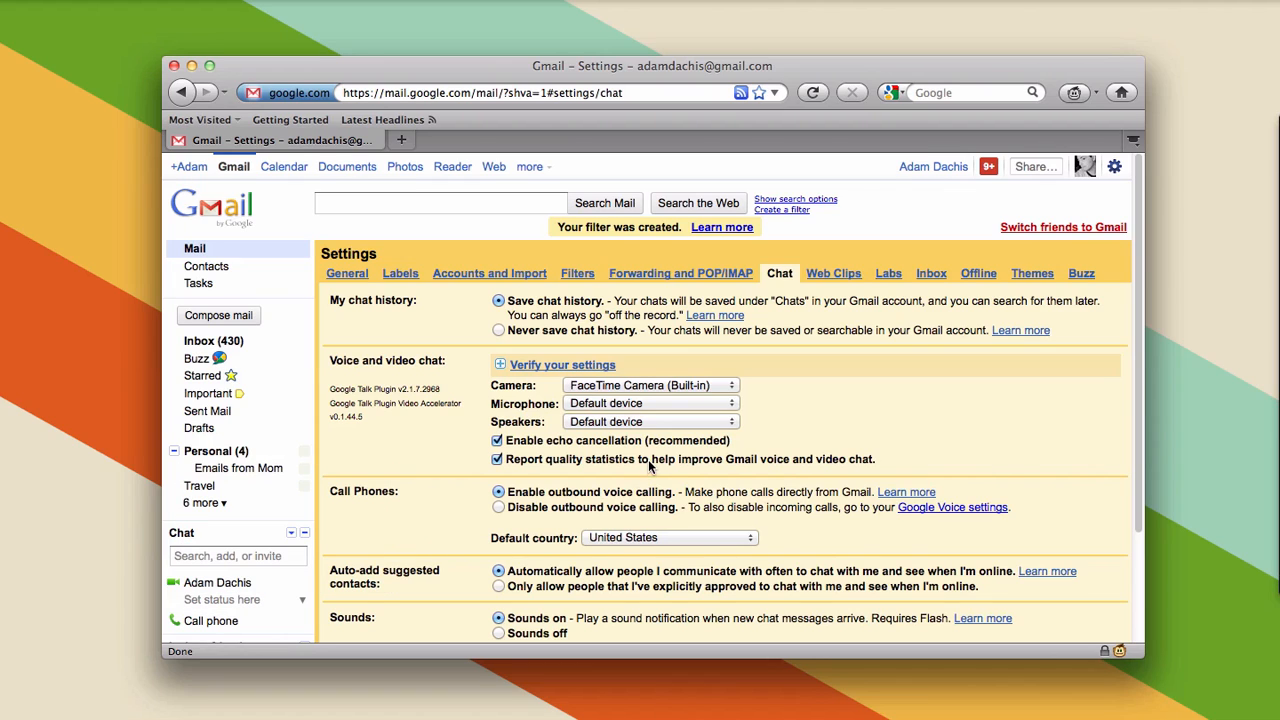
pyautogui.moveTo(931, 273)
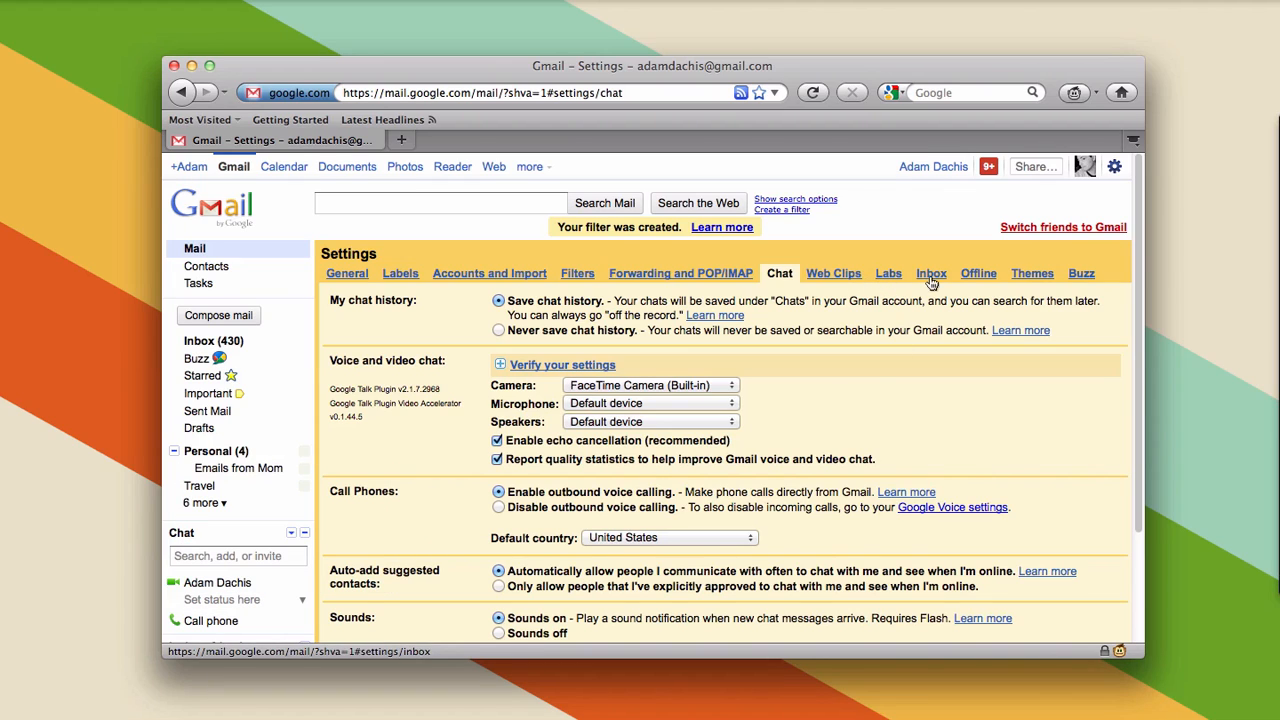
pyautogui.moveTo(1031, 273)
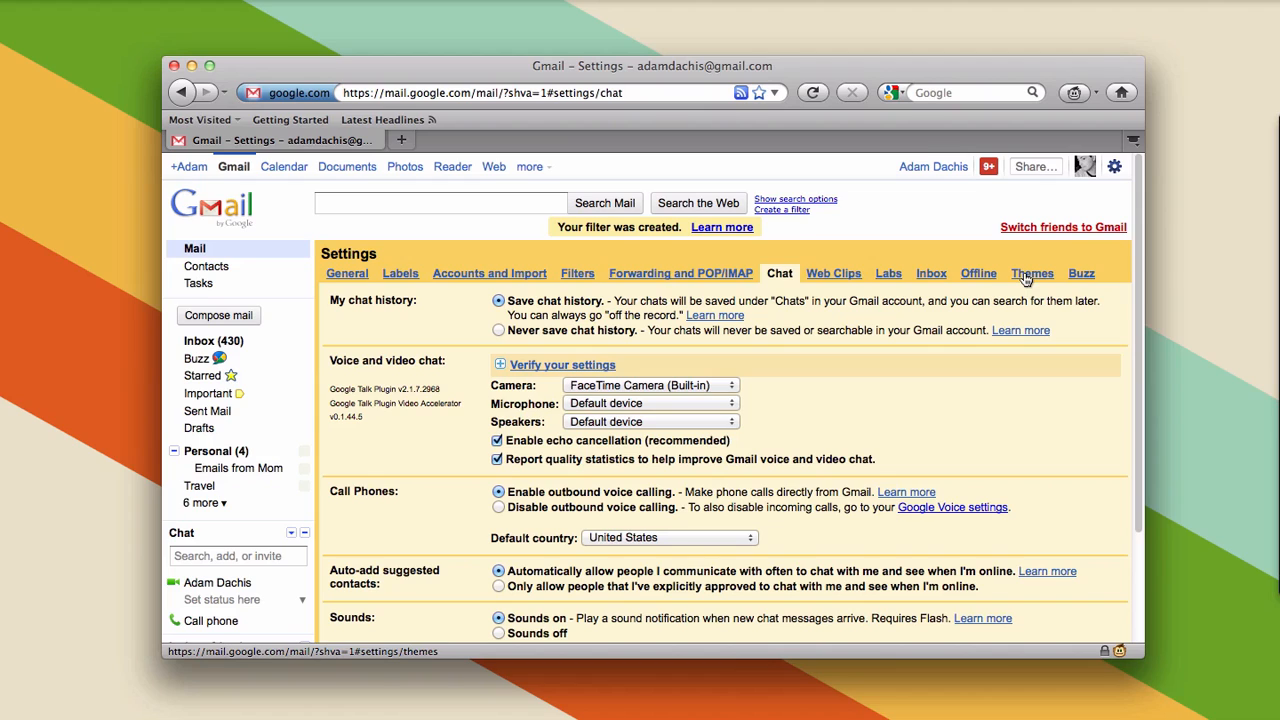
pyautogui.click(1031, 273)
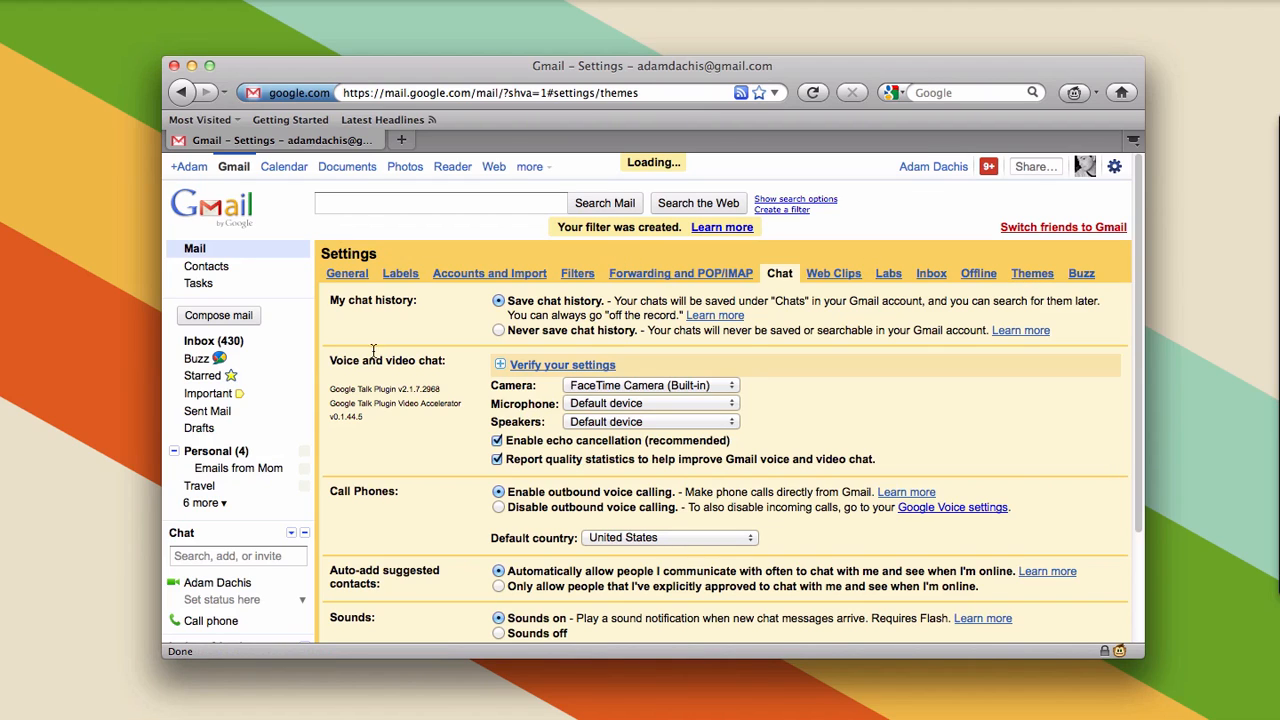
pyautogui.moveTo(747, 331)
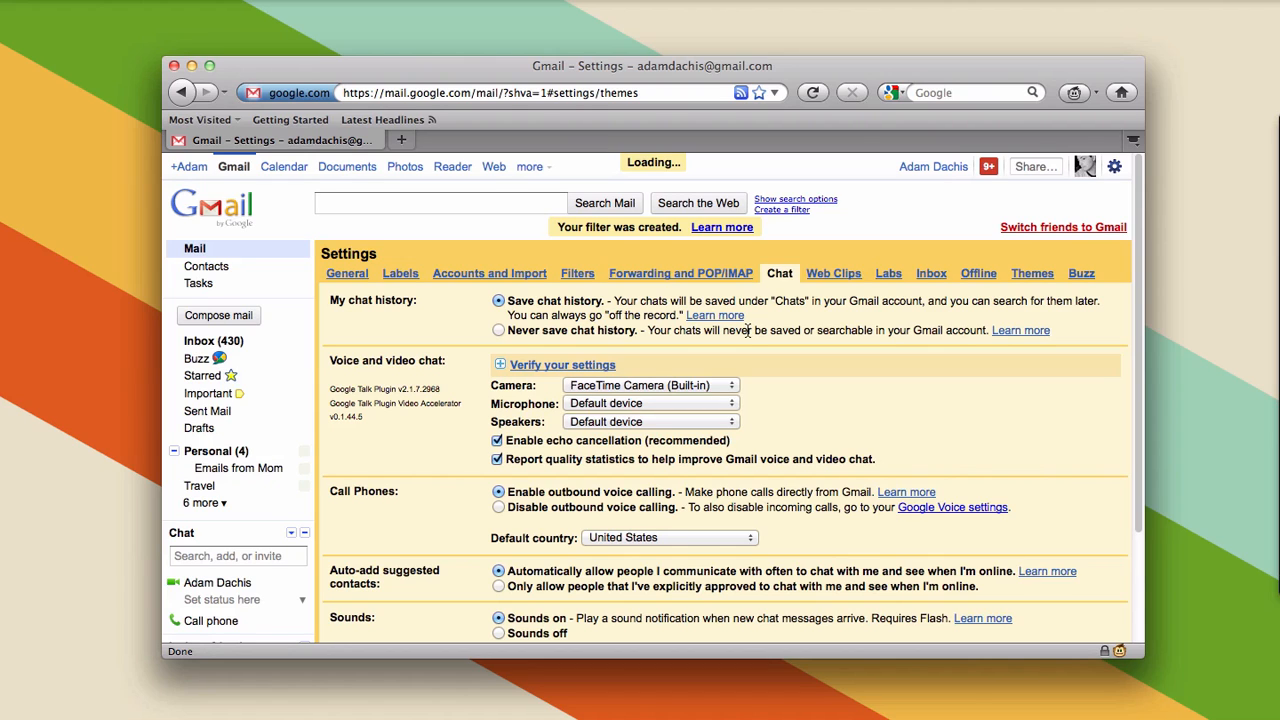
# - Browse the theme gallery and apply the Cherry Blossom theme
pyautogui.click(1031, 273)
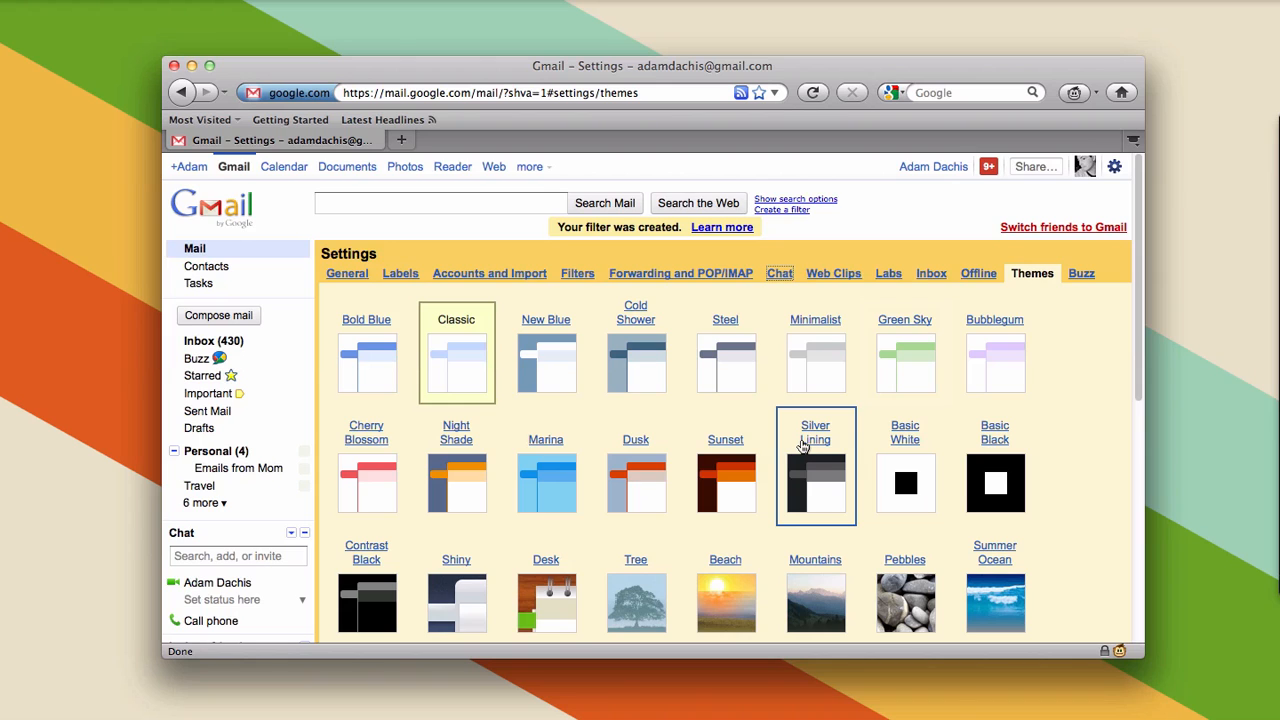
pyautogui.scroll(-3)
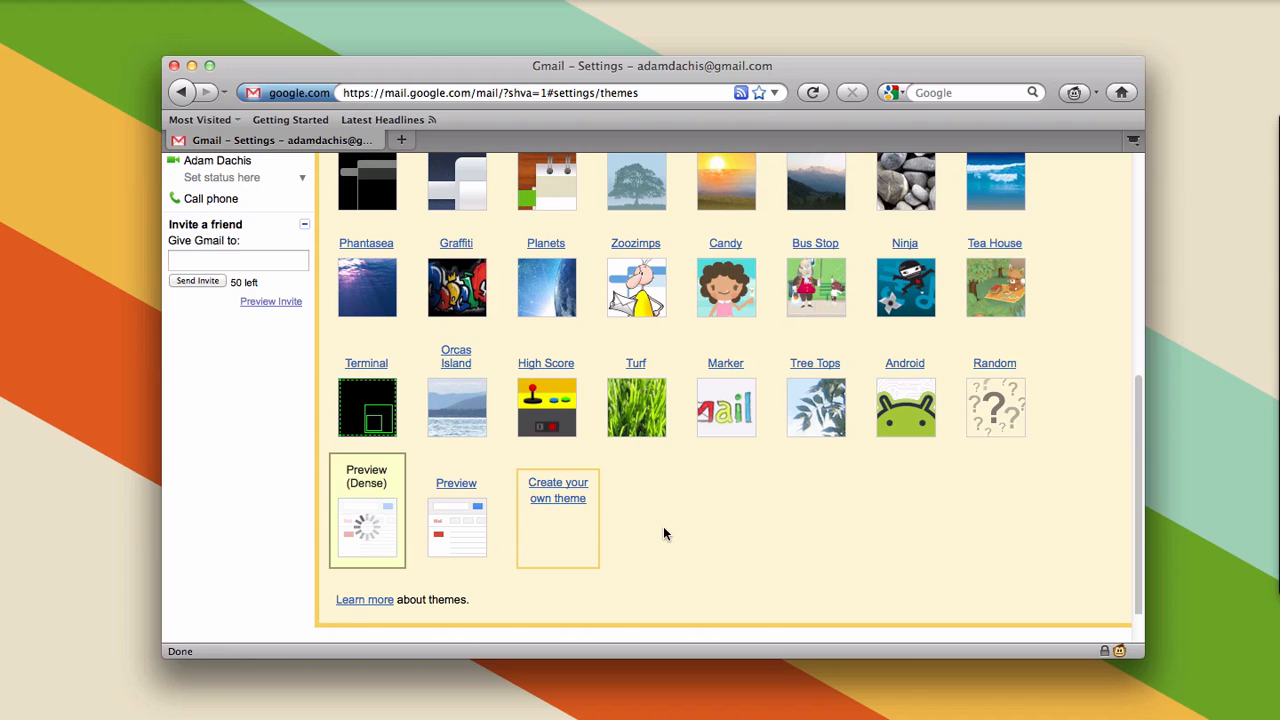
pyautogui.click(635, 360)
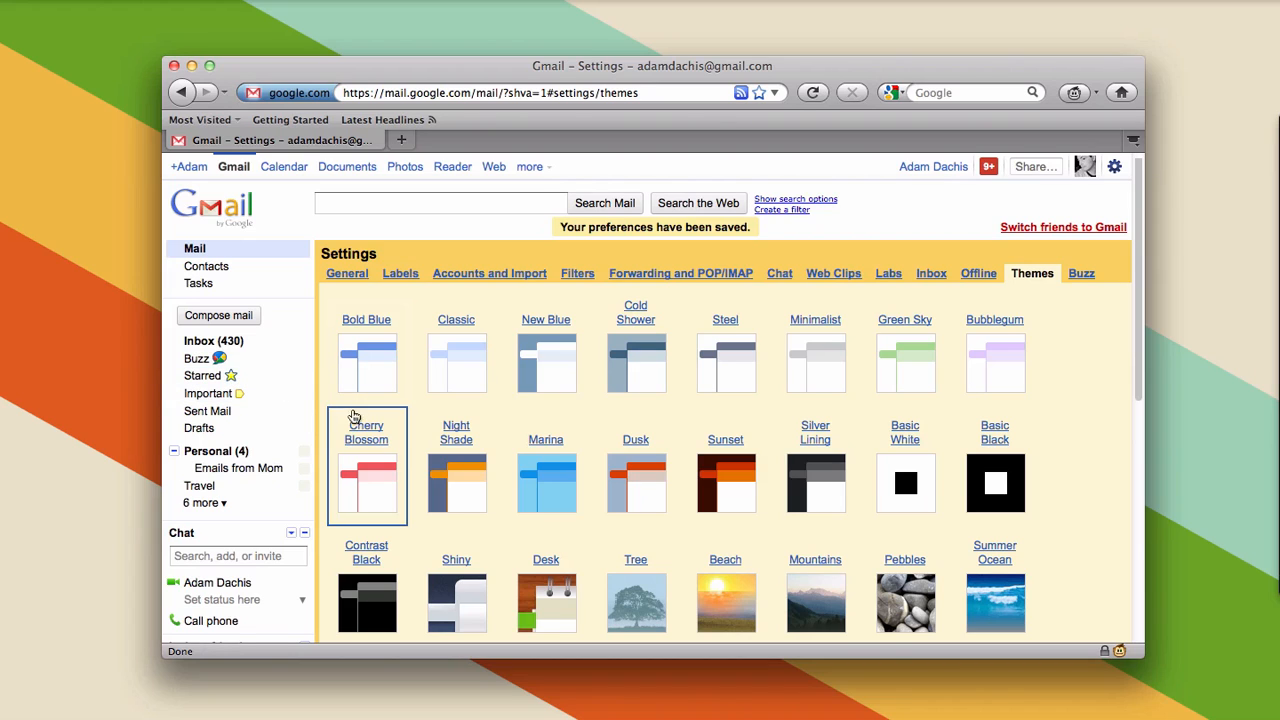
pyautogui.moveTo(208, 393)
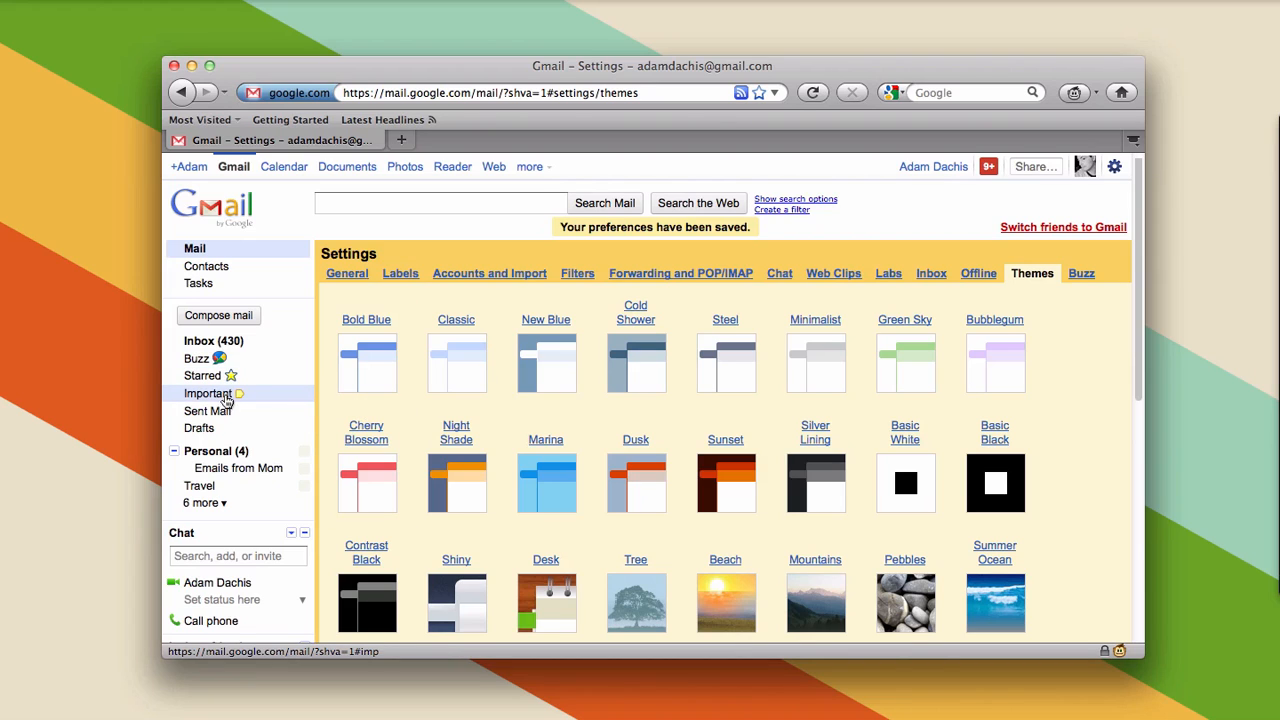